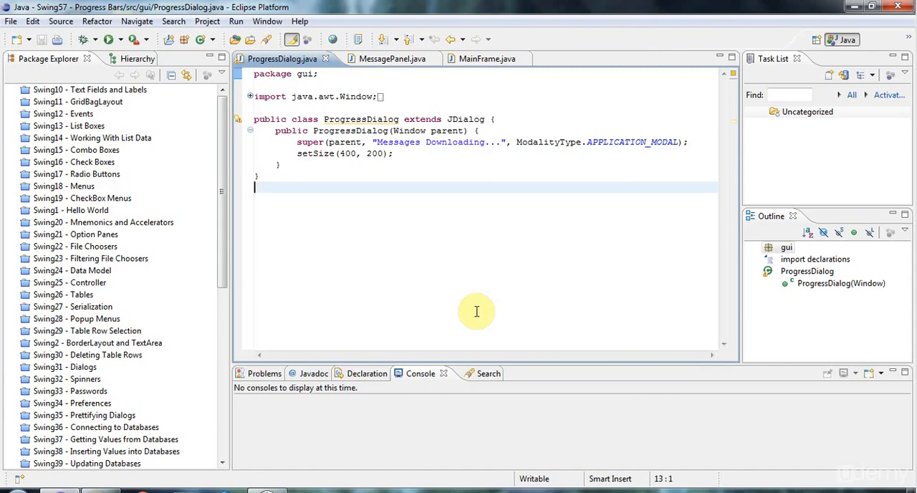
{"action": "mouse_move", "coordinate": [235, 257]}
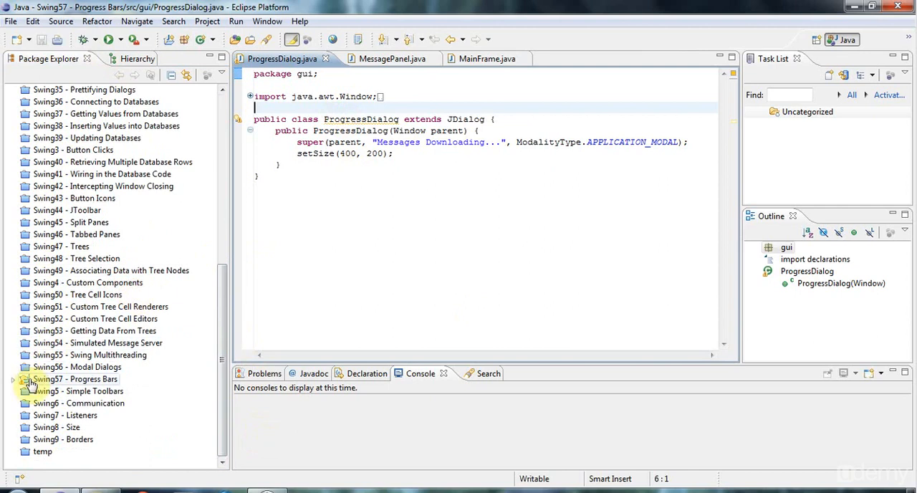
Expand the Swing57 Progress Bars project to its gui package and select App.java.
{"action": "left_click", "coordinate": [13, 378]}
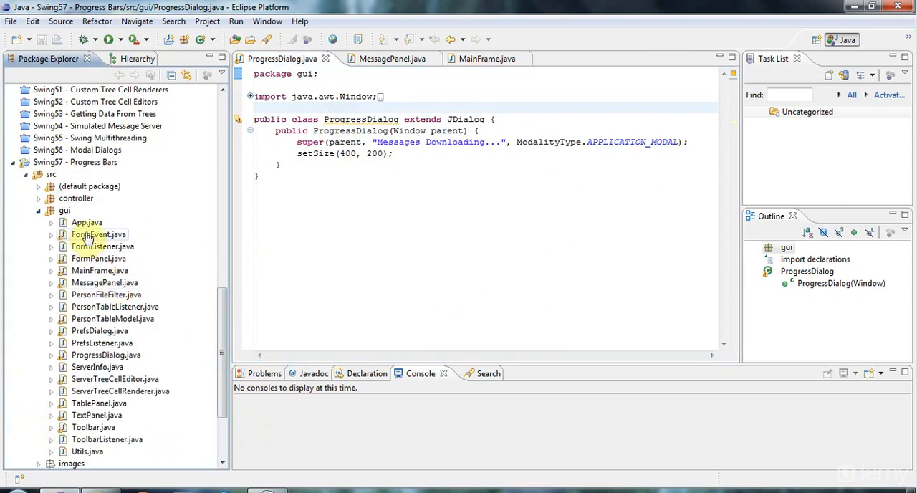
{"action": "left_click", "coordinate": [86, 222]}
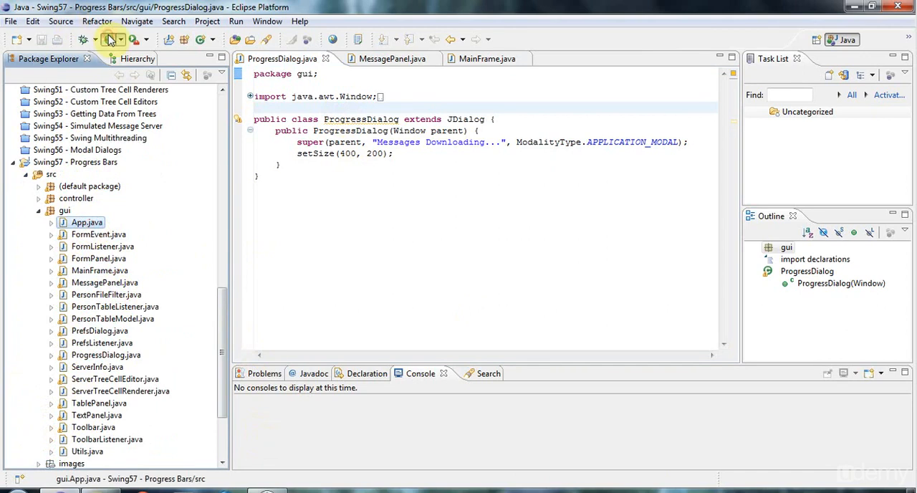
Run App, view the Messages tab with a server checked, then close the Hello World window.
{"action": "left_click", "coordinate": [109, 41]}
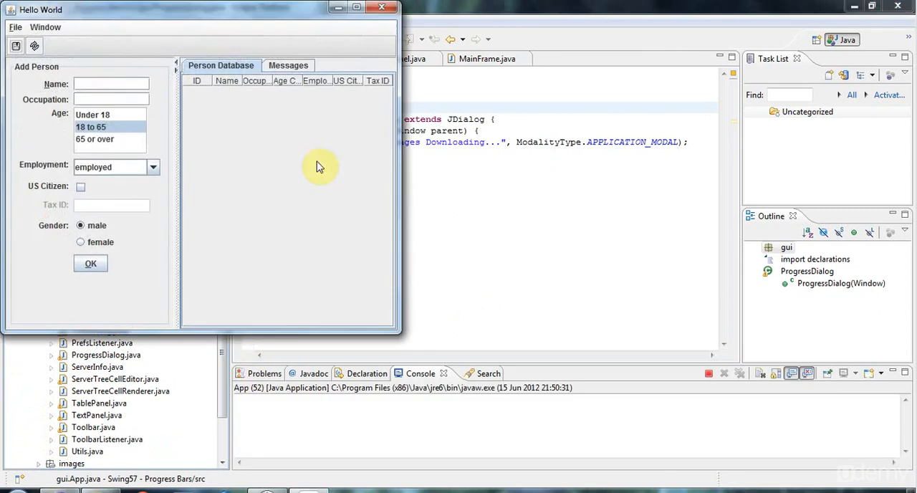
{"action": "left_click", "coordinate": [288, 66]}
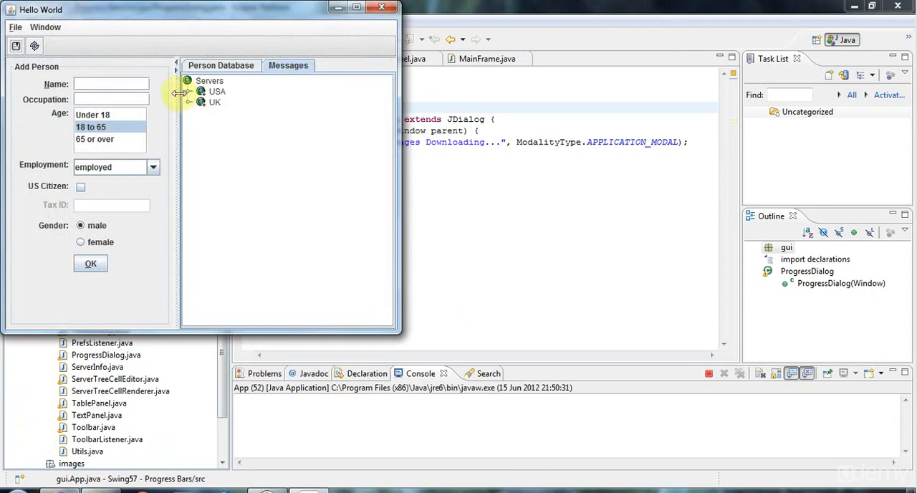
{"action": "left_click", "coordinate": [192, 91]}
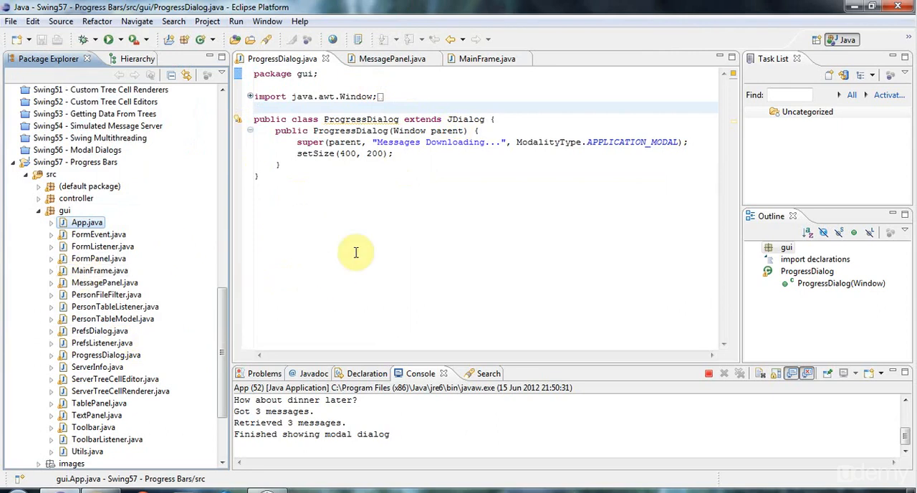
{"action": "mouse_move", "coordinate": [252, 215]}
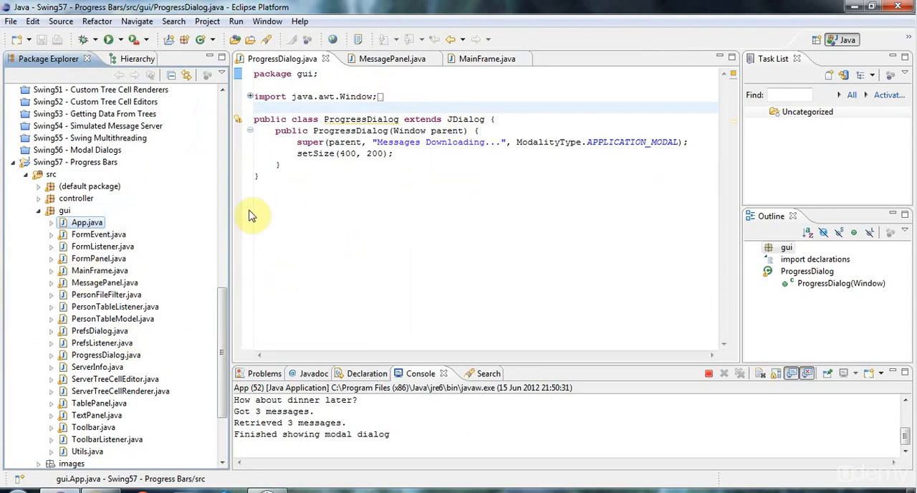
{"action": "mouse_move", "coordinate": [92, 238]}
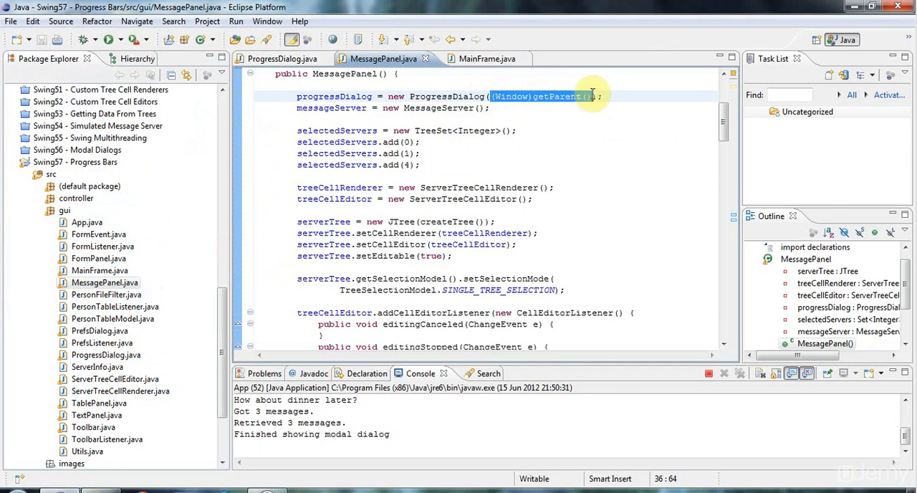
Add a JFrame parent to MessagePanel, pass it to ProgressDialog and 'this' from MainFrame, then save.
{"action": "type", "text": "parent"}
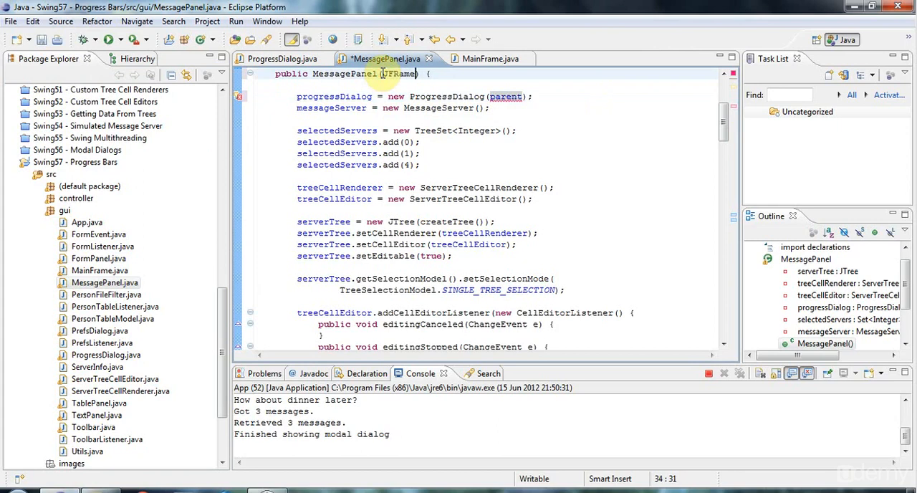
{"action": "type", "text": "pare"}
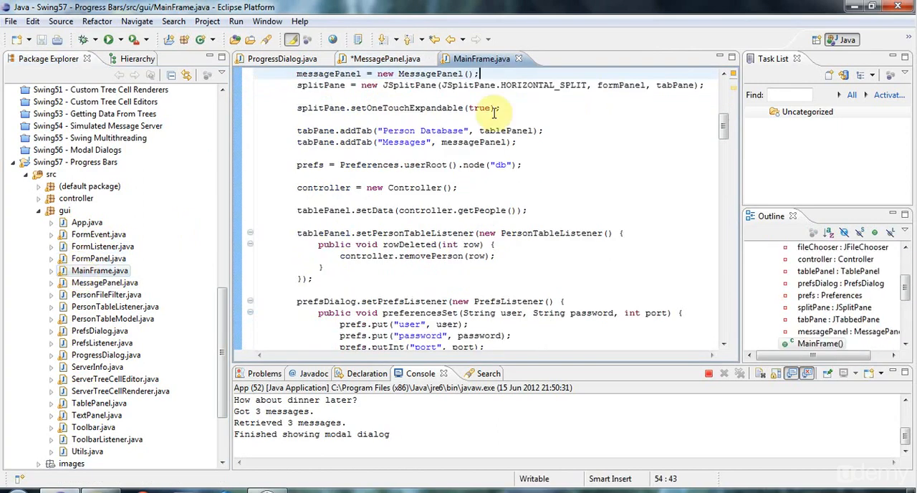
{"action": "mouse_move", "coordinate": [470, 73]}
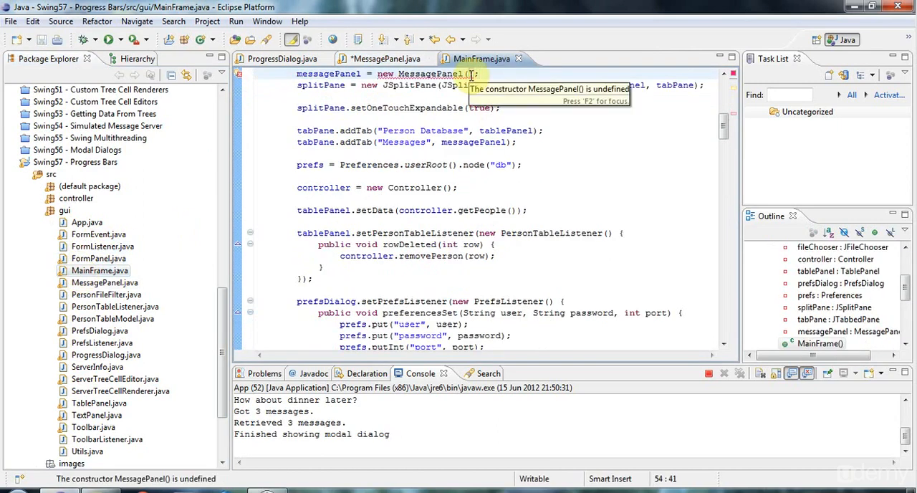
{"action": "type", "text": "this"}
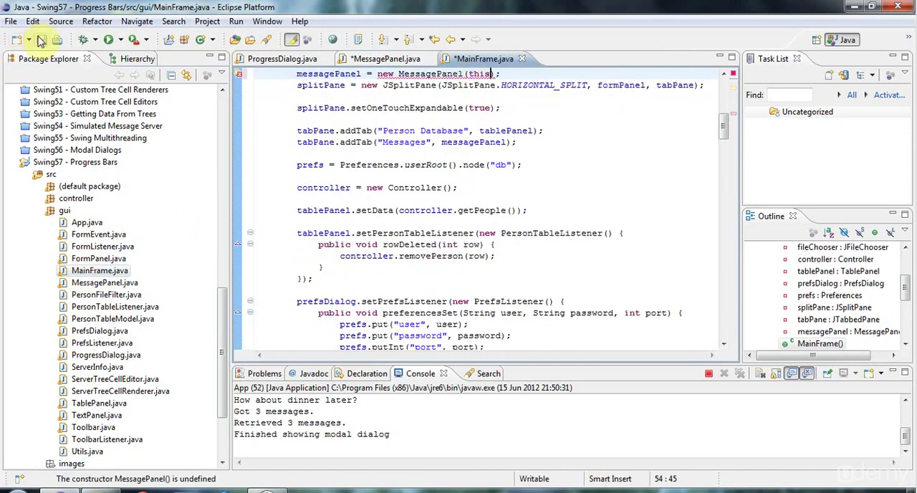
{"action": "left_click", "coordinate": [282, 57]}
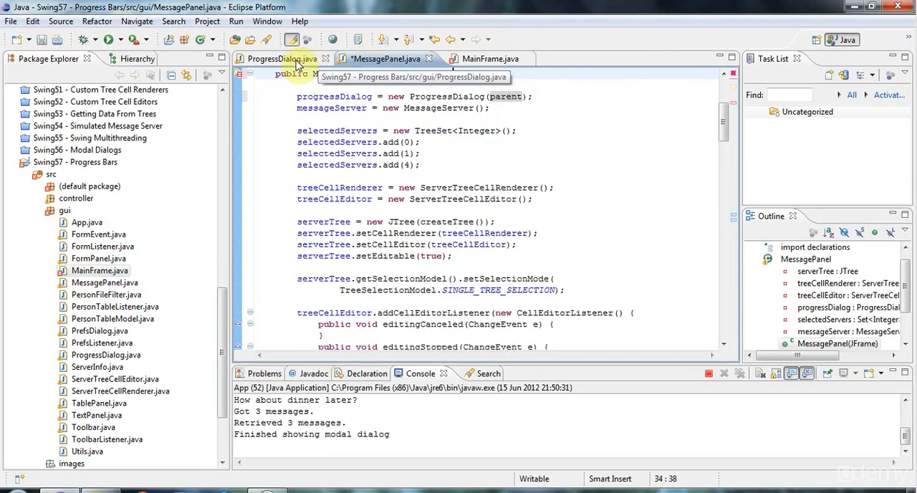
{"action": "left_click", "coordinate": [279, 59]}
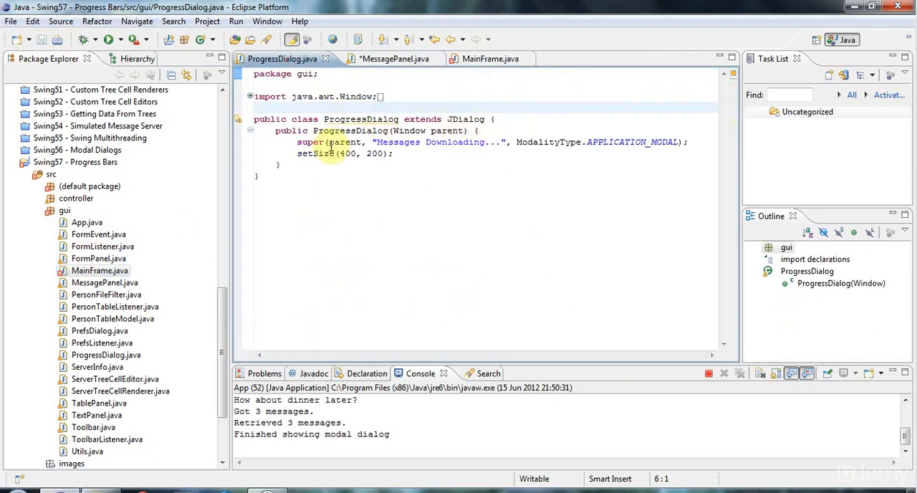
Add setLocationRelativeTo(parent) in the ProgressDialog constructor.
{"action": "double_click", "coordinate": [446, 130]}
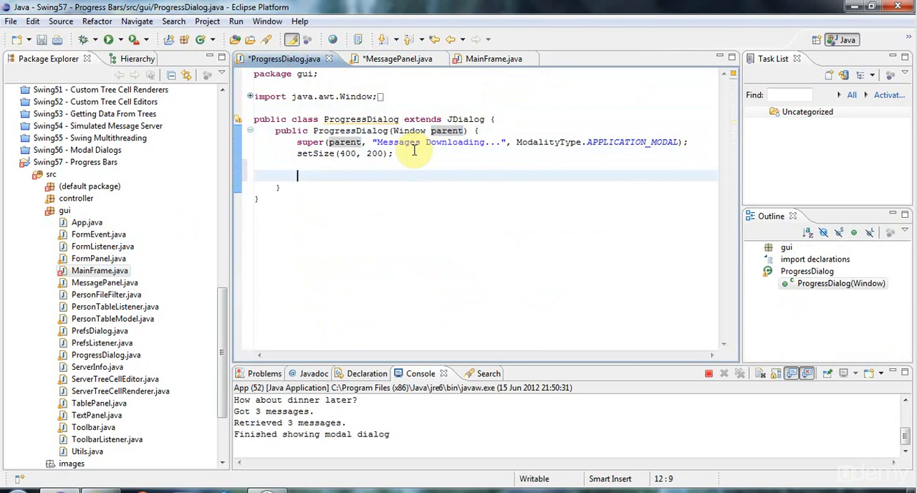
{"action": "type", "text": "setLocationRelativeTo(arg0"}
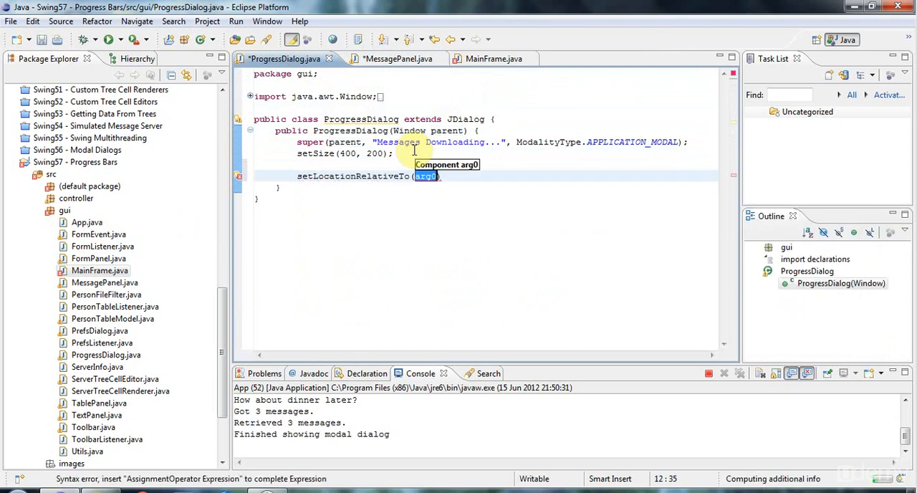
{"action": "type", "text": "parent"}
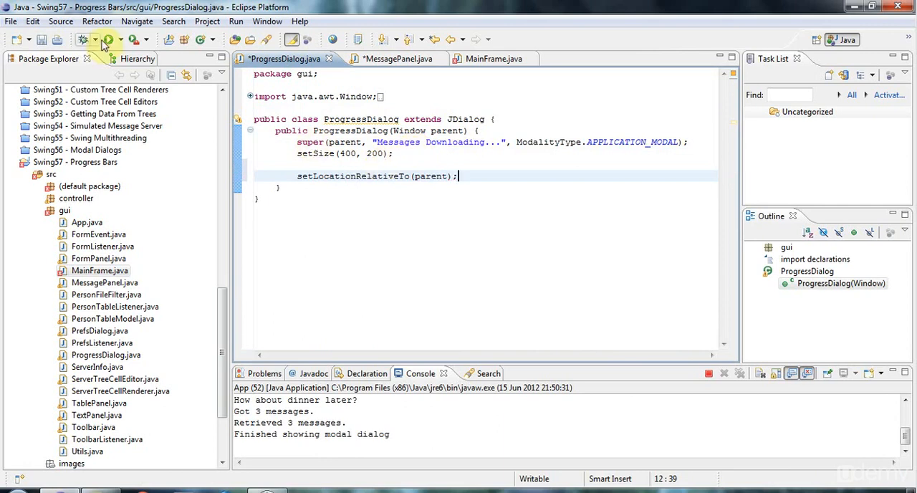
Attempt to run App, dismissing the Server Error and cancelling the Errors in Workspace launch.
{"action": "left_click", "coordinate": [104, 40]}
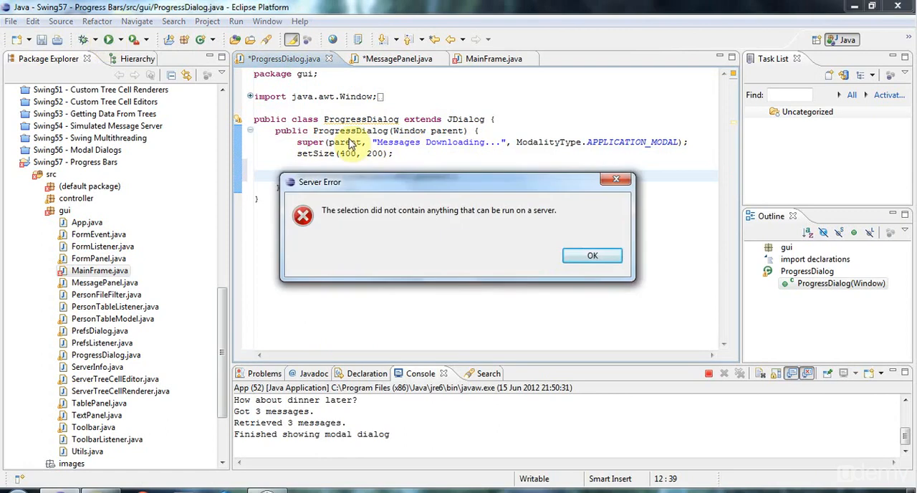
{"action": "left_click", "coordinate": [593, 255]}
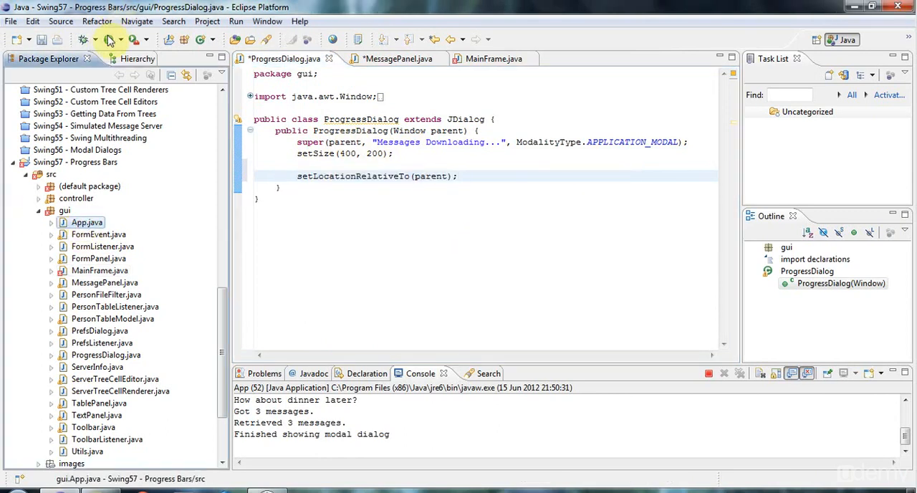
{"action": "left_click", "coordinate": [113, 40]}
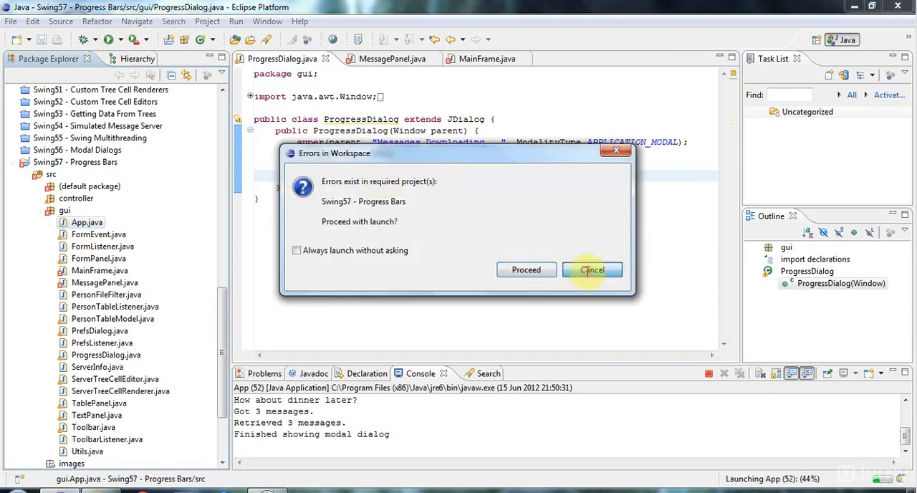
{"action": "left_click", "coordinate": [593, 269]}
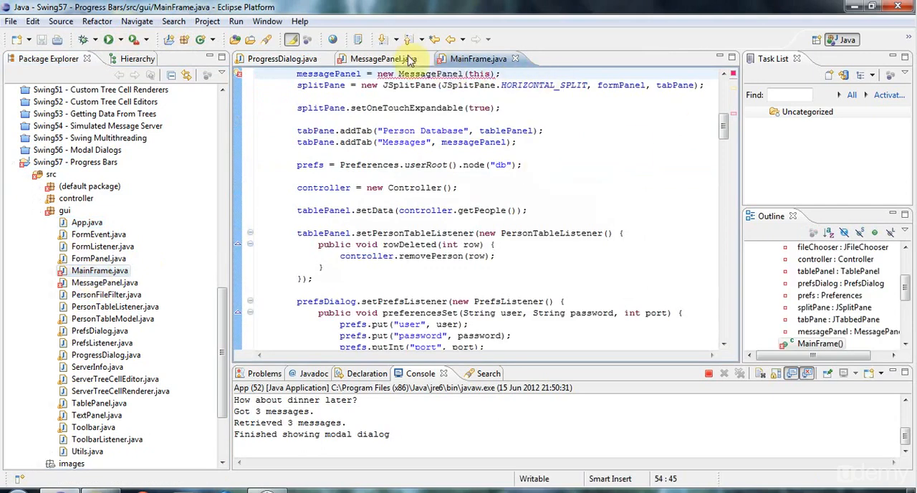
Relaunch the app from MessagePanel, close its window, and return to ProgressDialog.java.
{"action": "left_click", "coordinate": [384, 59]}
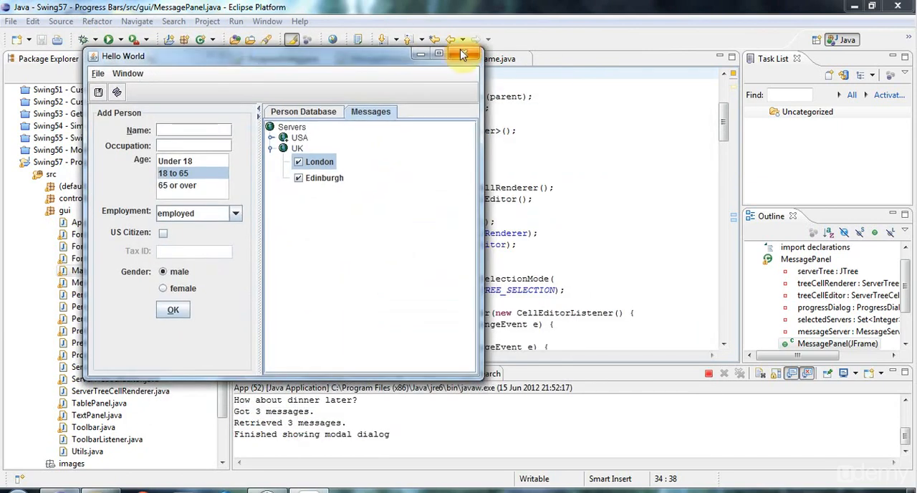
{"action": "left_click", "coordinate": [461, 54]}
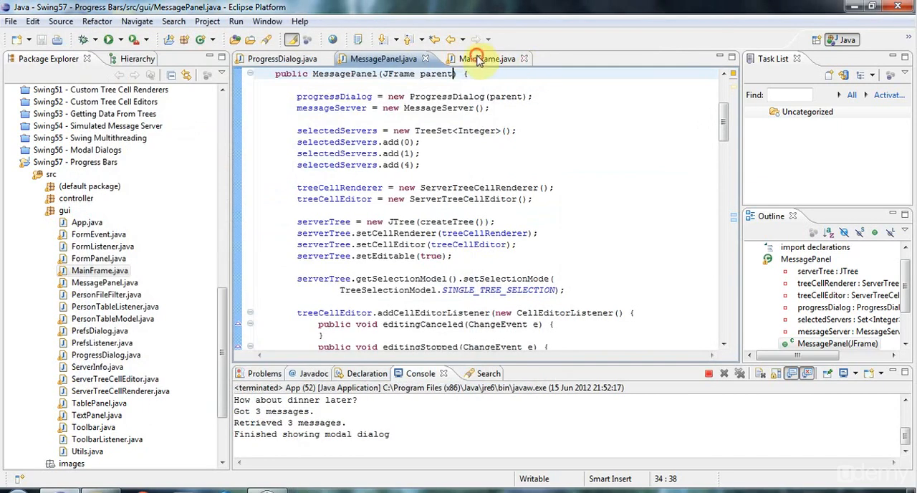
{"action": "left_click", "coordinate": [278, 59]}
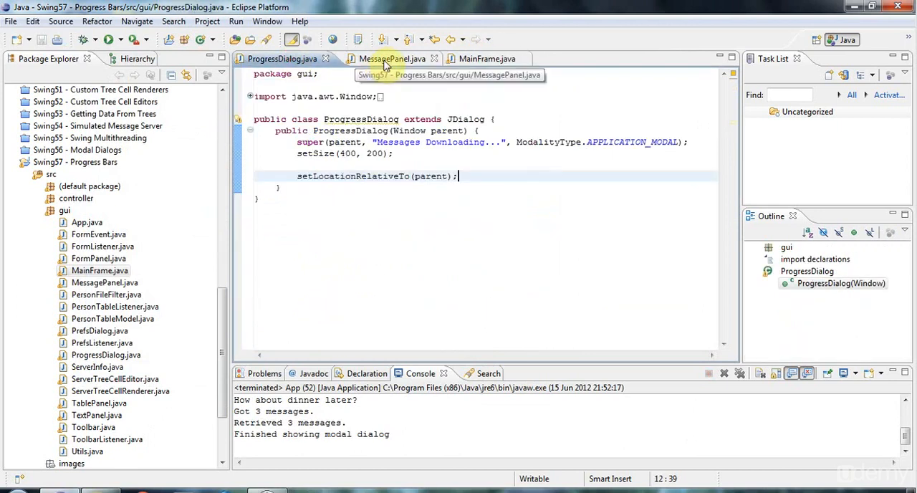
{"action": "mouse_move", "coordinate": [484, 136]}
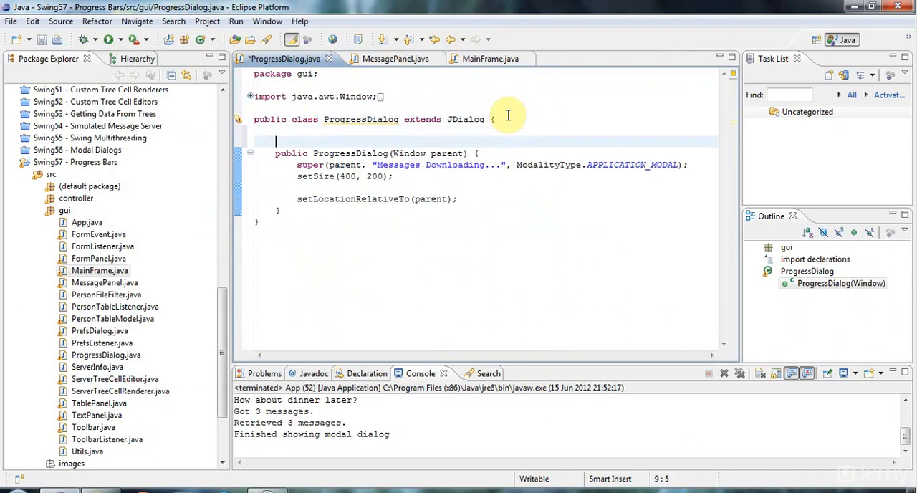
Declare JButton cancelButton and JProgressBar progressBar fields in ProgressDialog.
{"action": "type", "text": "P"}
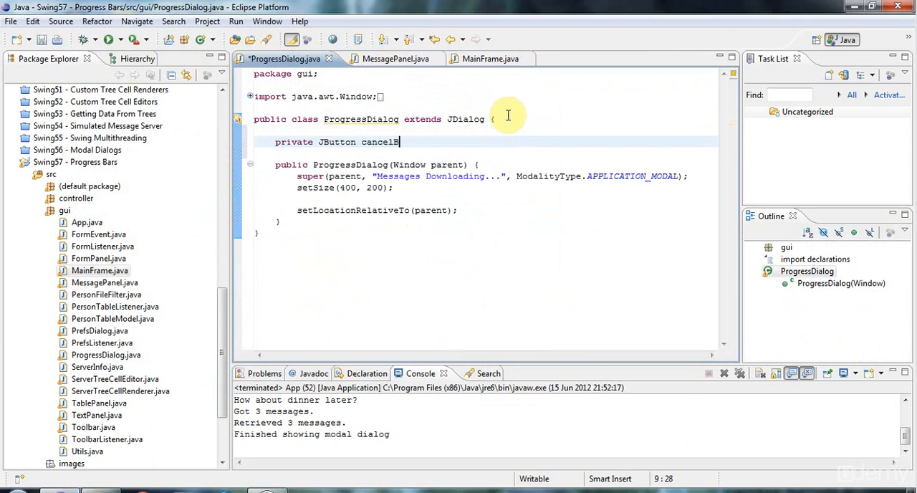
{"action": "type", "text": "utton;"}
{"action": "type", "text": "private J"}
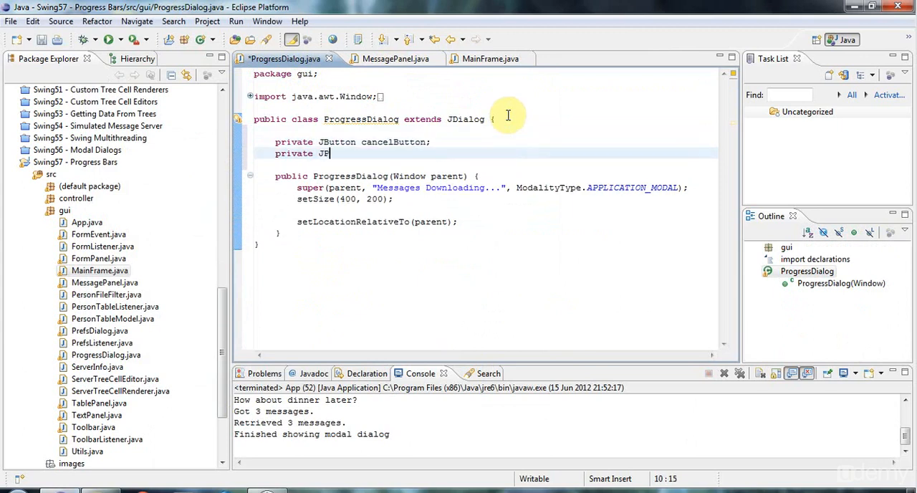
{"action": "type", "text": "ProgressBar"}
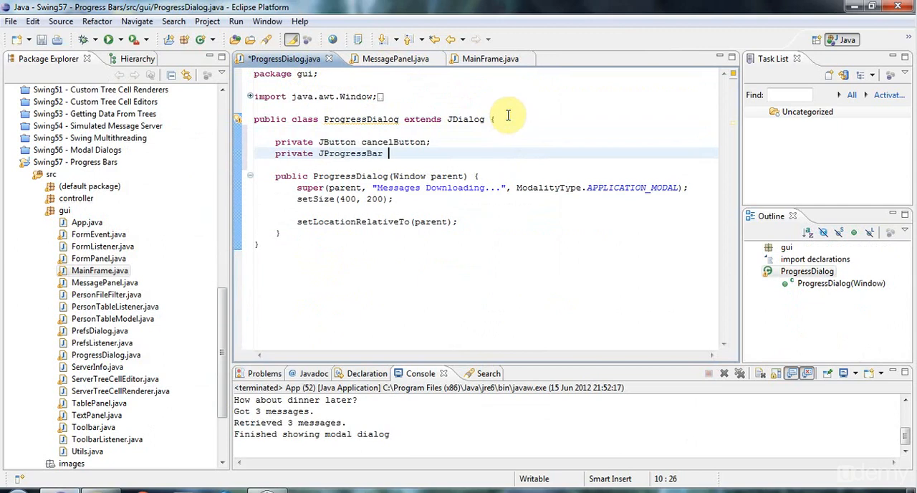
{"action": "type", "text": "progressBar"}
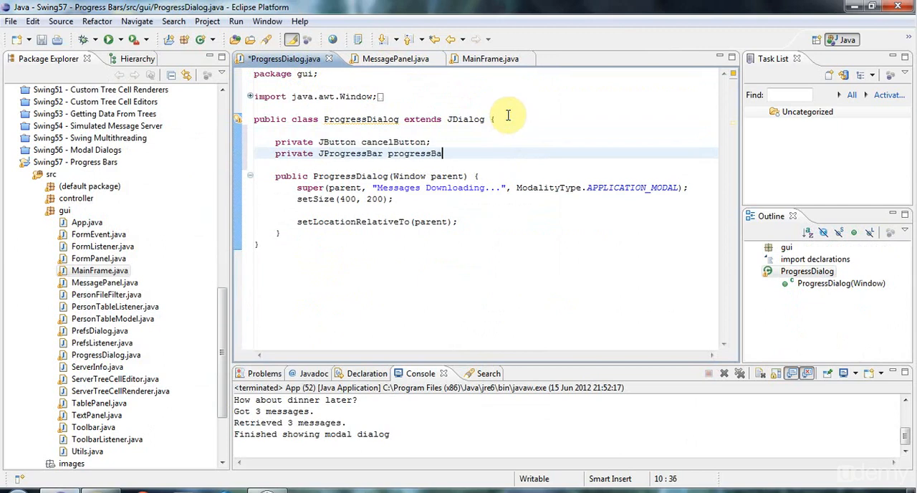
{"action": "type", "text": ";"}
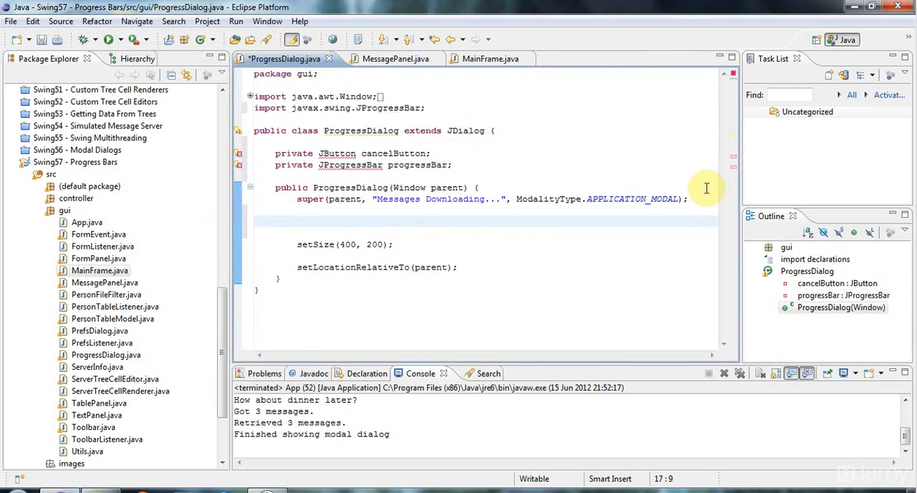
Instantiate cancelButton as new JButton("Cancel") and progressBar as new JProgressBar() in the constructor.
{"action": "type", "text": "cancel"}
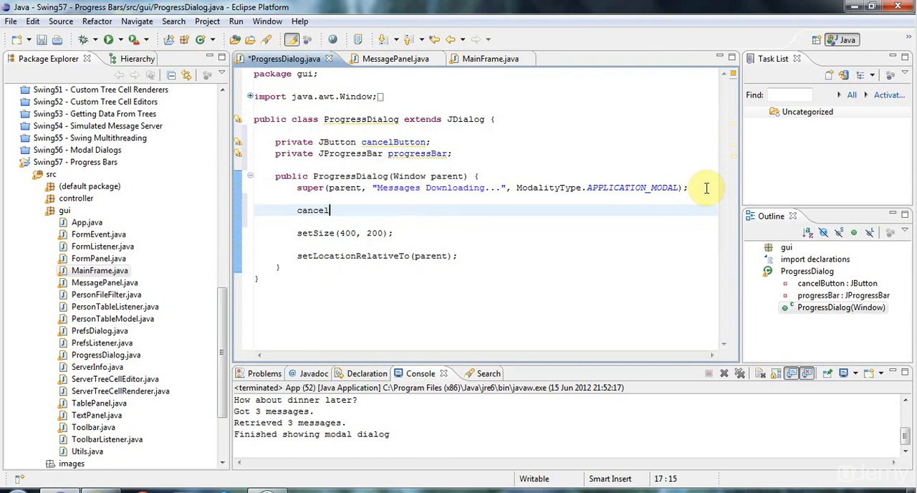
{"action": "type", "text": "Button ="}
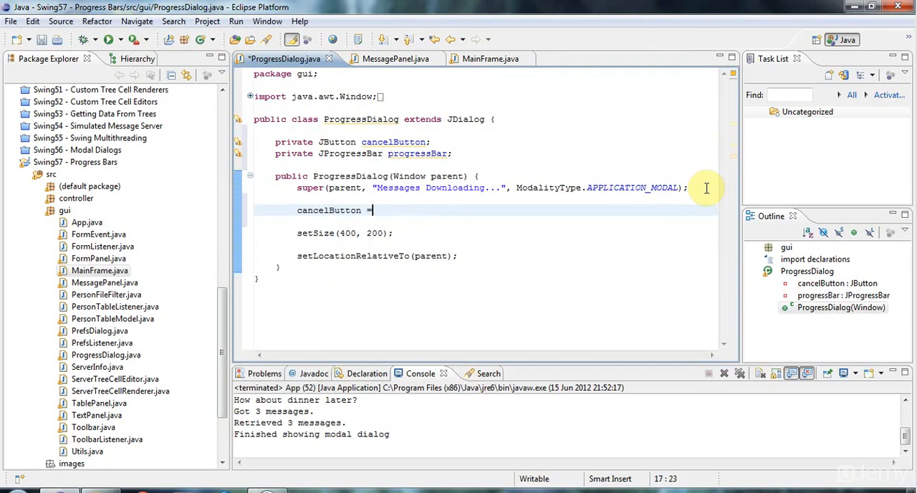
{"action": "type", "text": "new JButton(\"Cancel\");"}
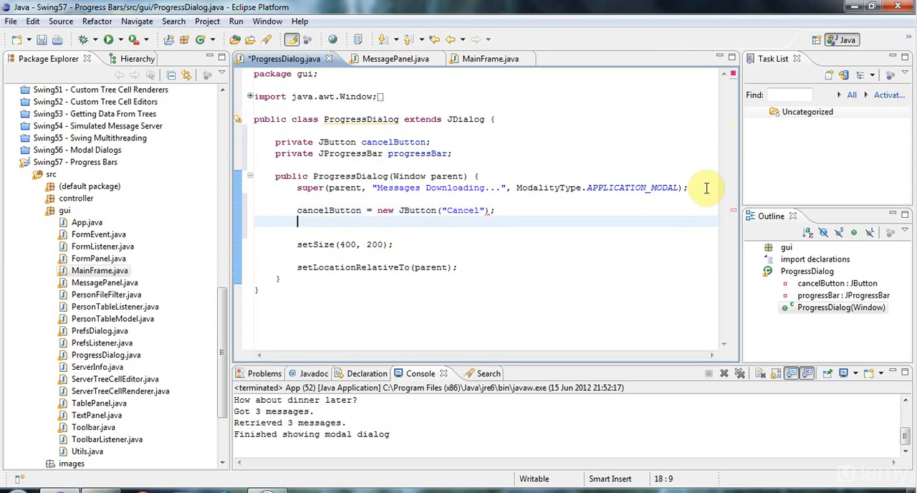
{"action": "type", "text": "progressBar"}
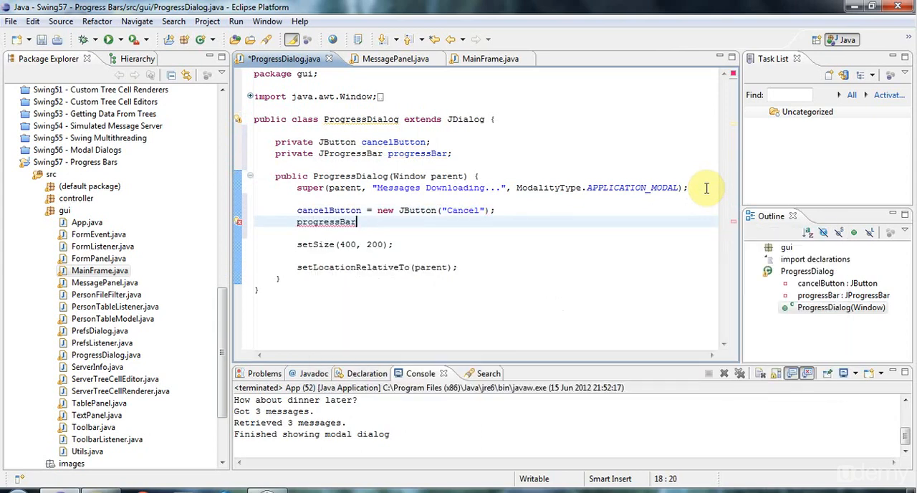
{"action": "type", "text": "= new J"}
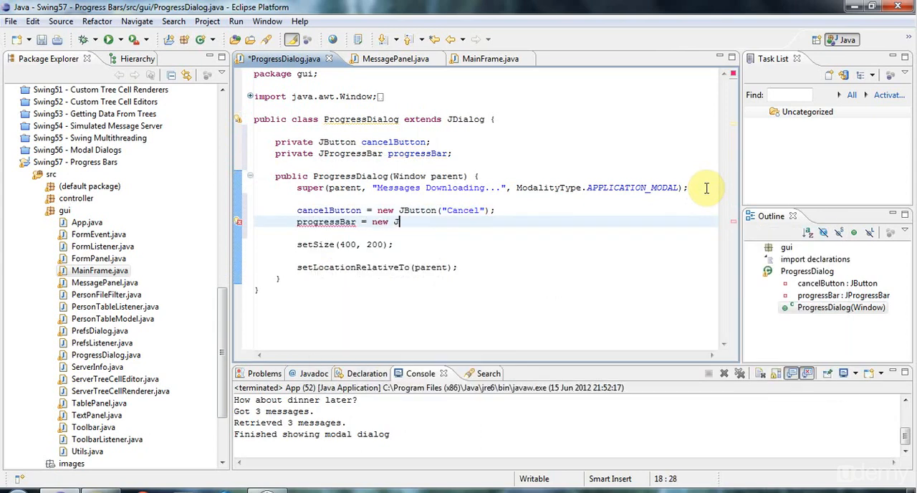
{"action": "type", "text": "ProgressBar"}
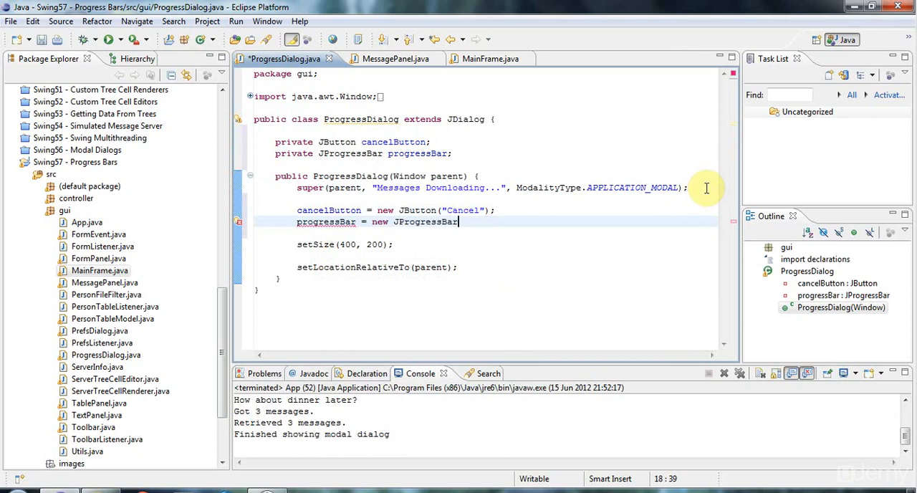
{"action": "type", "text": "();"}
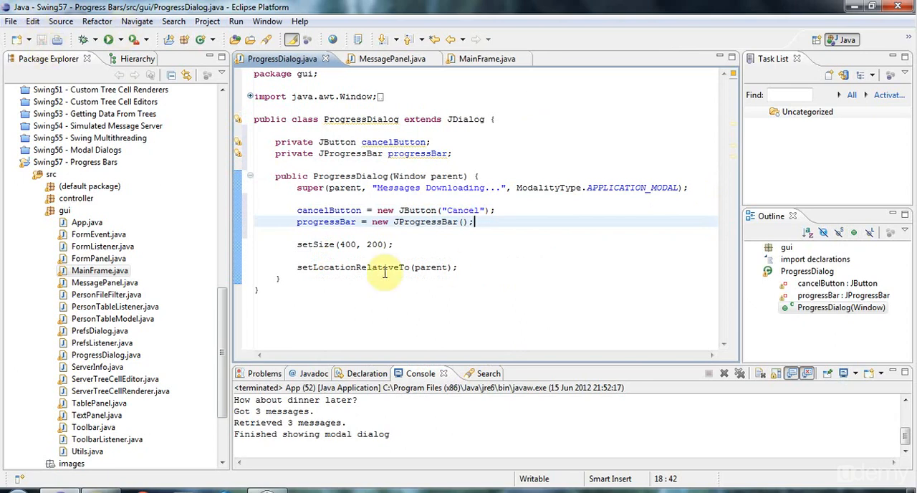
{"action": "mouse_move", "coordinate": [500, 329]}
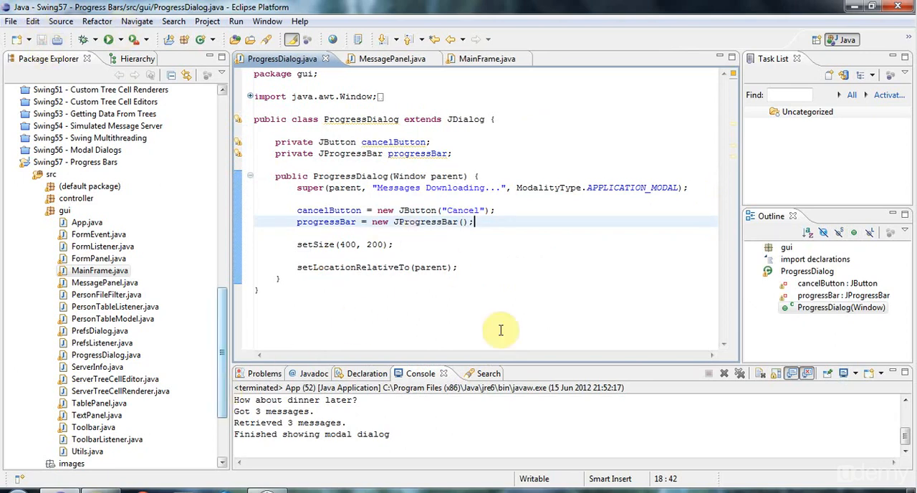
{"action": "mouse_move", "coordinate": [395, 270]}
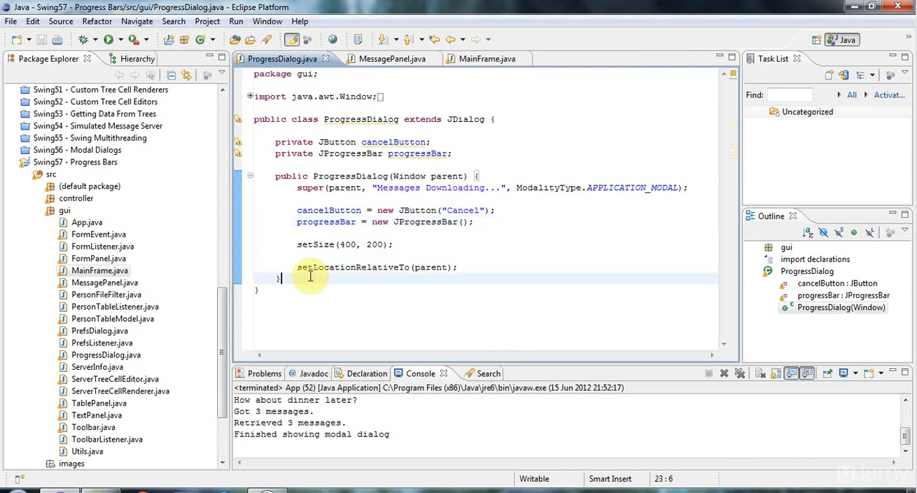
Add a public void setMaximum(int) method forwarding to progressBar.setMaximum.
{"action": "type", "text": "public void setMa"}
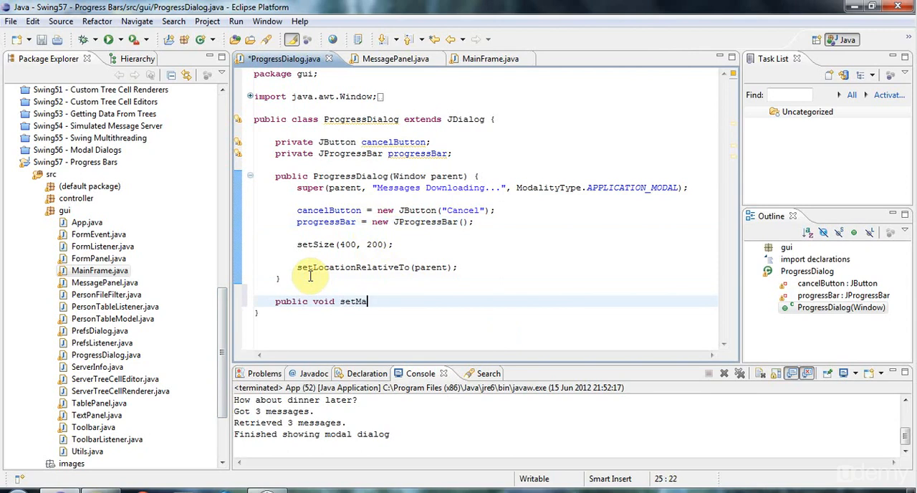
{"action": "type", "text": "ximum"}
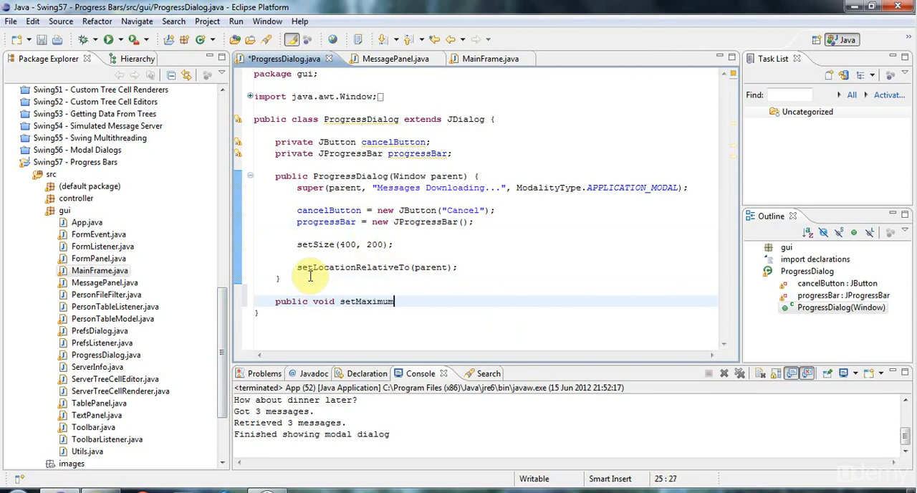
{"action": "type", "text": "(int count) {"}
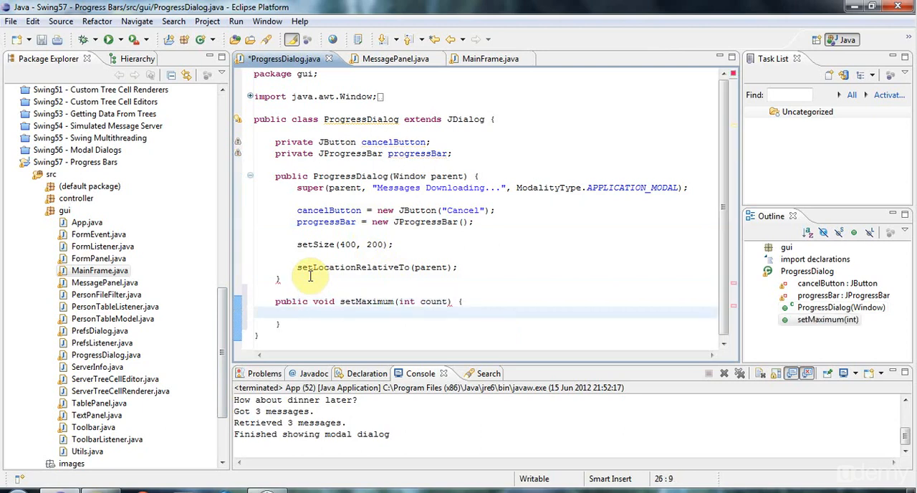
{"action": "type", "text": "progressBar."}
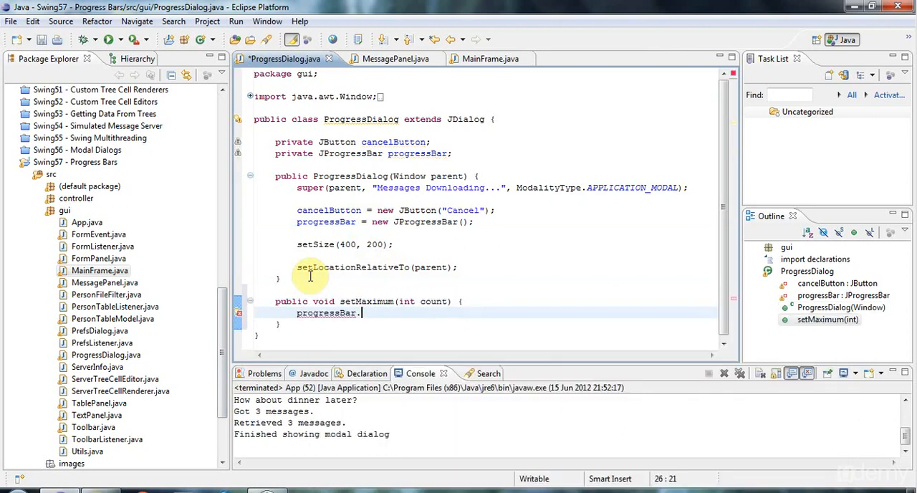
{"action": "type", "text": "s"}
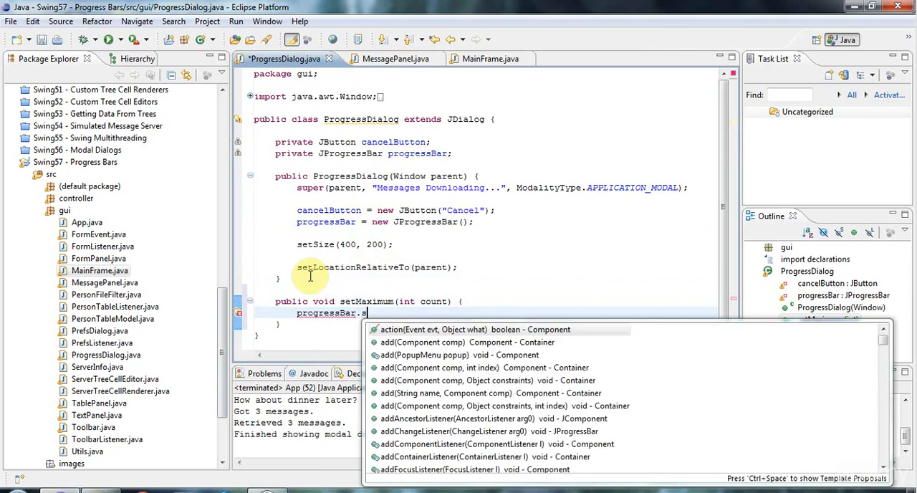
{"action": "type", "text": "etMaximum(count);"}
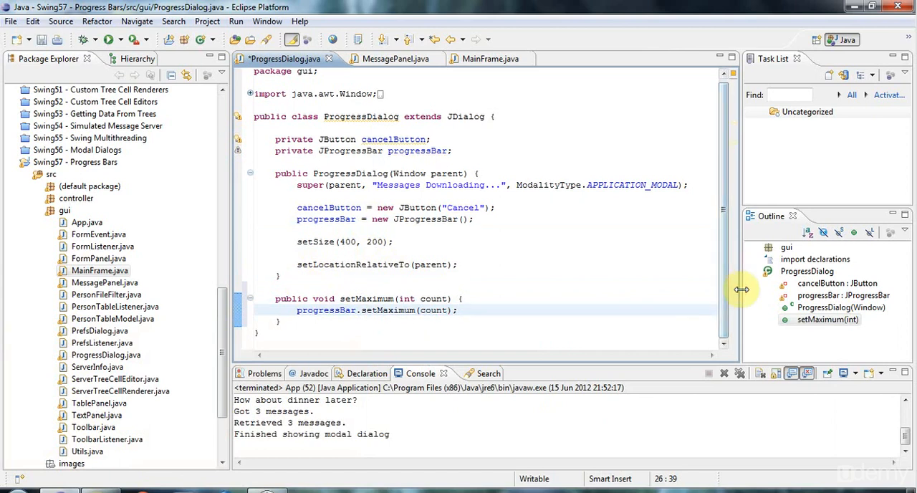
{"action": "left_click", "coordinate": [358, 322]}
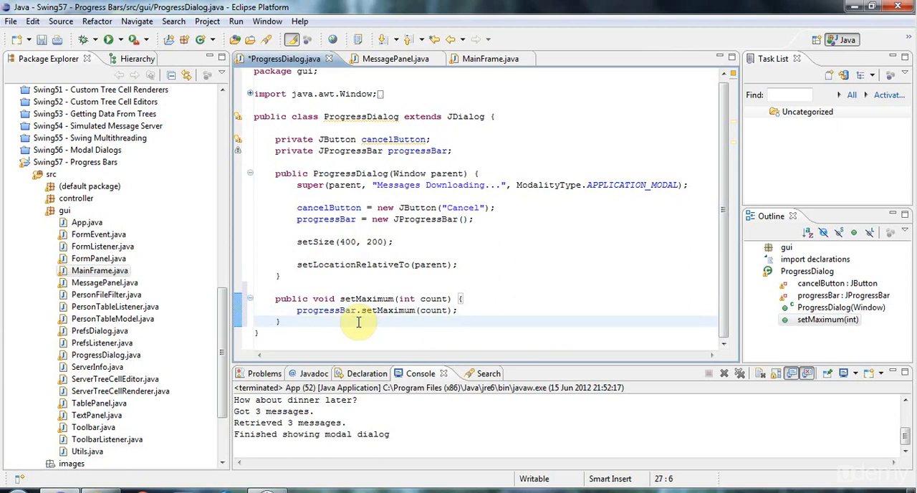
{"action": "mouse_move", "coordinate": [434, 310]}
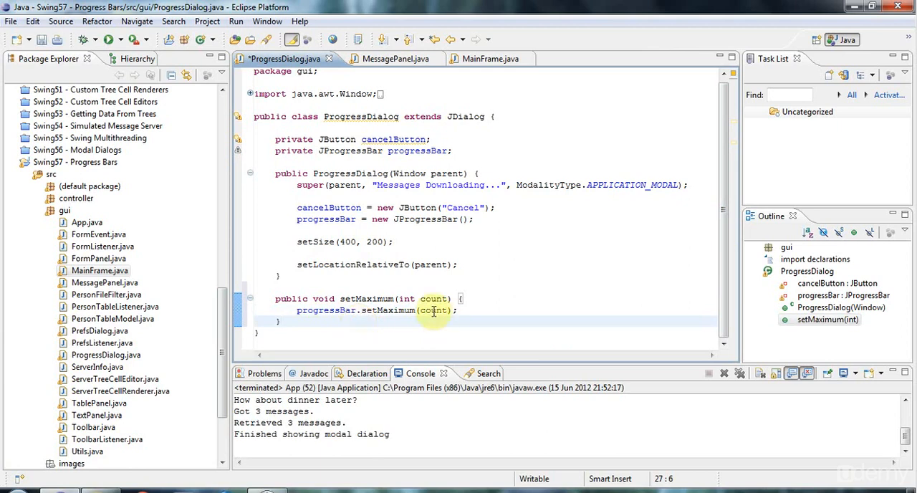
{"action": "mouse_move", "coordinate": [409, 309]}
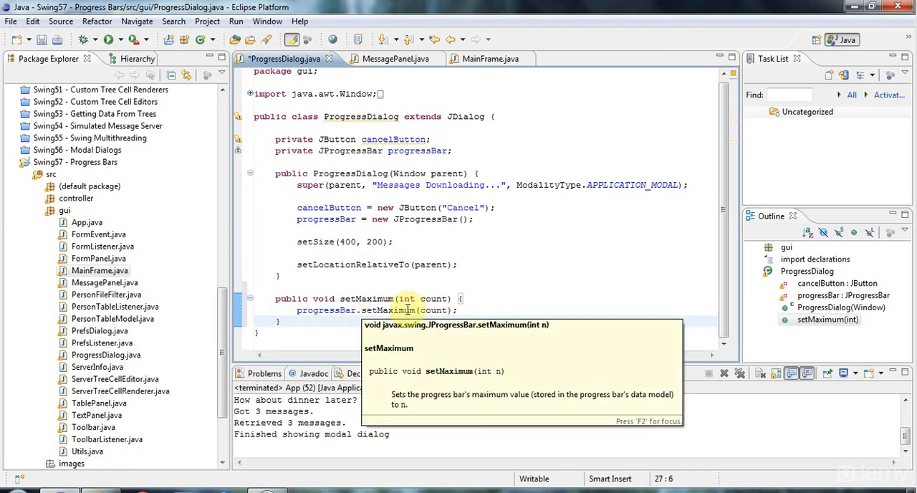
Add setValue(int value) calling progressBar.setValue(value), renaming the count parameter to value.
{"action": "left_click", "coordinate": [329, 318]}
{"action": "type", "text": "pub"}
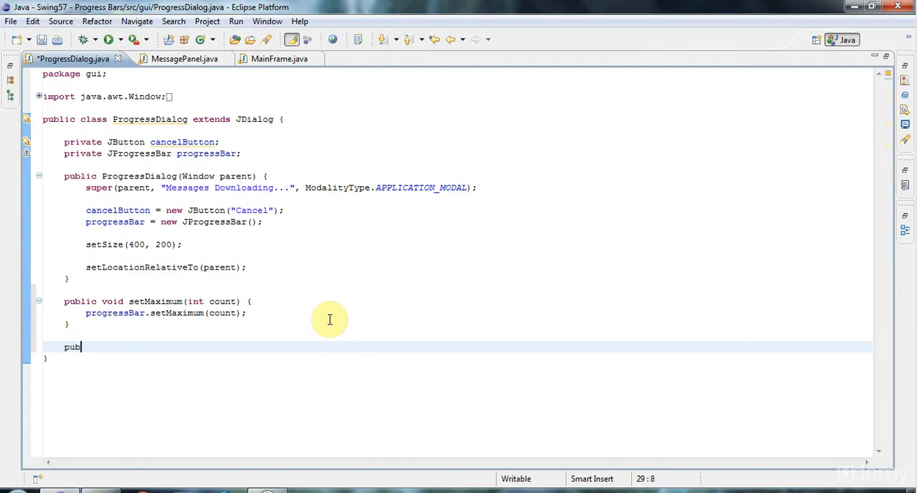
{"action": "type", "text": "lic void setValu"}
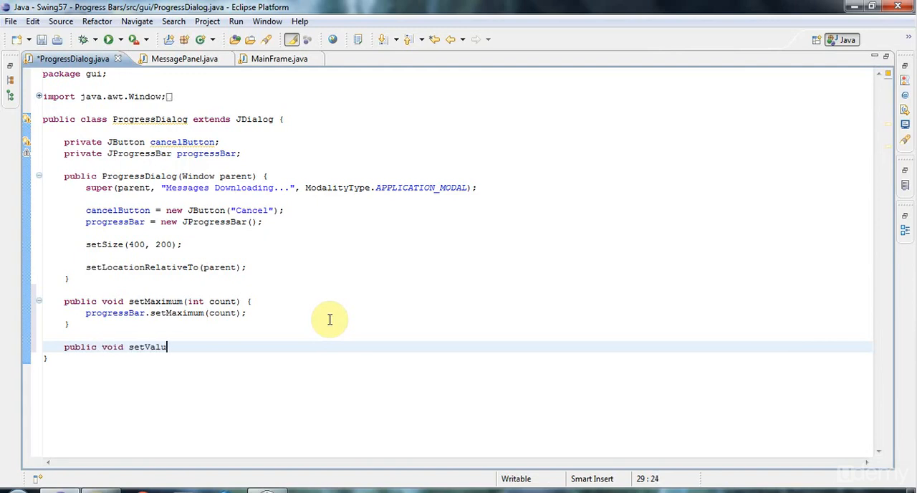
{"action": "type", "text": "e(int value) {"}
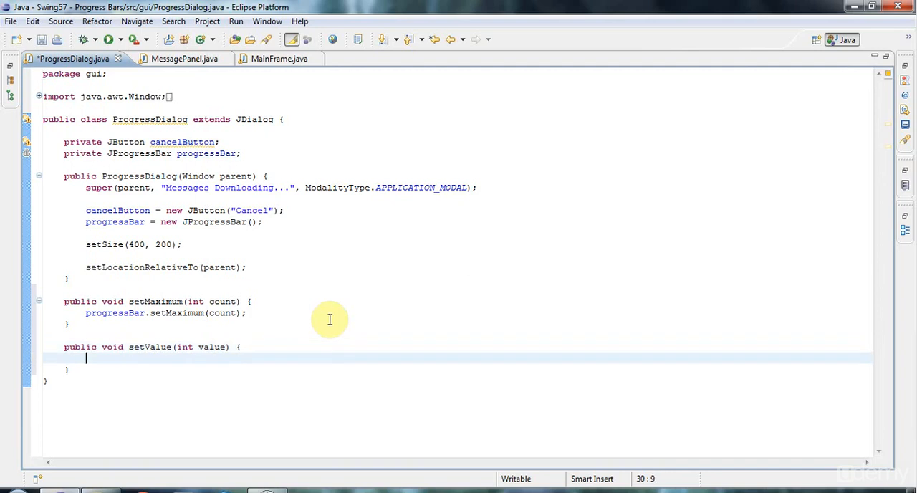
{"action": "double_click", "coordinate": [212, 347]}
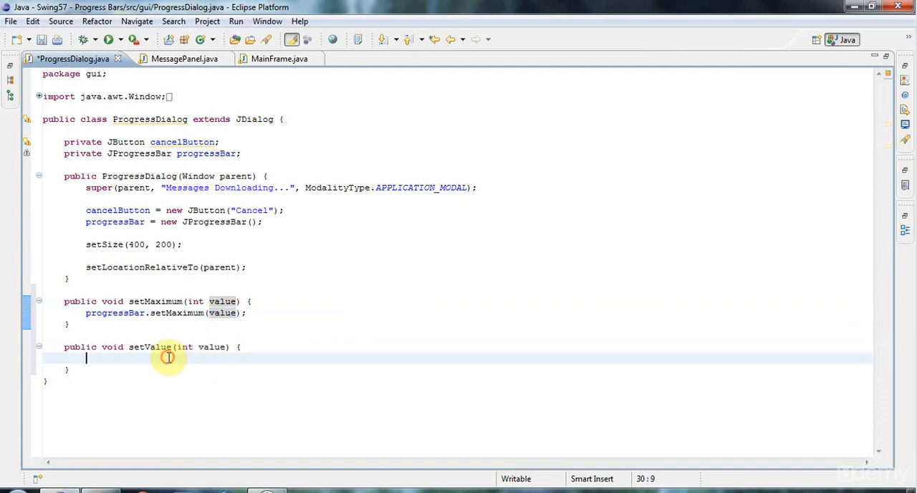
{"action": "type", "text": "prog"}
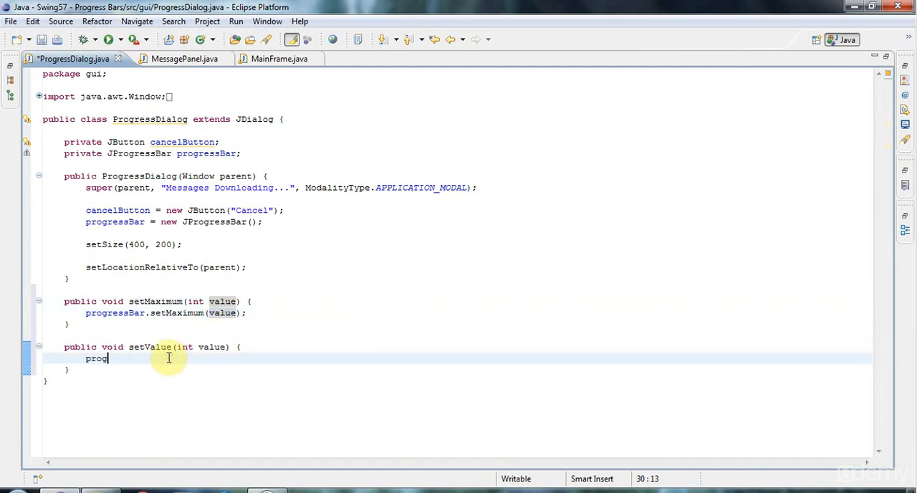
{"action": "type", "text": "ressBar."}
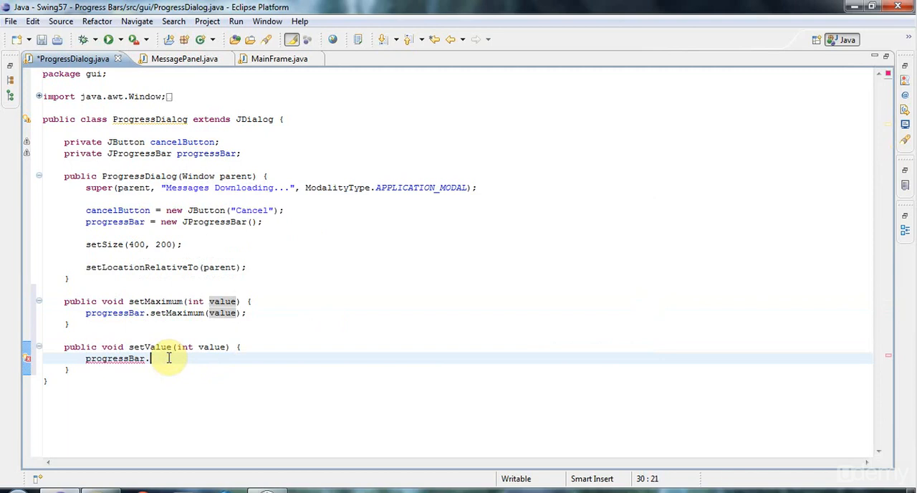
{"action": "type", "text": "setValue(n"}
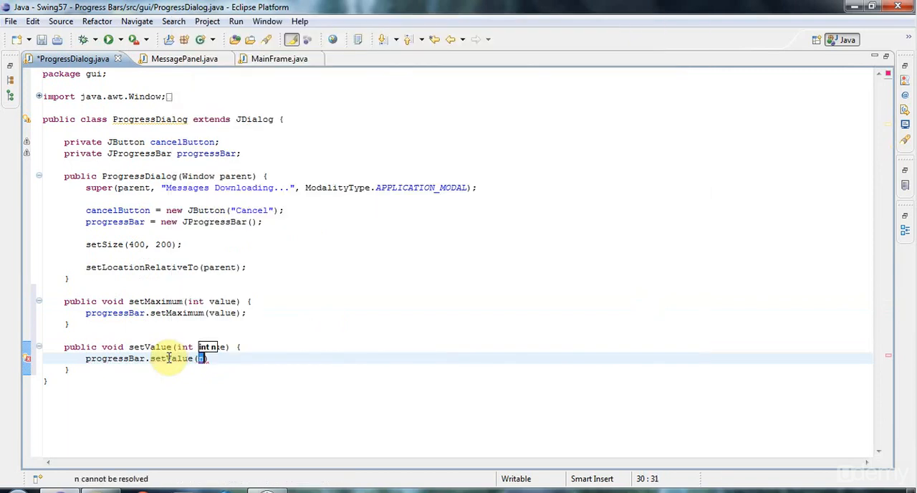
{"action": "type", "text": "value"}
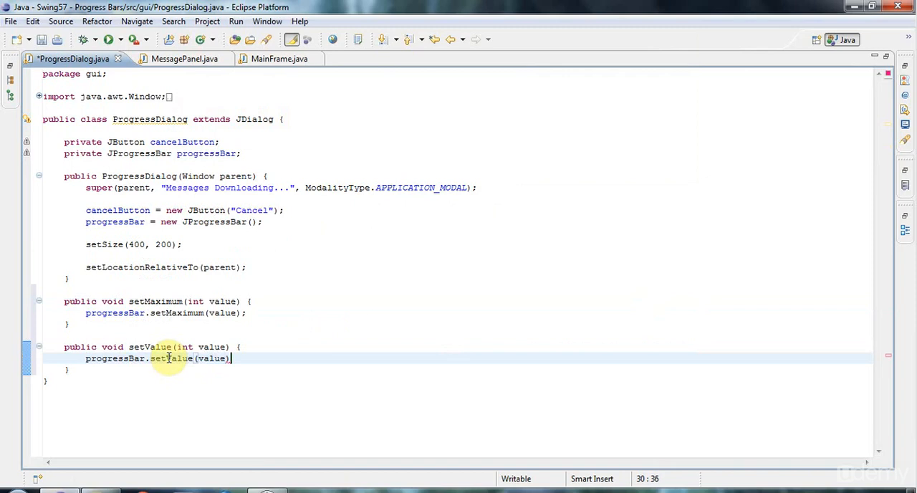
{"action": "type", "text": ";"}
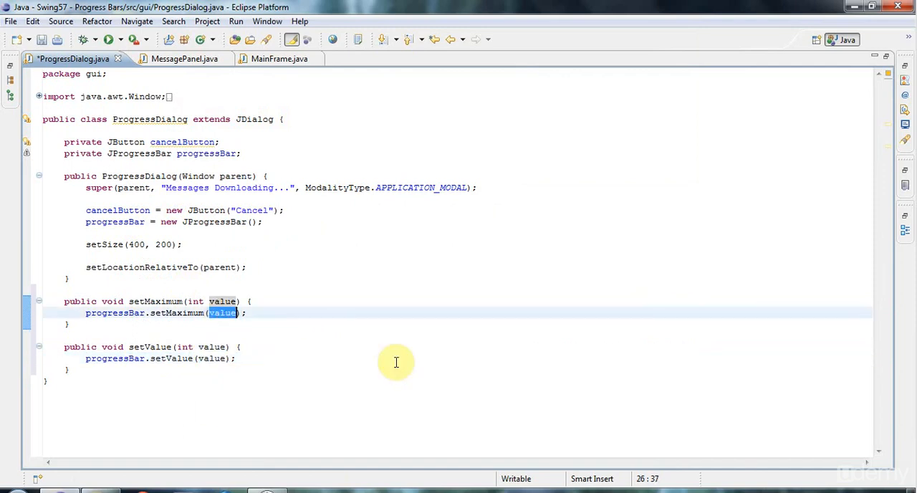
{"action": "mouse_move", "coordinate": [215, 252]}
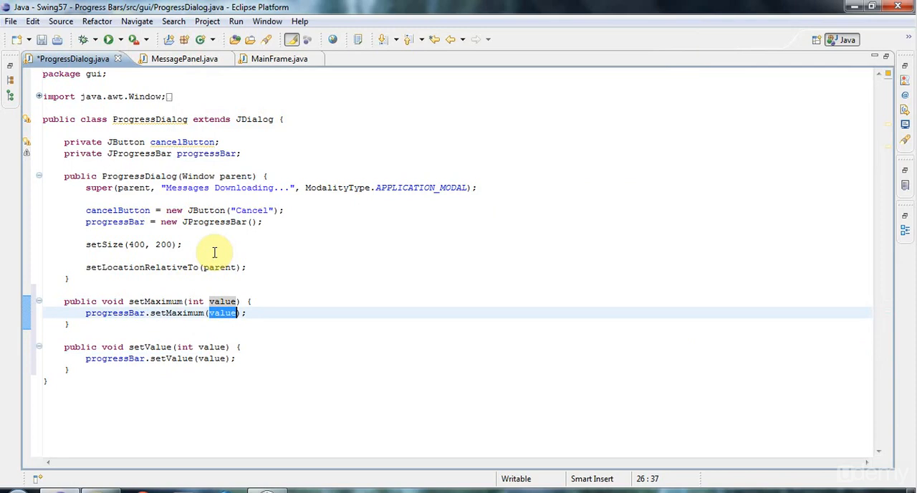
{"action": "mouse_move", "coordinate": [178, 228]}
{"action": "type", "text": "setLayout(new FlowLayout()"}
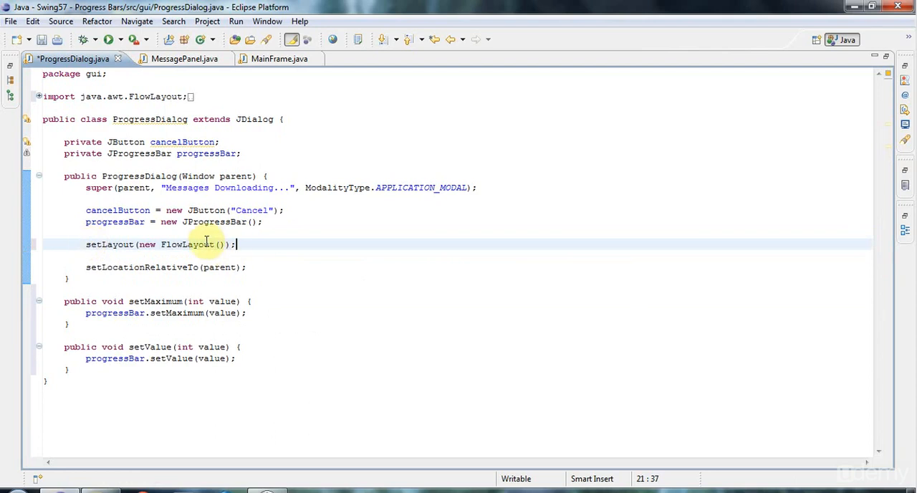
{"action": "mouse_move", "coordinate": [375, 291]}
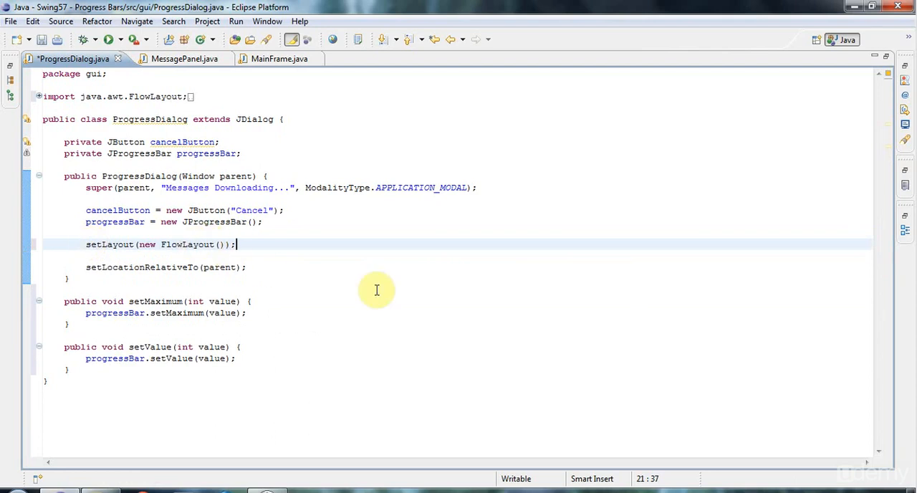
Add the progress bar and Cancel button to the dialog under a FlowLayout.
{"action": "type", "text": "add("}
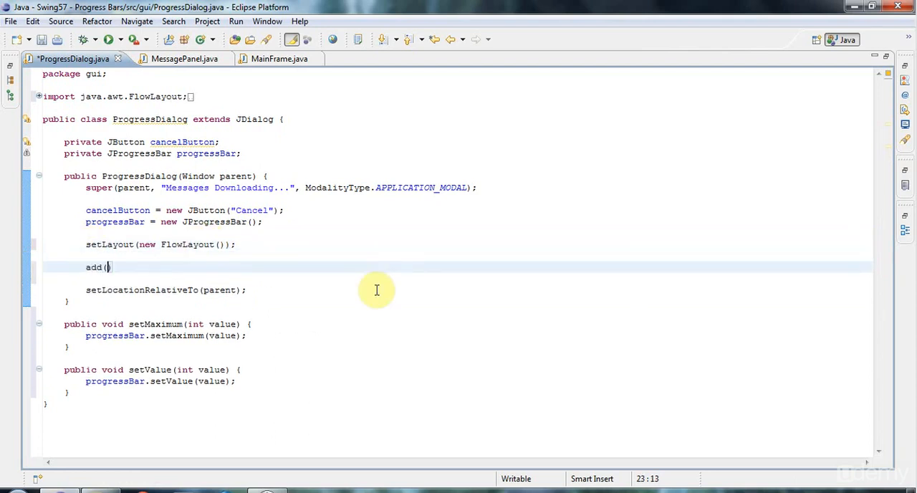
{"action": "type", "text": "progressBar"}
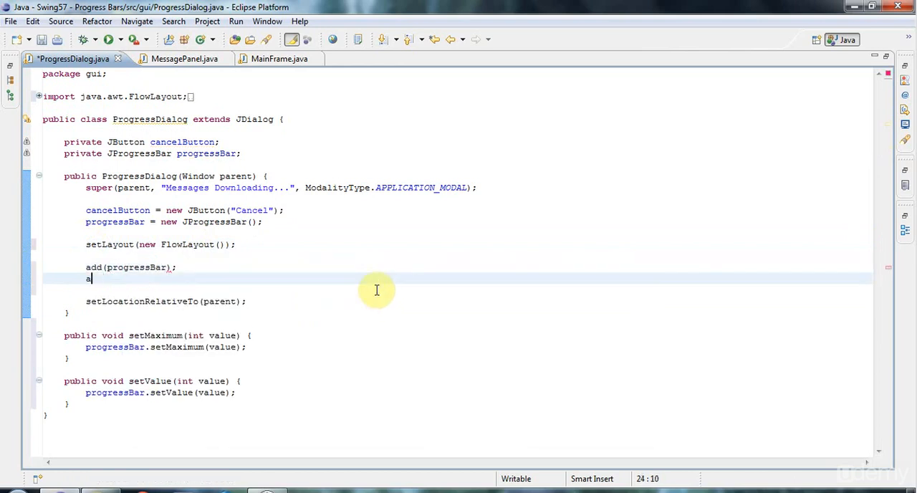
{"action": "type", "text": "dd(cancelButton"}
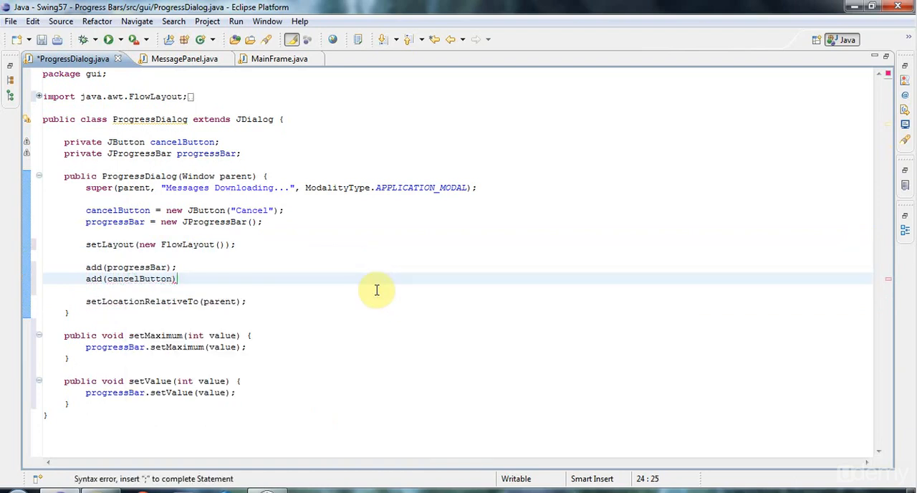
{"action": "type", "text": ";"}
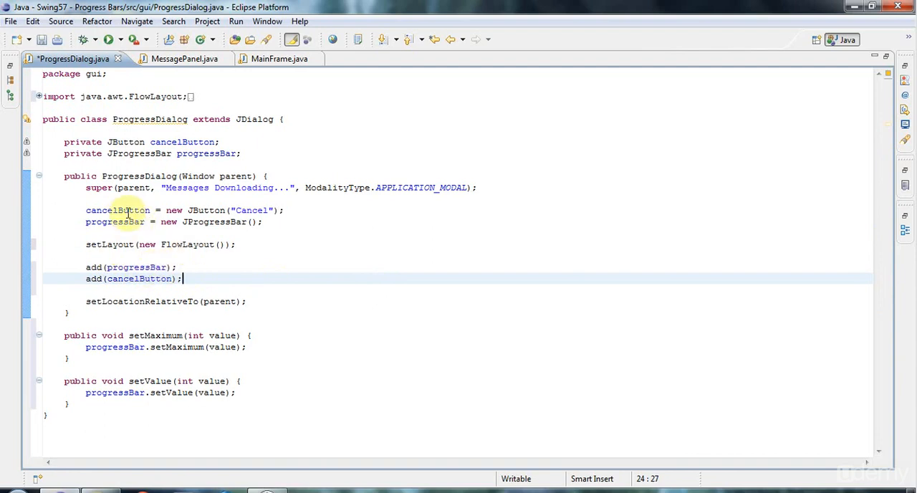
{"action": "mouse_move", "coordinate": [259, 243]}
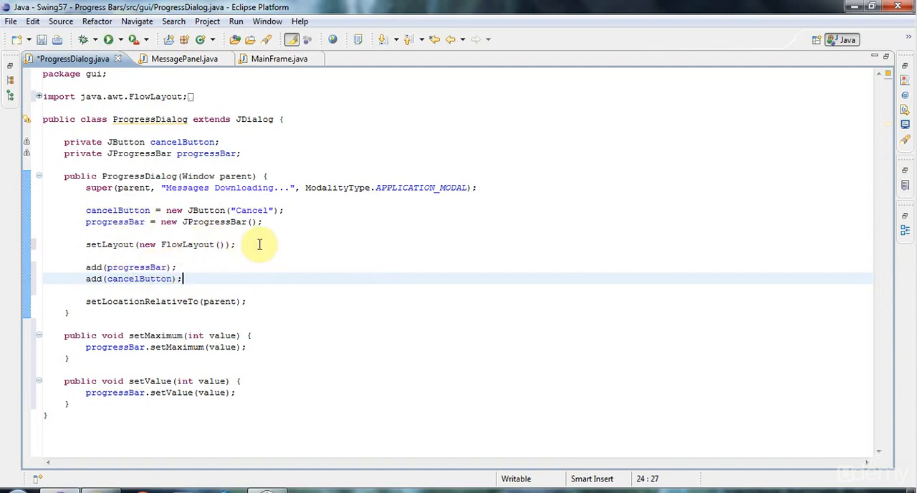
Size the progress bar to width 400 using cancelButton.getPreferredSize() via a Dimension size variable.
{"action": "key", "text": "Return"}
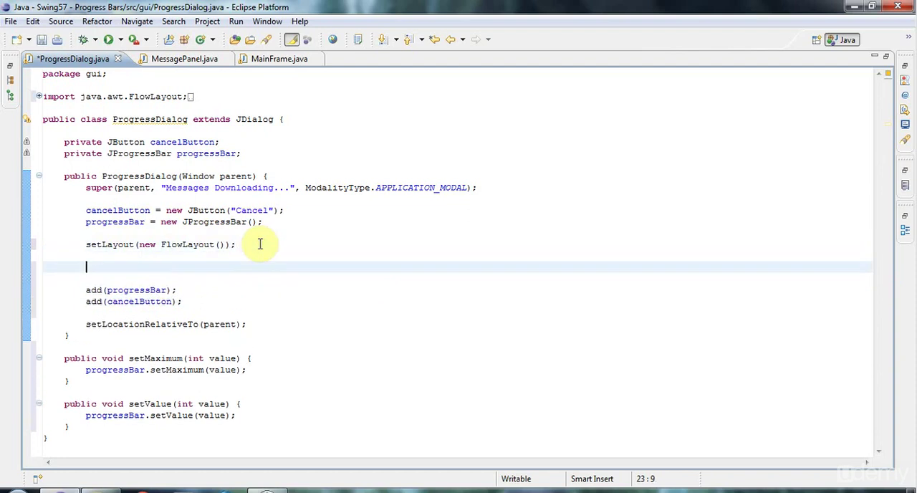
{"action": "type", "text": "Siz"}
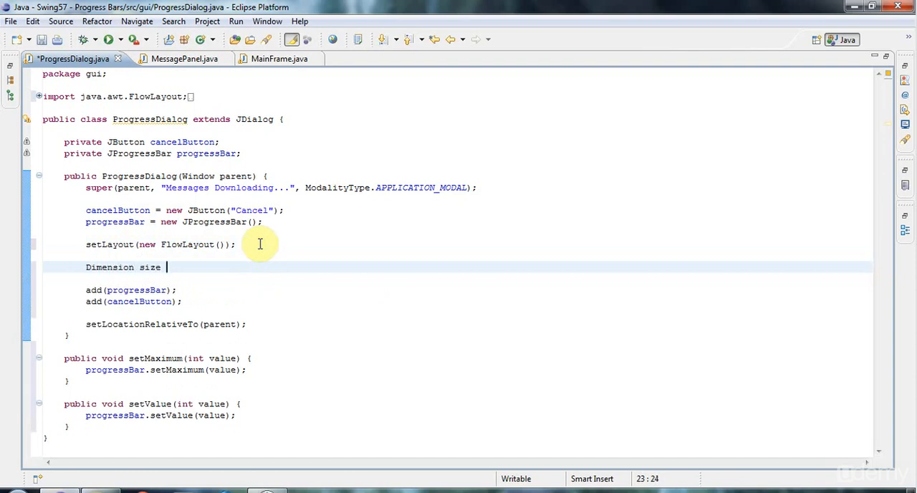
{"action": "type", "text": "= canc"}
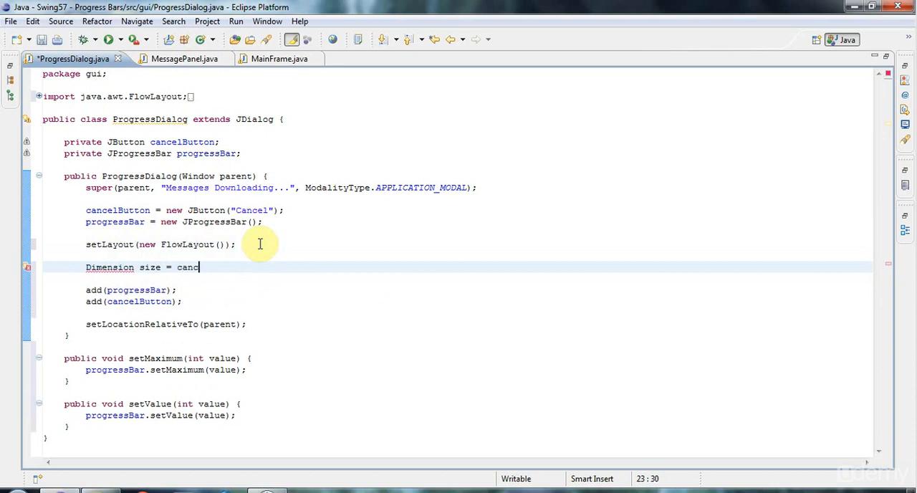
{"action": "type", "text": "elButton"}
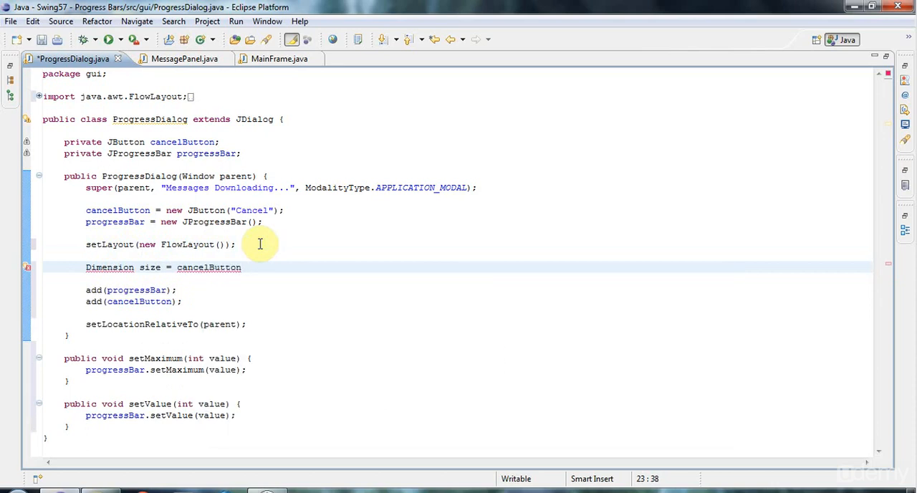
{"action": "type", "text": ".getP"}
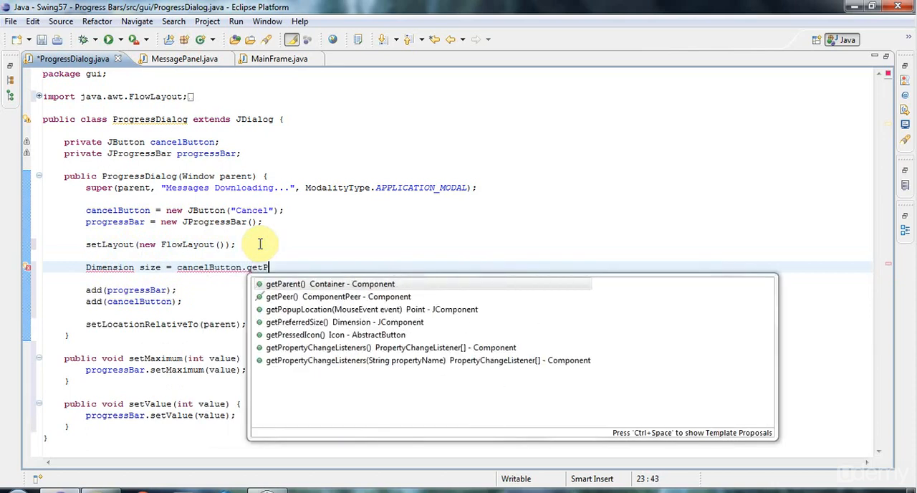
{"action": "type", "text": "PreferredSize();"}
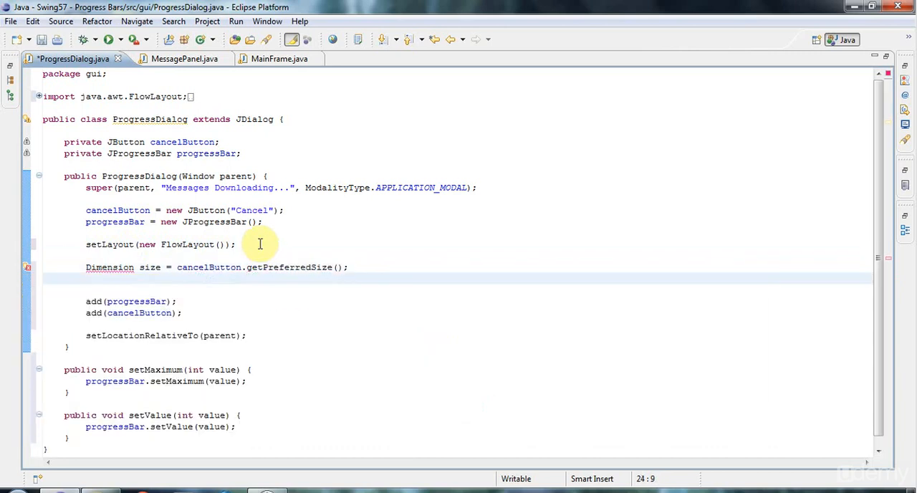
{"action": "type", "text": "size.width = 400;"}
{"action": "type", "text": "progressBar.setPreferredSize(preferredSize"}
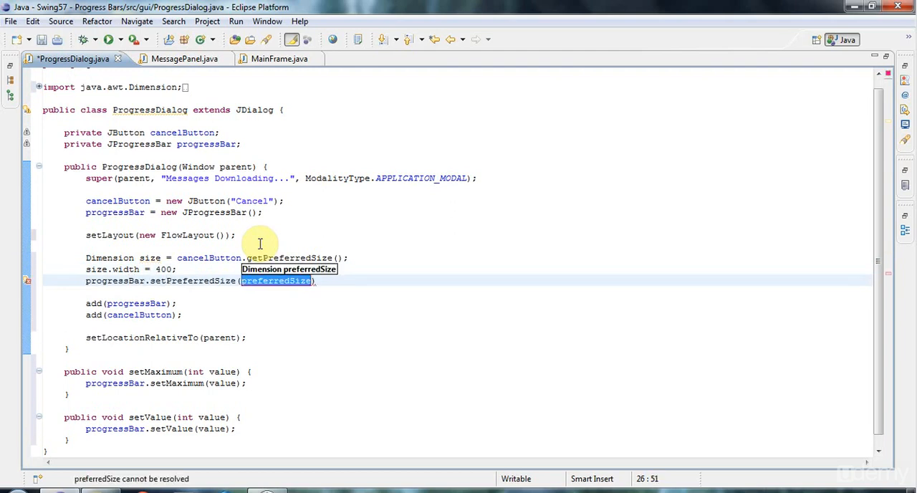
{"action": "type", "text": "size"}
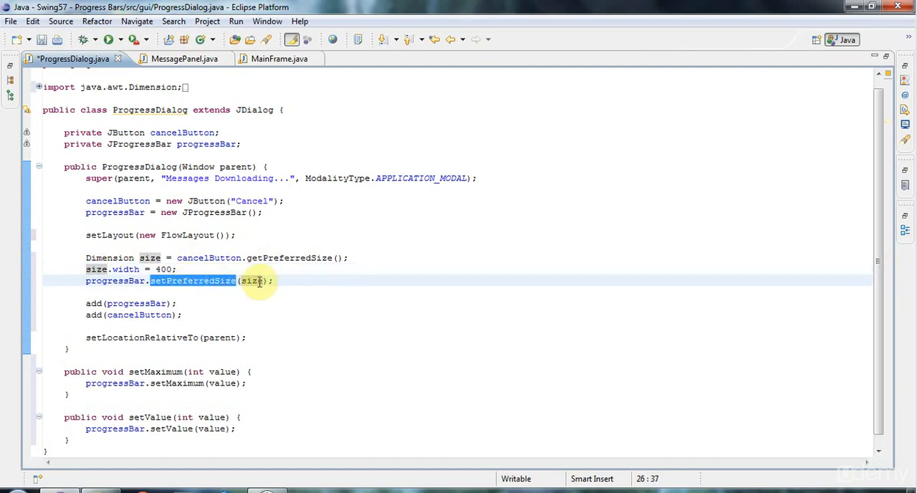
{"action": "double_click", "coordinate": [252, 281]}
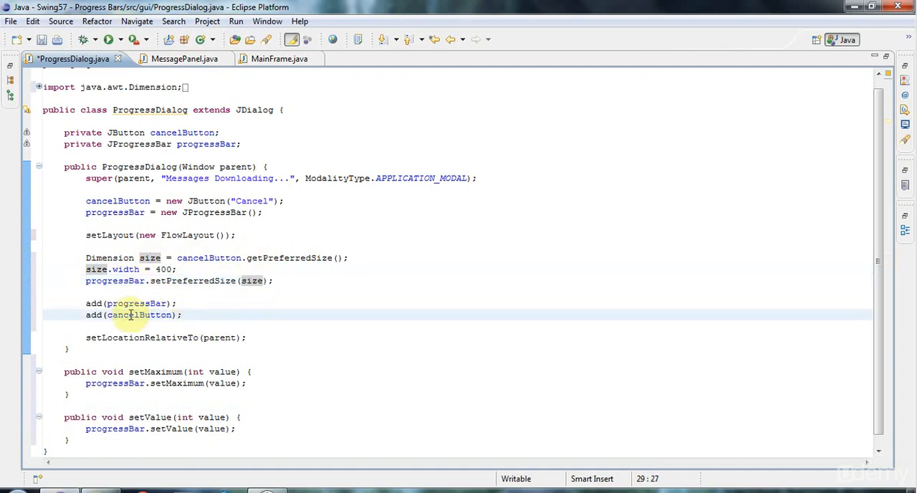
Call pack() after adding the components and save ProgressDialog.
{"action": "type", "text": "pack"}
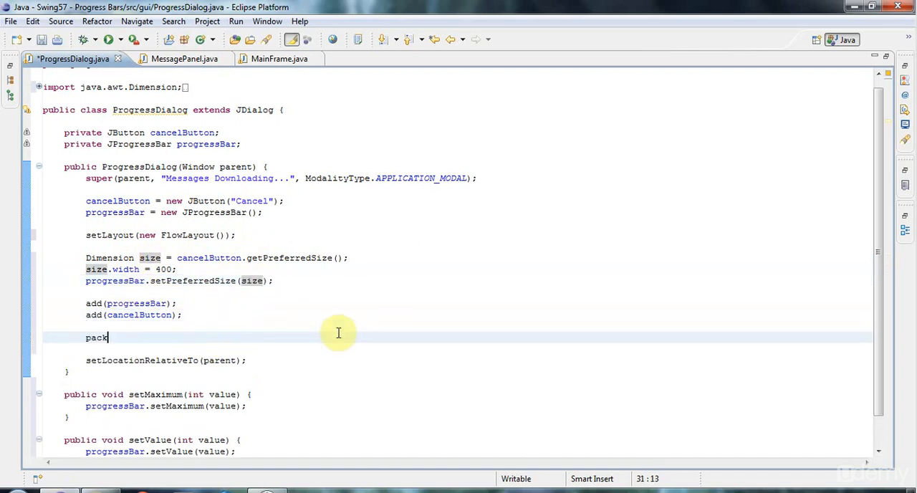
{"action": "type", "text": "();"}
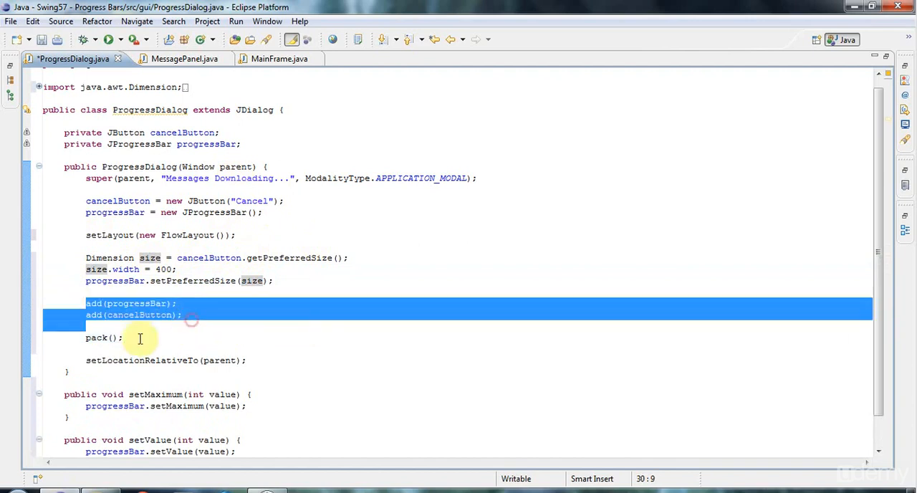
{"action": "left_click", "coordinate": [103, 338]}
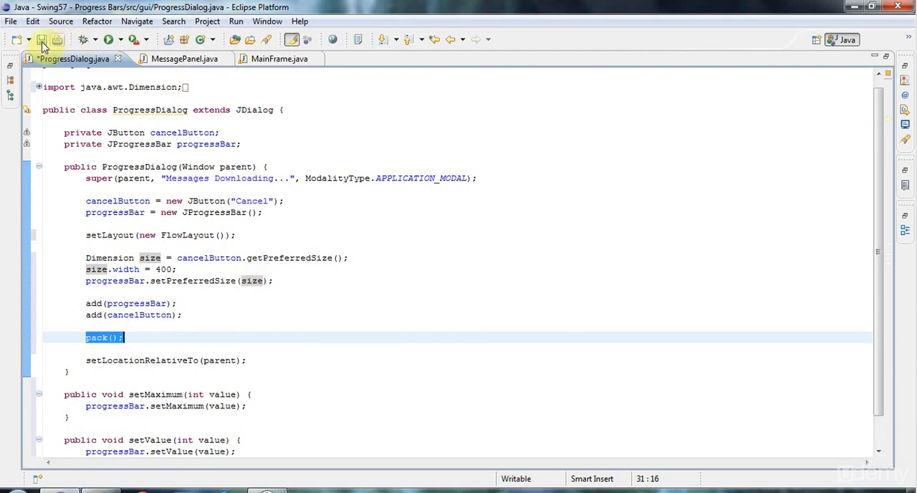
{"action": "left_click", "coordinate": [170, 59]}
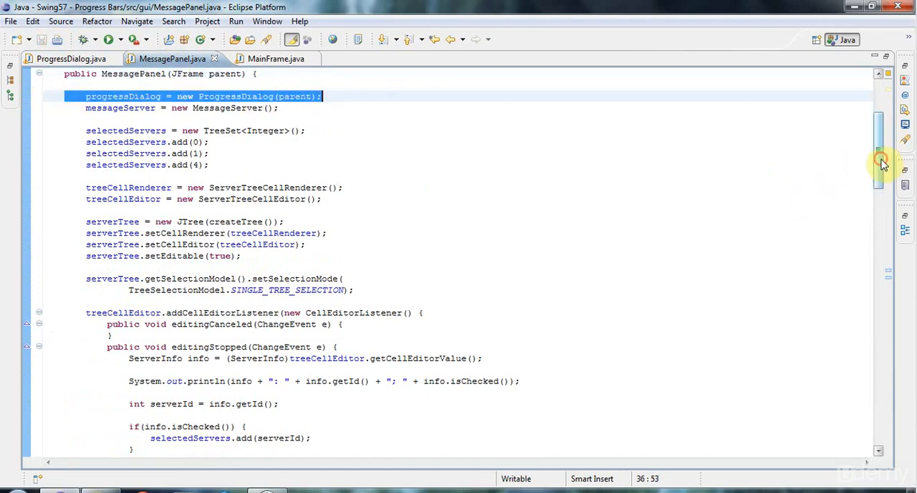
In MessagePanel's process(), replace the println with progressDialog.setValue(retrieved).
{"action": "scroll", "scroll_direction": "down", "scroll_amount": 3}
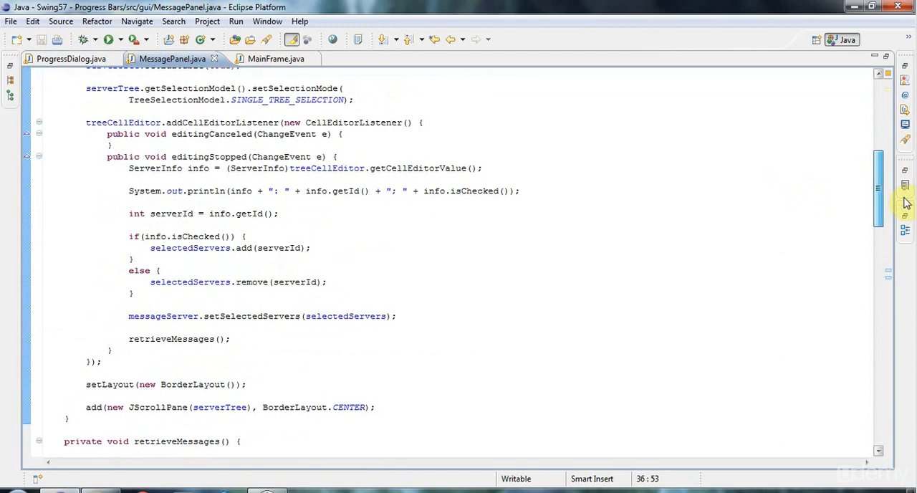
{"action": "scroll", "scroll_direction": "down", "scroll_amount": 3}
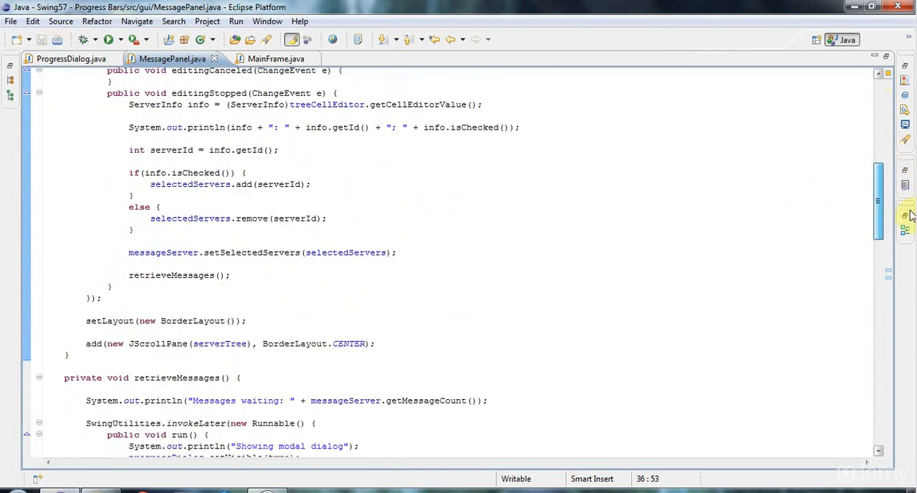
{"action": "scroll", "scroll_direction": "down", "scroll_amount": 3}
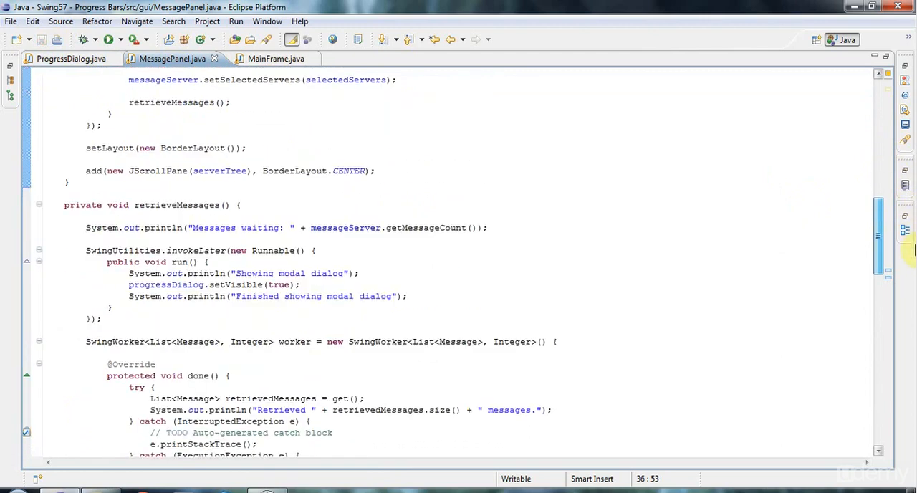
{"action": "scroll", "scroll_direction": "down", "scroll_amount": 3}
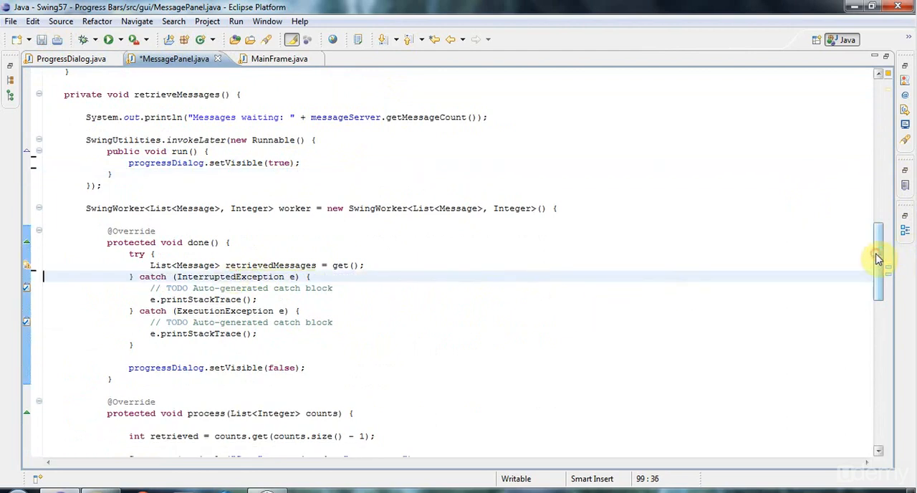
{"action": "scroll", "scroll_direction": "down", "scroll_amount": 3}
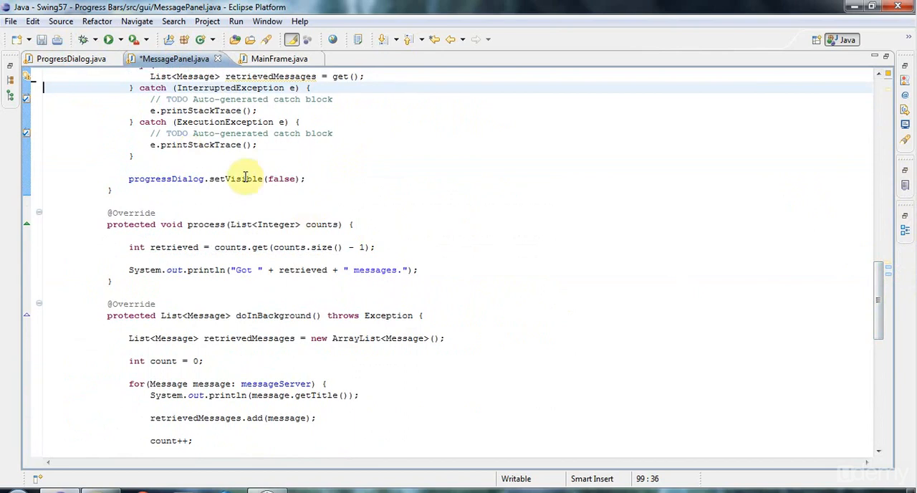
{"action": "mouse_move", "coordinate": [162, 247]}
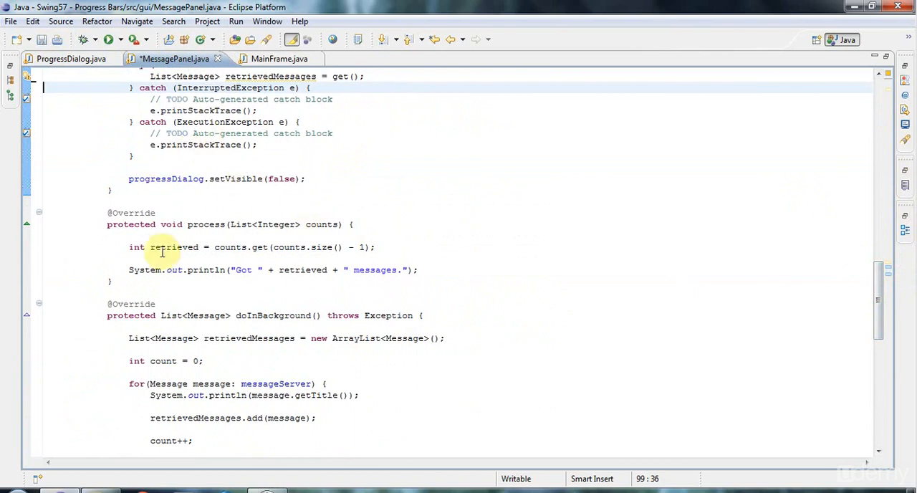
{"action": "mouse_move", "coordinate": [128, 270]}
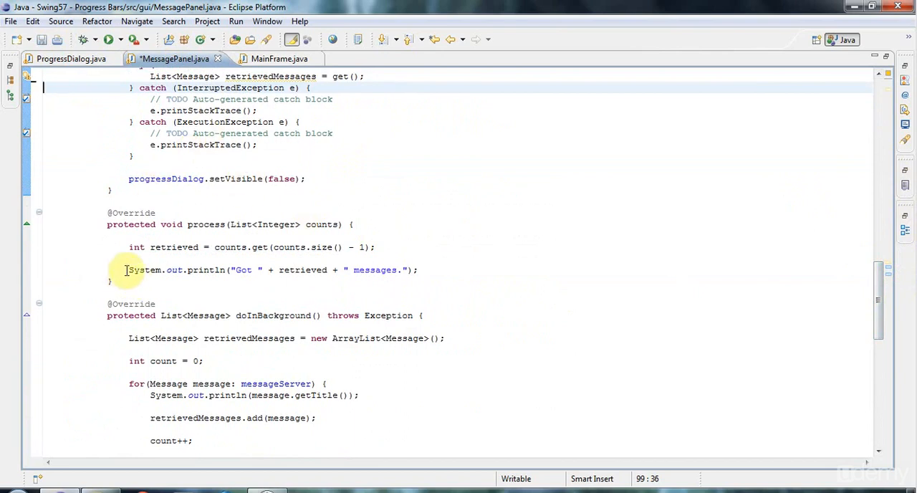
{"action": "triple_click", "coordinate": [272, 270]}
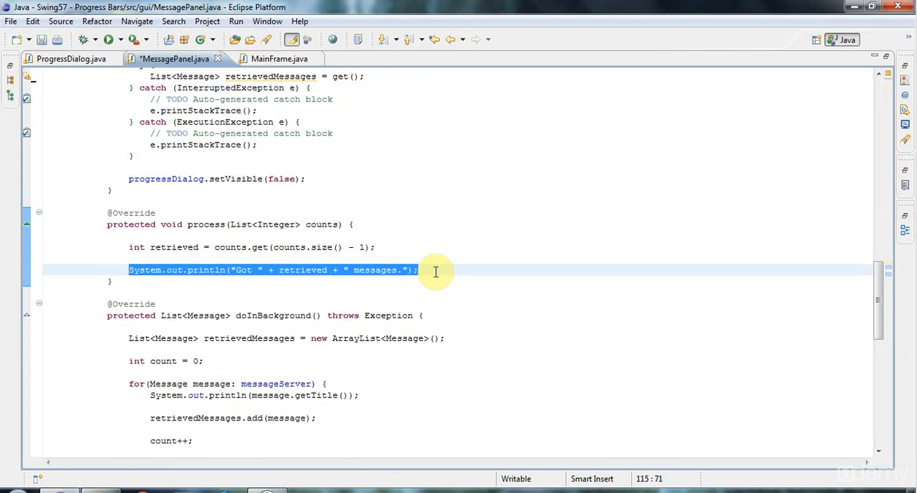
{"action": "key", "text": "Delete"}
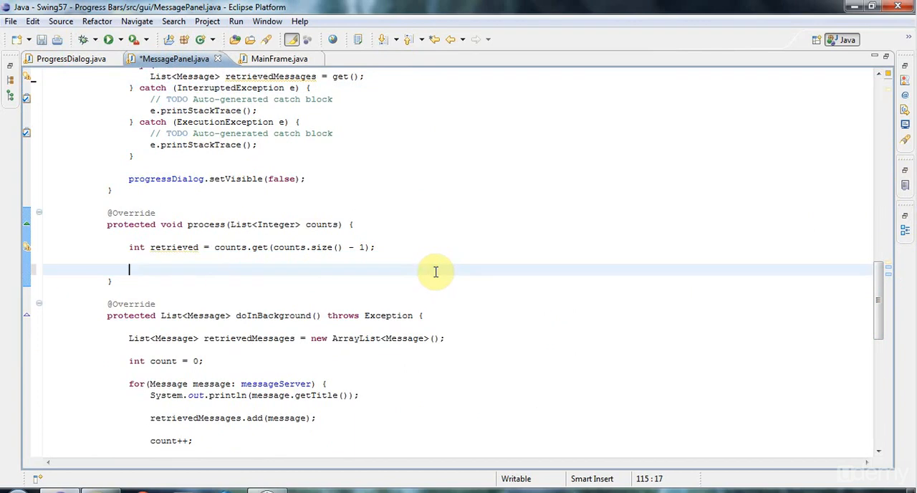
{"action": "type", "text": "progressDialog"}
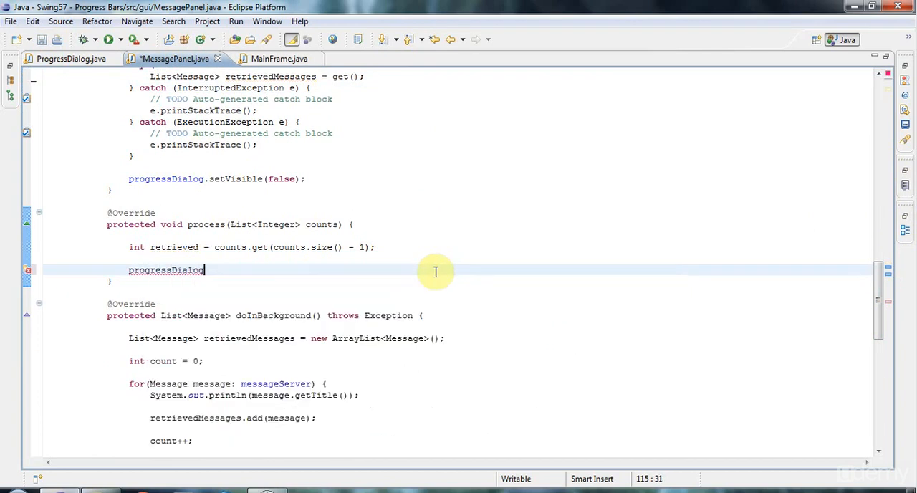
{"action": "type", "text": ".setValue(retrieved);"}
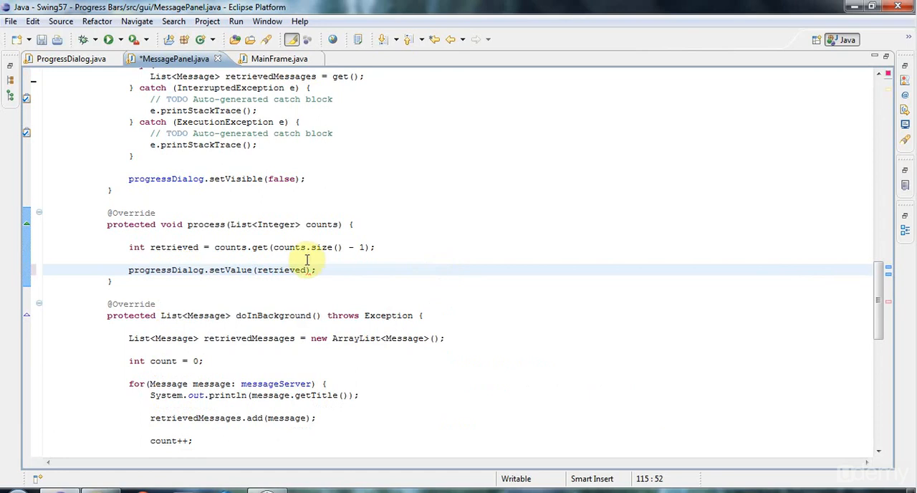
{"action": "left_click", "coordinate": [266, 269]}
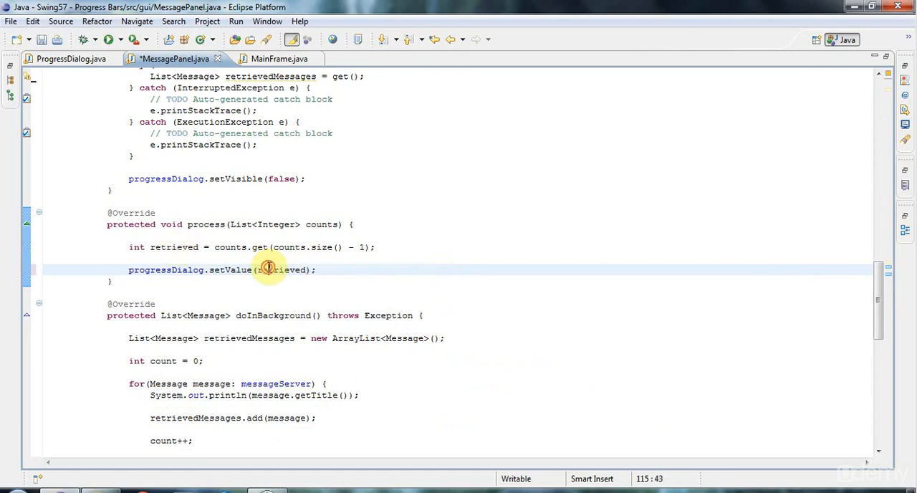
{"action": "double_click", "coordinate": [230, 269]}
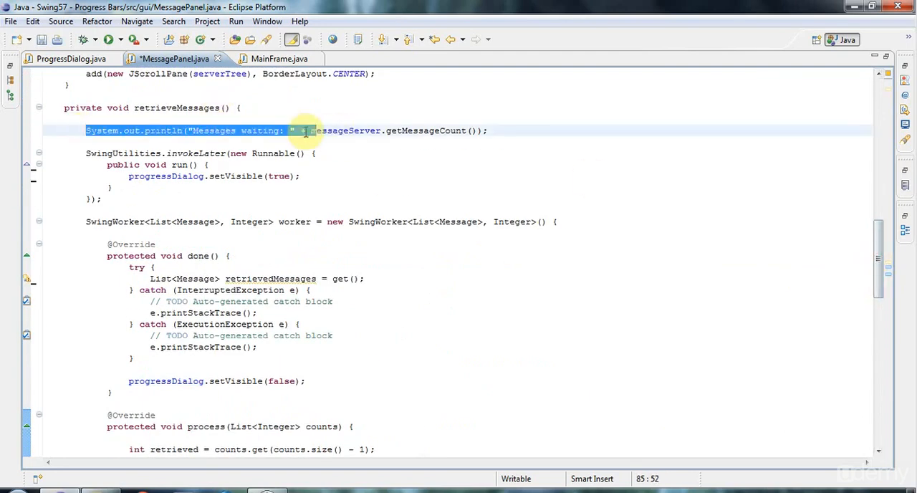
Replace the 'Messages waiting' println with progressDialog.setMaximum(messageServer.getMessageCount()).
{"action": "key", "text": "Delete"}
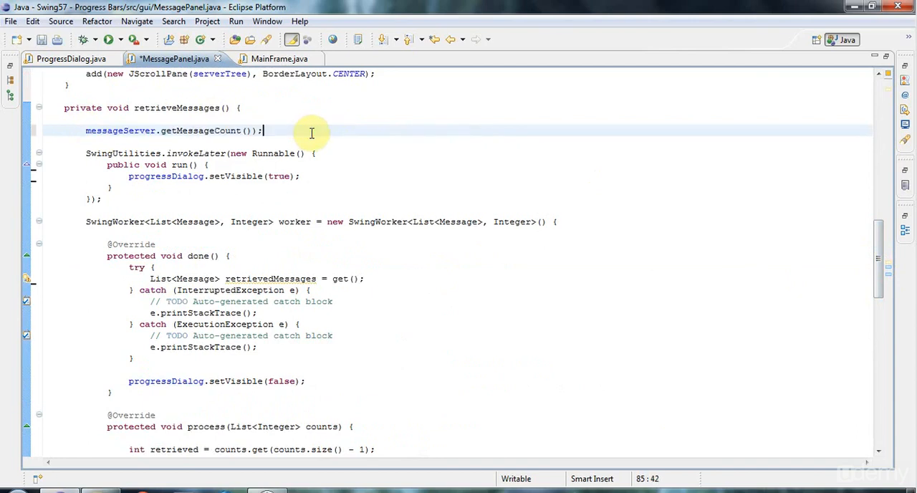
{"action": "key", "text": "BackSpace"}
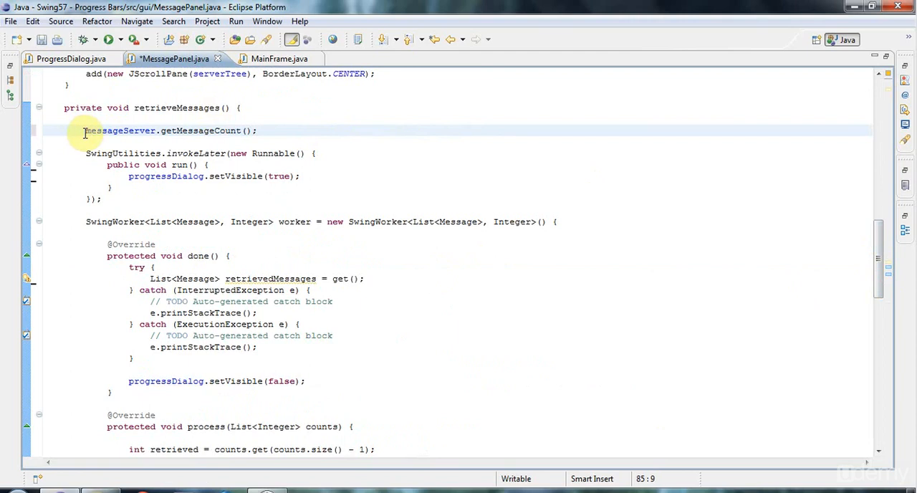
{"action": "type", "text": "progressDialog."}
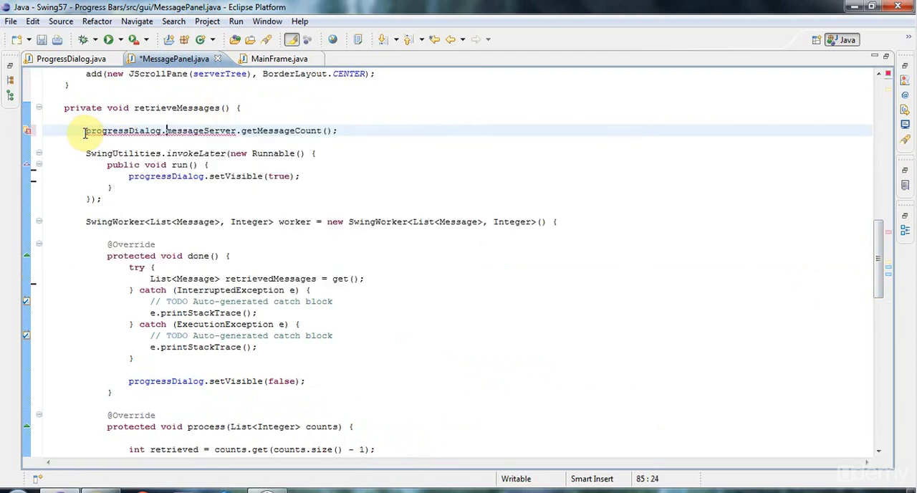
{"action": "type", "text": ".setM"}
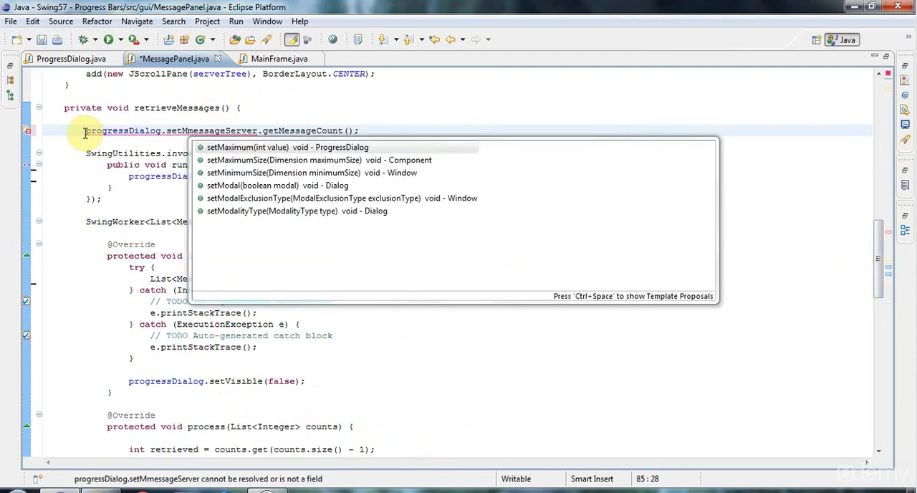
{"action": "left_click", "coordinate": [247, 146]}
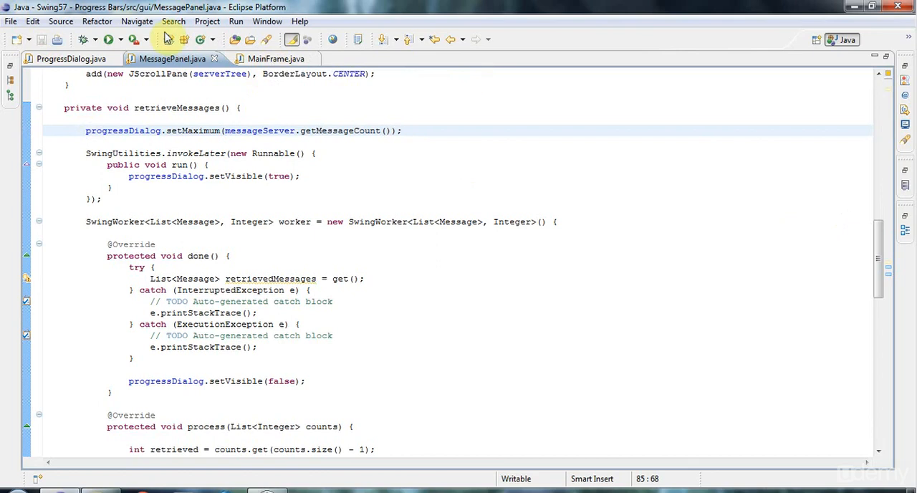
Run the Swing app, switch to its Messages page and expand the UK server group.
{"action": "left_click", "coordinate": [66, 58]}
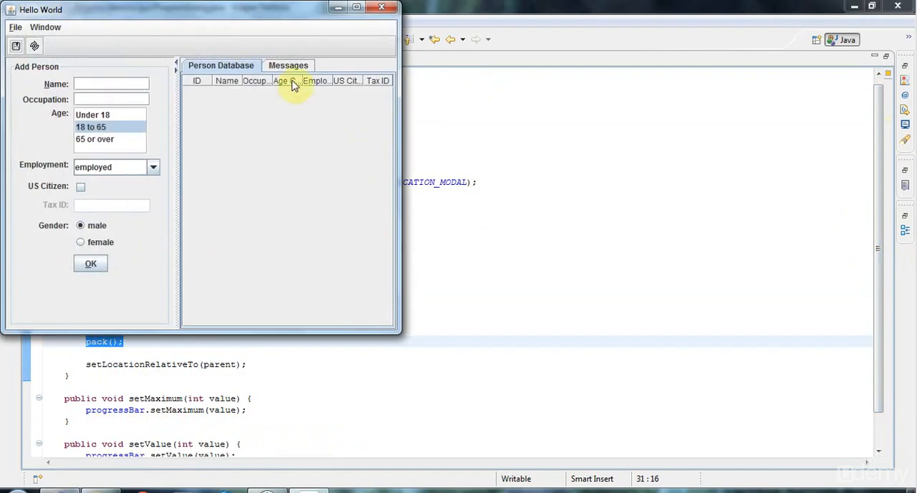
{"action": "left_click", "coordinate": [288, 66]}
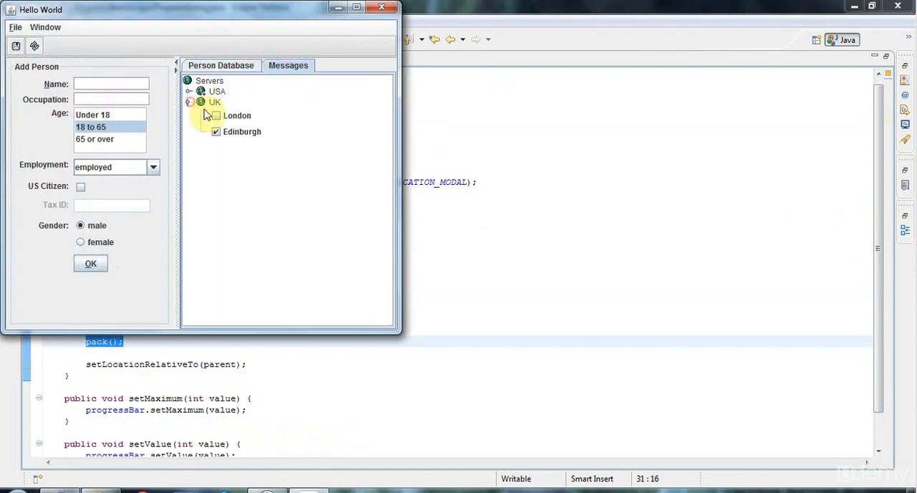
{"action": "left_click", "coordinate": [215, 114]}
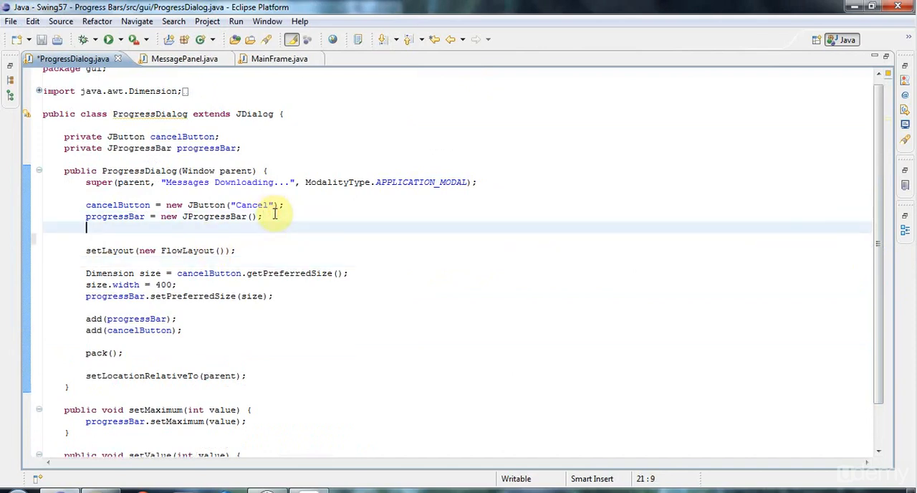
Add progressBar.setIndeterminate(true) in the constructor and rerun the app's Messages download to see it.
{"action": "type", "text": "progressBar"}
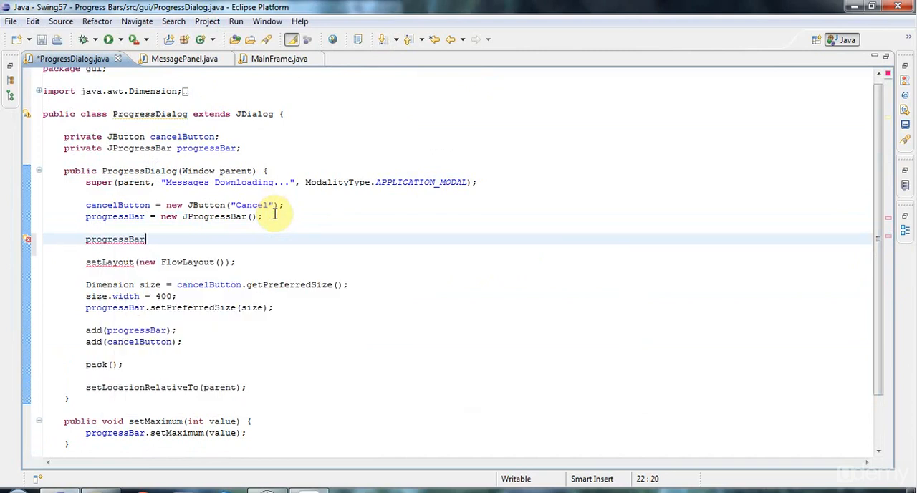
{"action": "type", "text": ".setIn"}
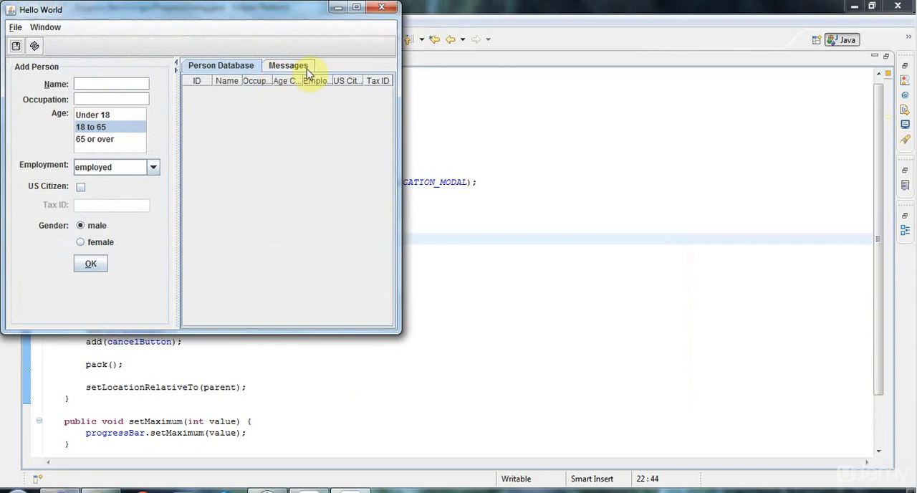
{"action": "left_click", "coordinate": [289, 66]}
{"action": "type", "text": "//"}
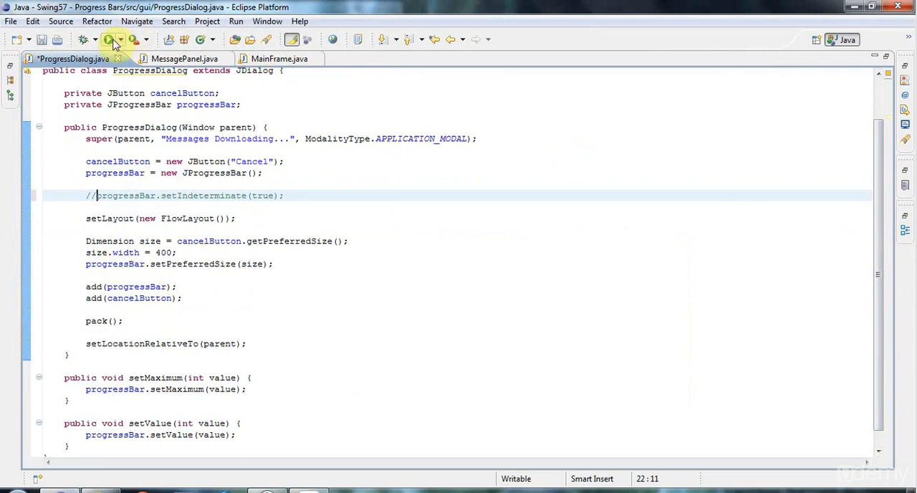
{"action": "left_click", "coordinate": [169, 58]}
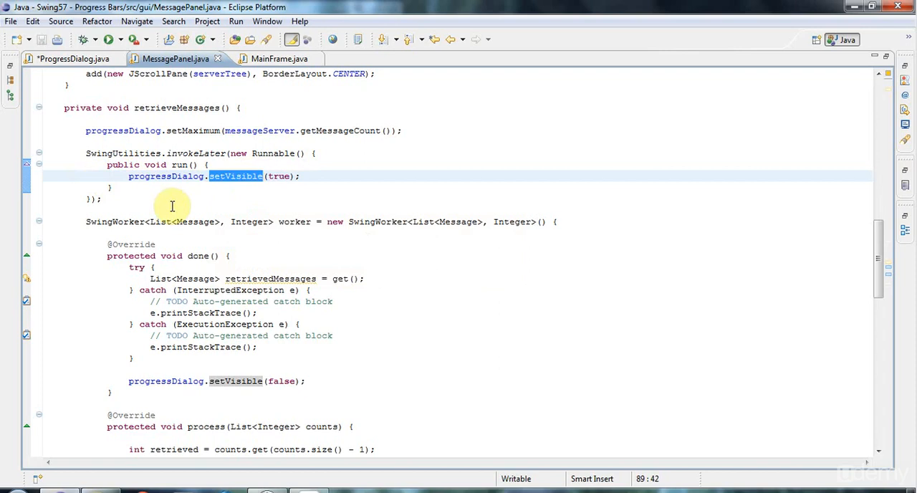
{"action": "mouse_move", "coordinate": [369, 187]}
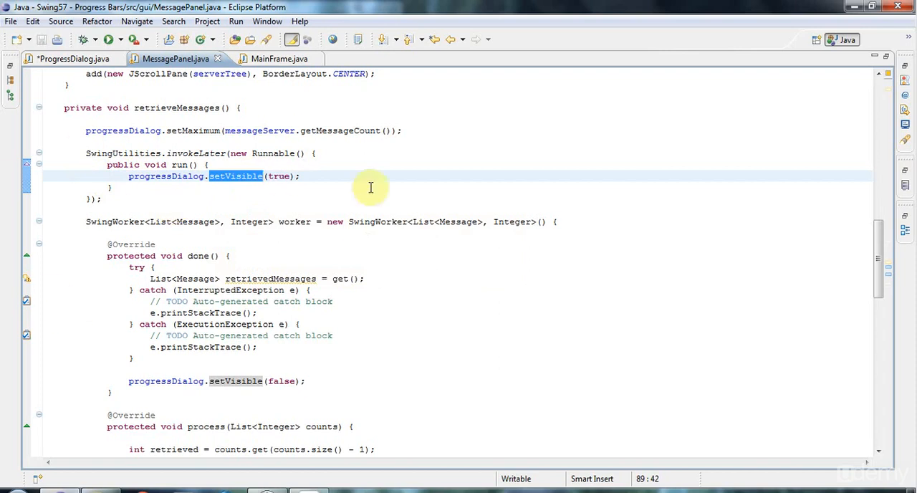
{"action": "mouse_move", "coordinate": [130, 215]}
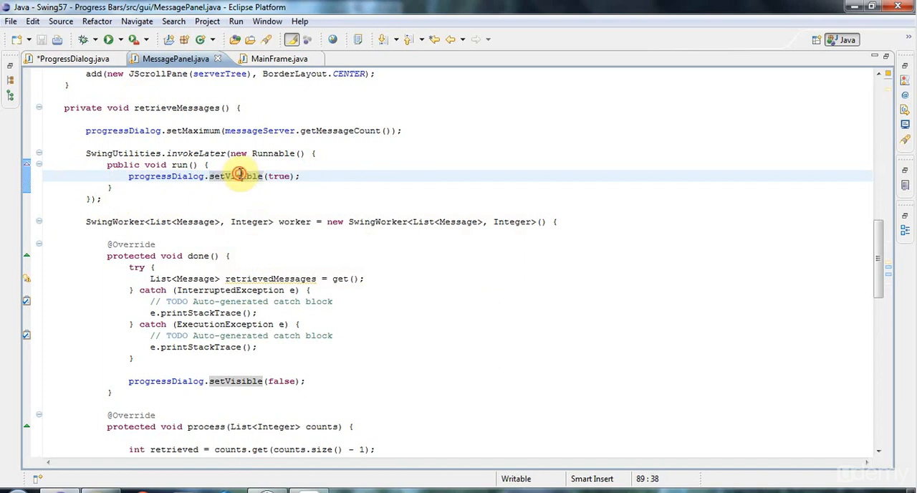
Select and copy the SwingUtilities.invokeLater block that calls progressDialog.setVisible in MessagePanel.
{"action": "double_click", "coordinate": [235, 176]}
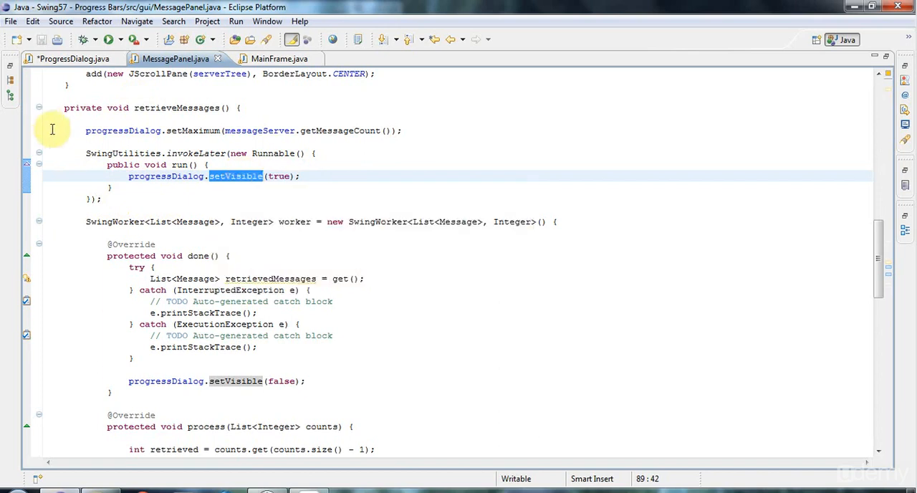
{"action": "left_click_drag", "start_coordinate": [86, 152], "coordinate": [107, 198]}
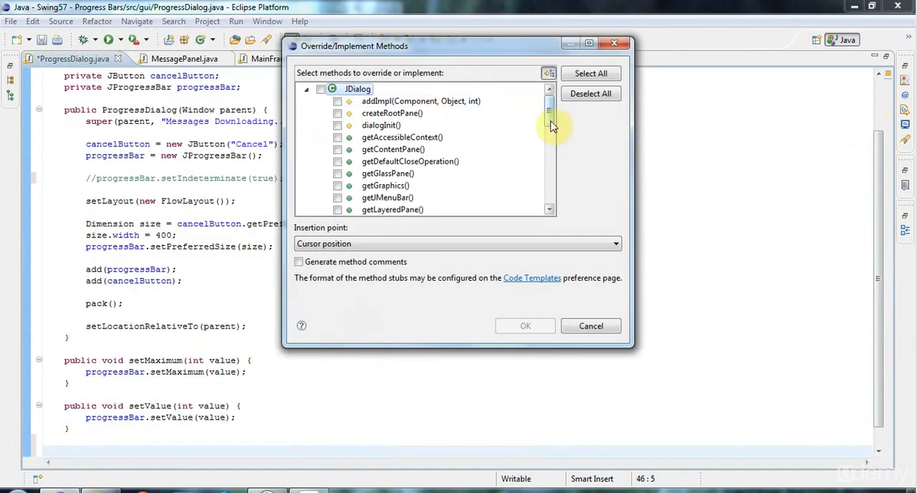
{"action": "scroll", "scroll_direction": "down", "scroll_amount": 3}
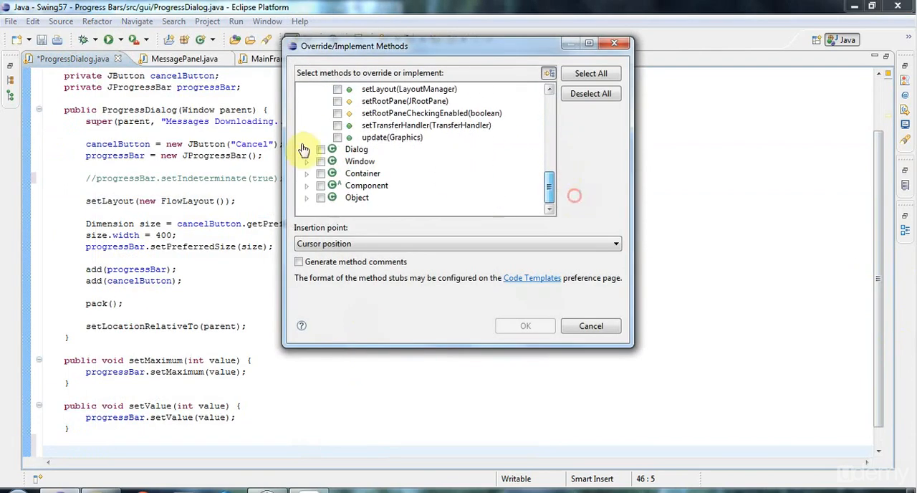
{"action": "left_click", "coordinate": [307, 149]}
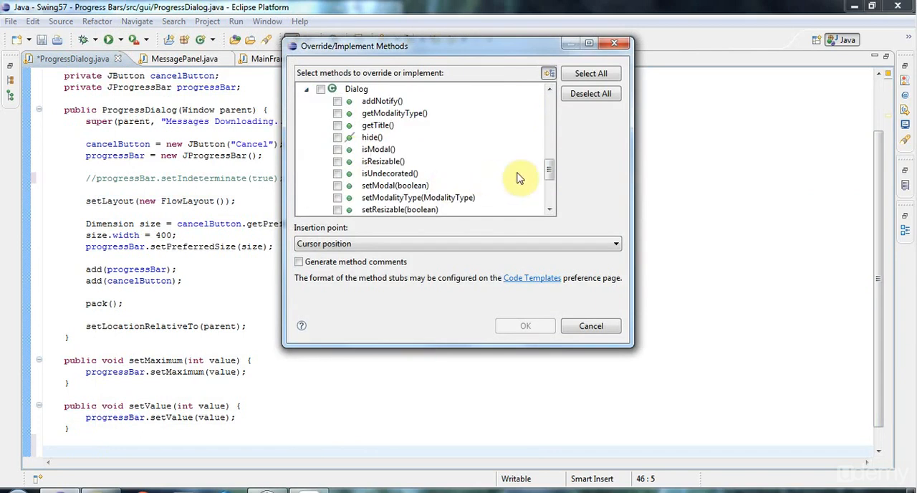
{"action": "scroll", "scroll_direction": "down", "scroll_amount": 3}
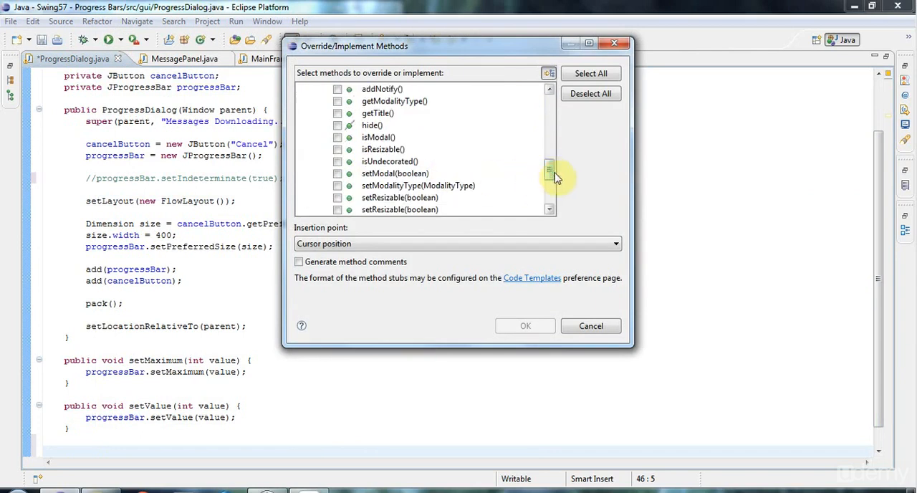
{"action": "scroll", "scroll_direction": "down", "scroll_amount": 3}
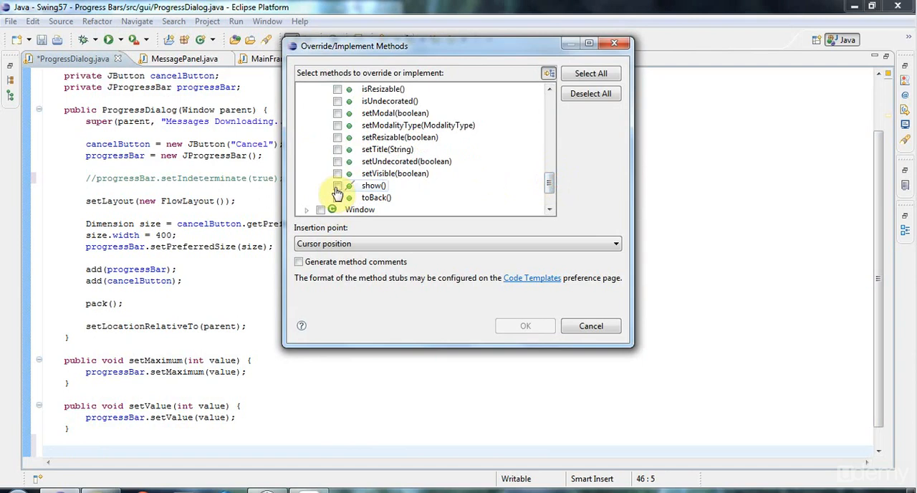
{"action": "left_click", "coordinate": [338, 184]}
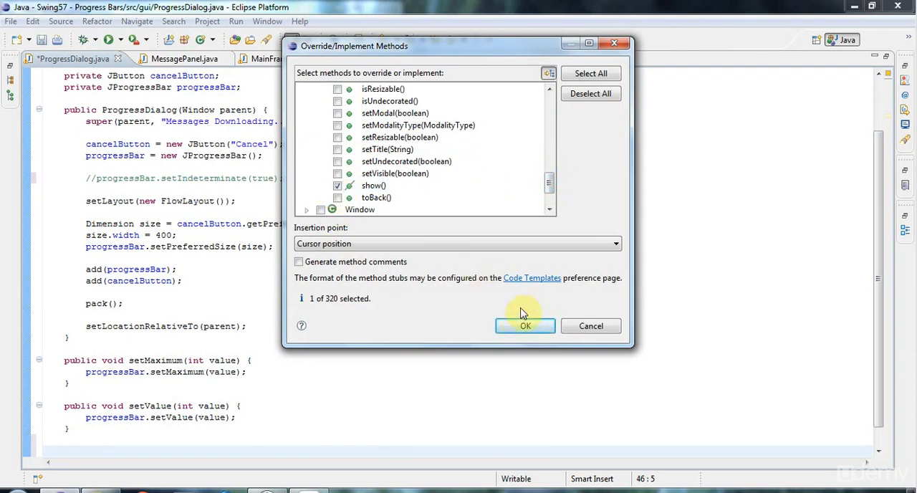
{"action": "left_click", "coordinate": [524, 325]}
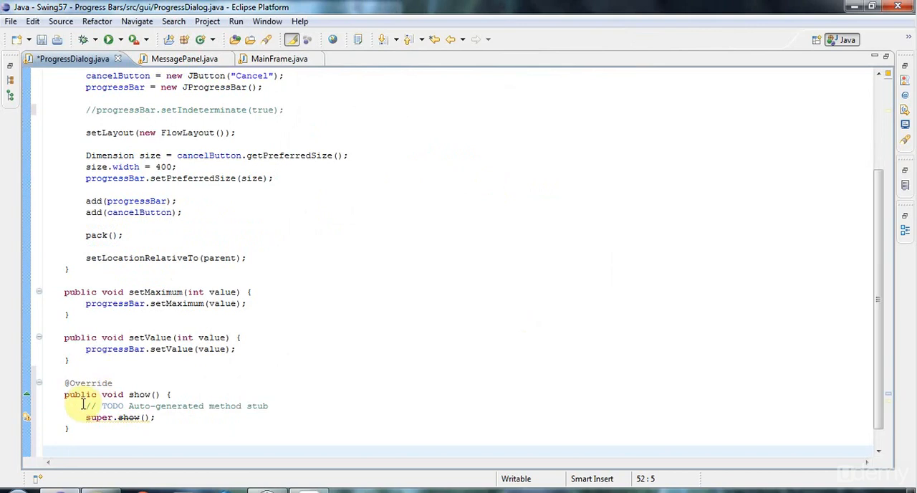
{"action": "left_click_drag", "start_coordinate": [86, 405], "coordinate": [155, 417]}
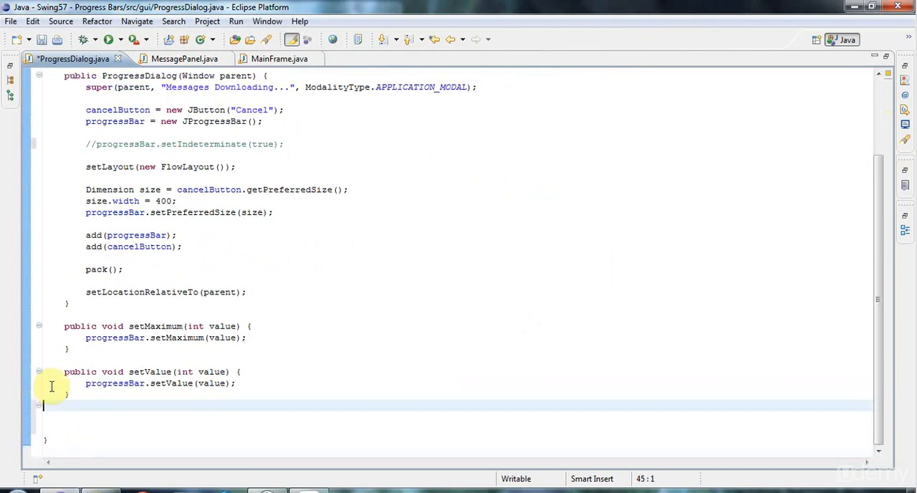
Use Source > Override/Implement Methods to generate a setVisible(boolean) override from Dialog.
{"action": "right_click", "coordinate": [52, 387]}
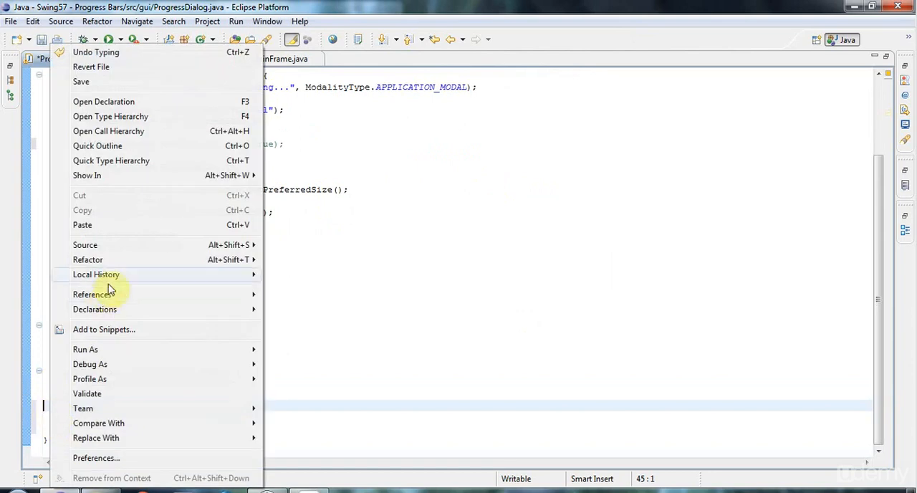
{"action": "left_click", "coordinate": [85, 244]}
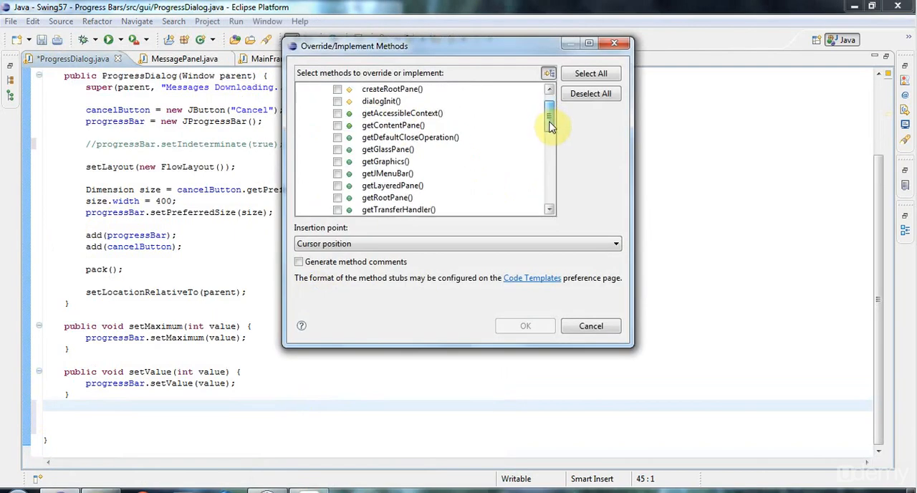
{"action": "scroll", "scroll_direction": "down", "scroll_amount": 3}
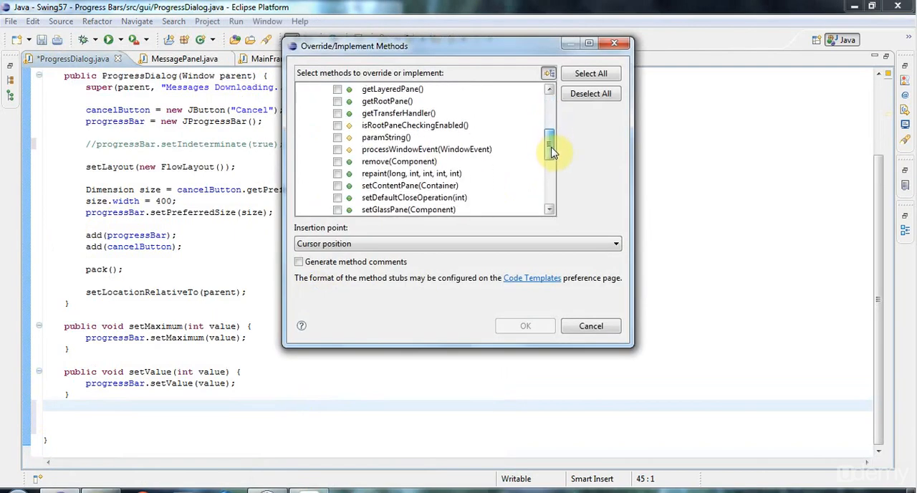
{"action": "scroll", "scroll_direction": "down", "scroll_amount": 3}
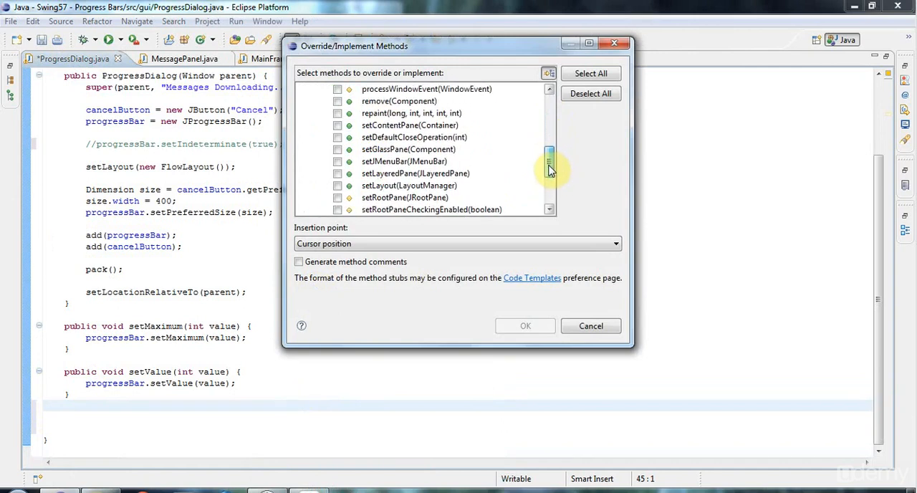
{"action": "scroll", "scroll_direction": "down", "scroll_amount": 3}
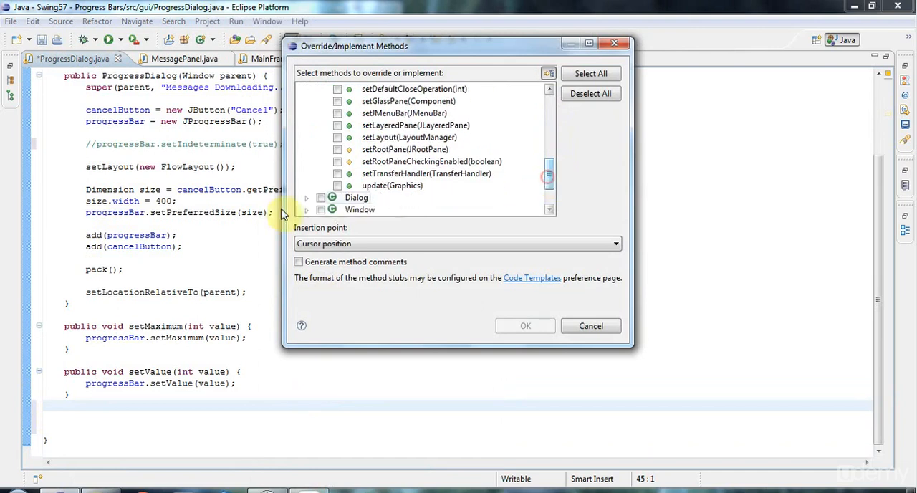
{"action": "left_click", "coordinate": [306, 198]}
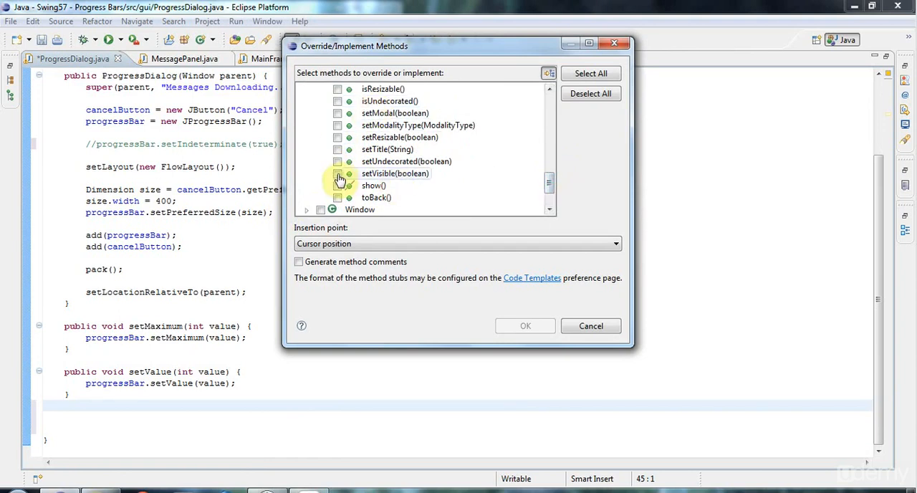
{"action": "left_click", "coordinate": [339, 174]}
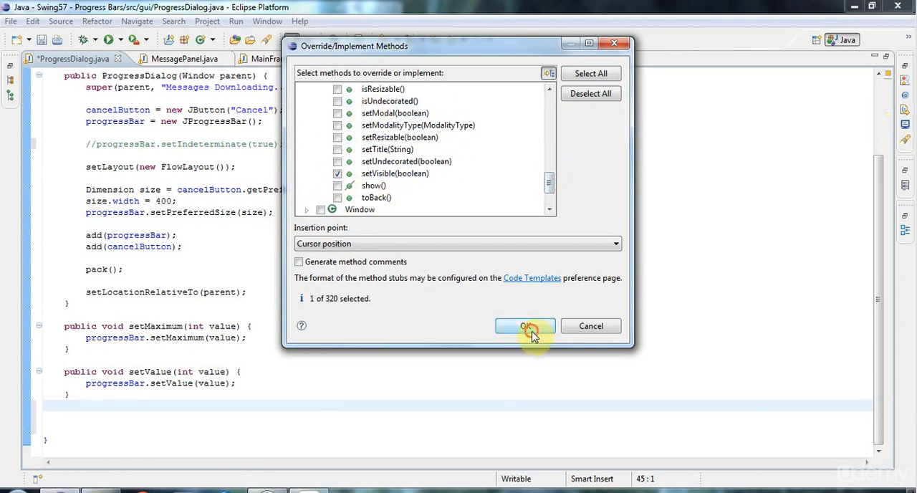
{"action": "left_click", "coordinate": [525, 325]}
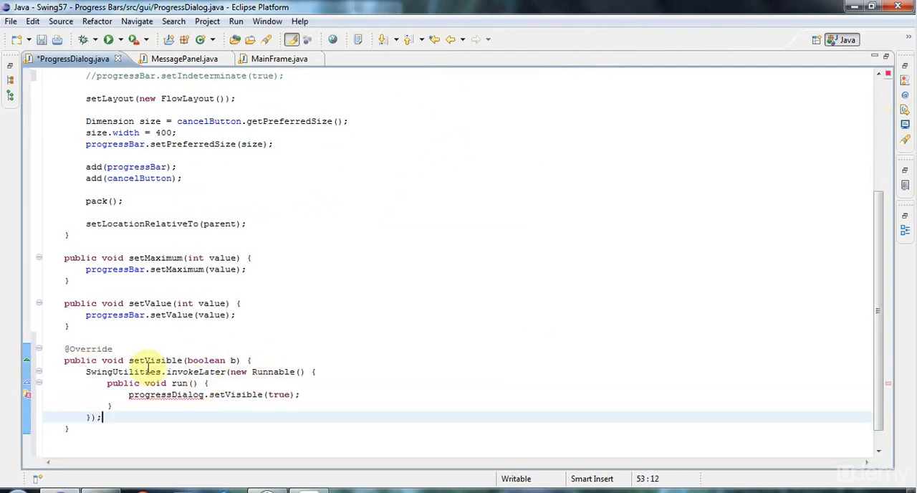
{"action": "mouse_move", "coordinate": [215, 361]}
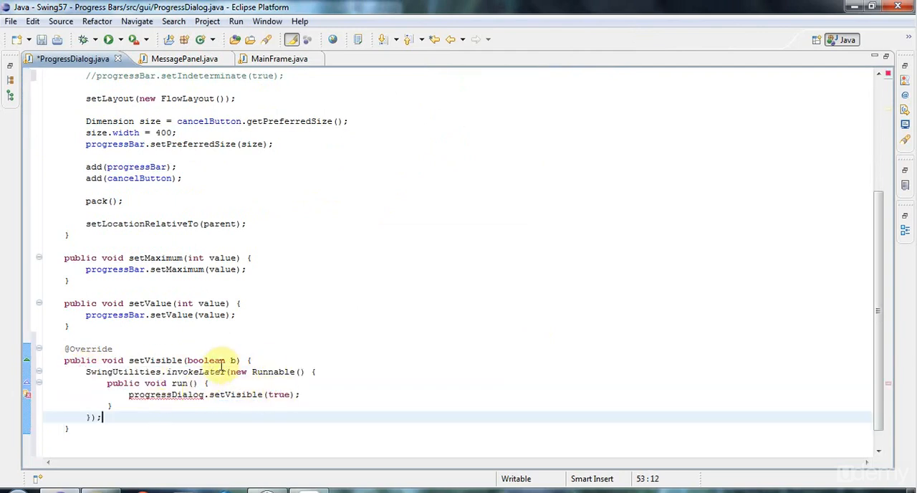
{"action": "mouse_move", "coordinate": [283, 394]}
{"action": "type", "text": "v"}
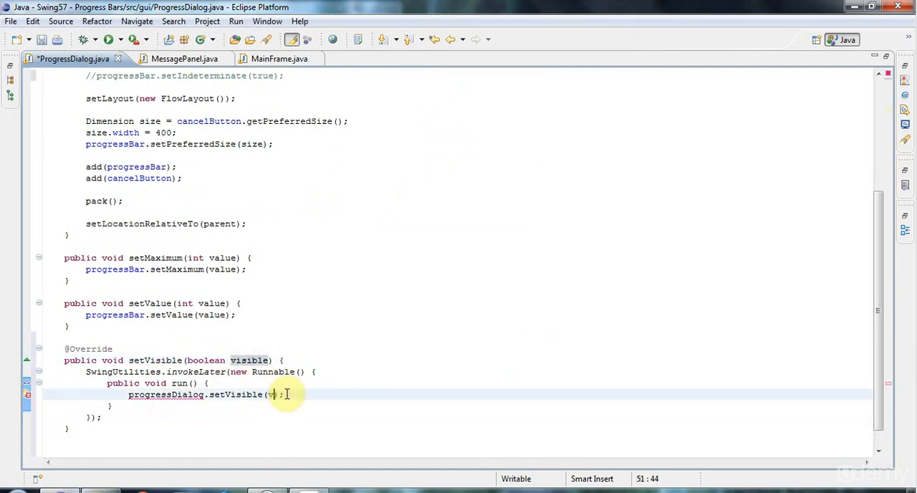
Inside the override's invokeLater block, call ProgressDialog.super.setVisible(visible) instead of progressDialog.
{"action": "type", "text": "isible"}
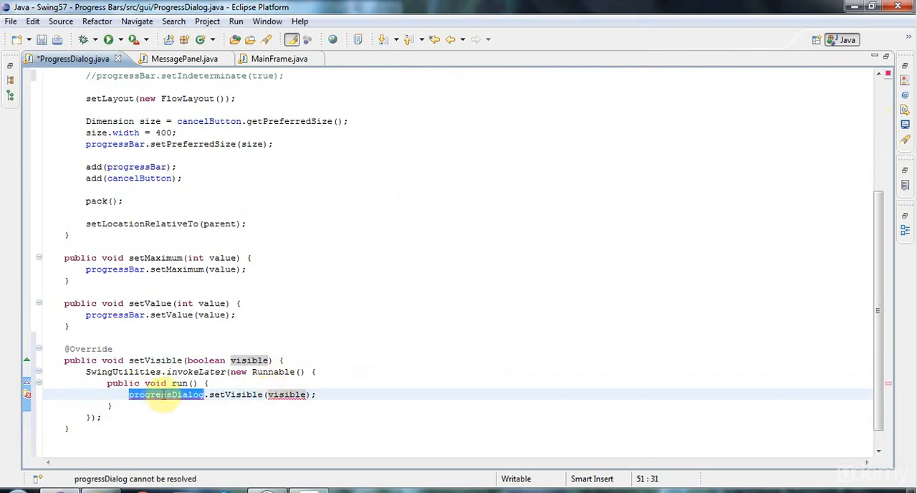
{"action": "mouse_move", "coordinate": [288, 253]}
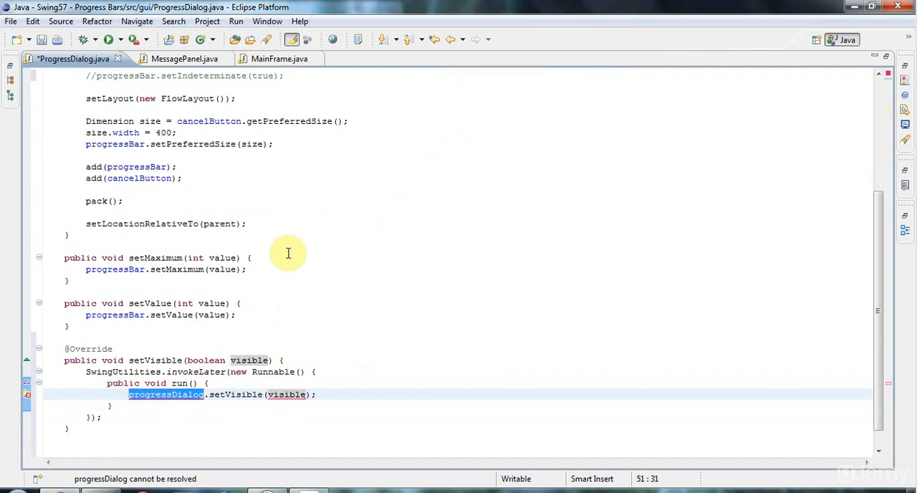
{"action": "mouse_move", "coordinate": [257, 301]}
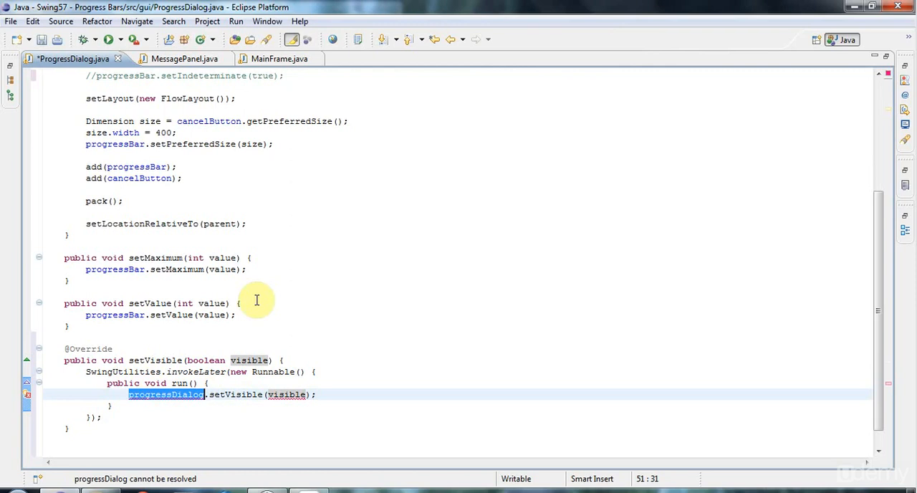
{"action": "mouse_move", "coordinate": [891, 289]}
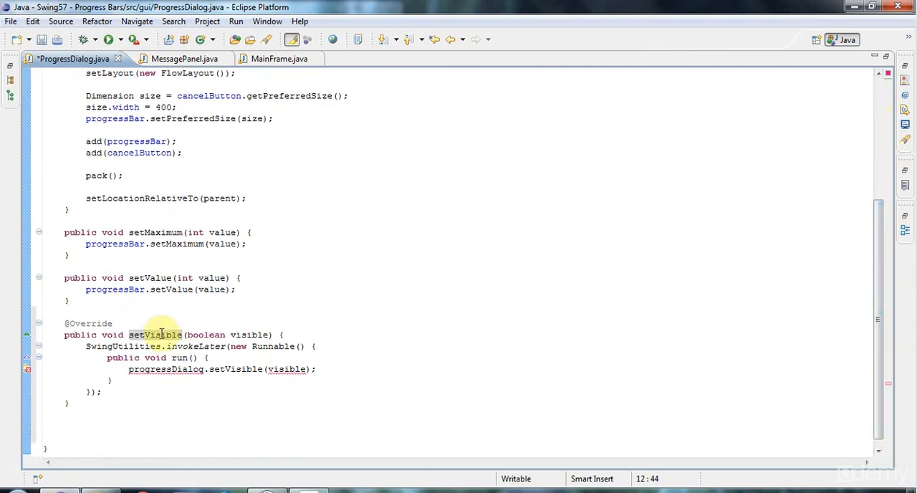
{"action": "double_click", "coordinate": [155, 335]}
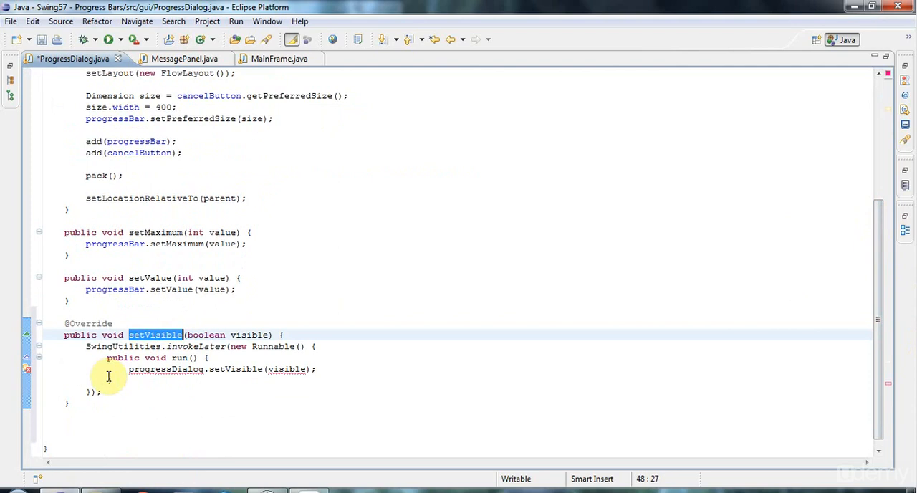
{"action": "double_click", "coordinate": [166, 370]}
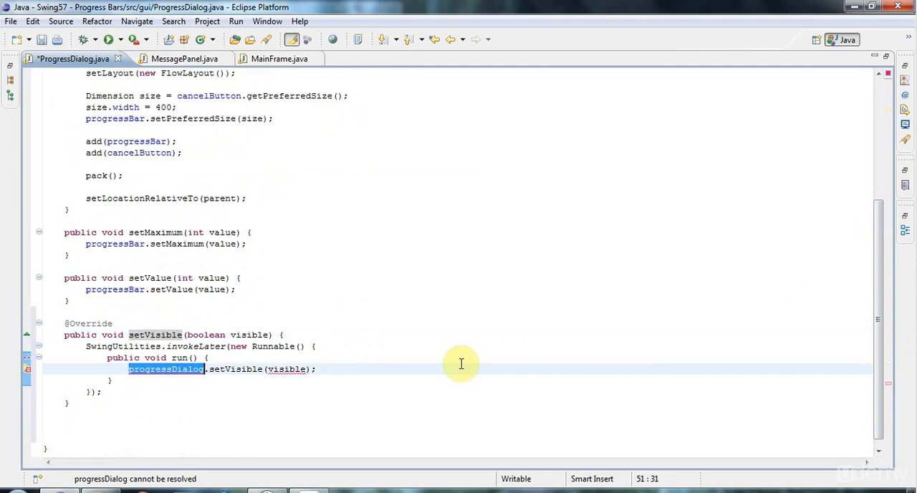
{"action": "key", "text": "Delete"}
{"action": "type", "text": "P"}
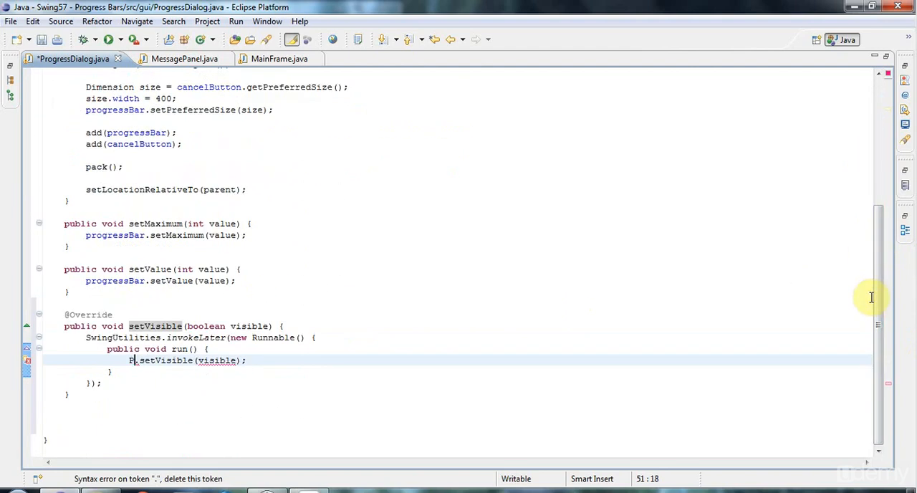
{"action": "type", "text": "rogressDialog"}
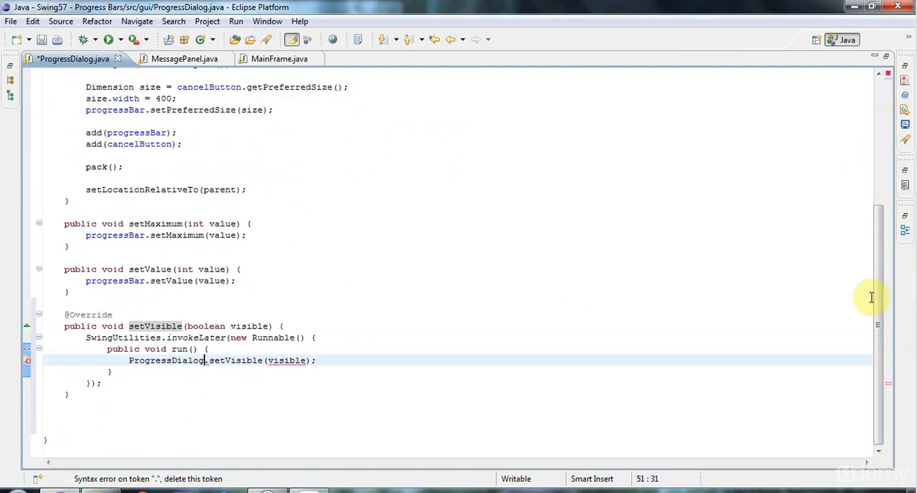
{"action": "type", "text": ".this"}
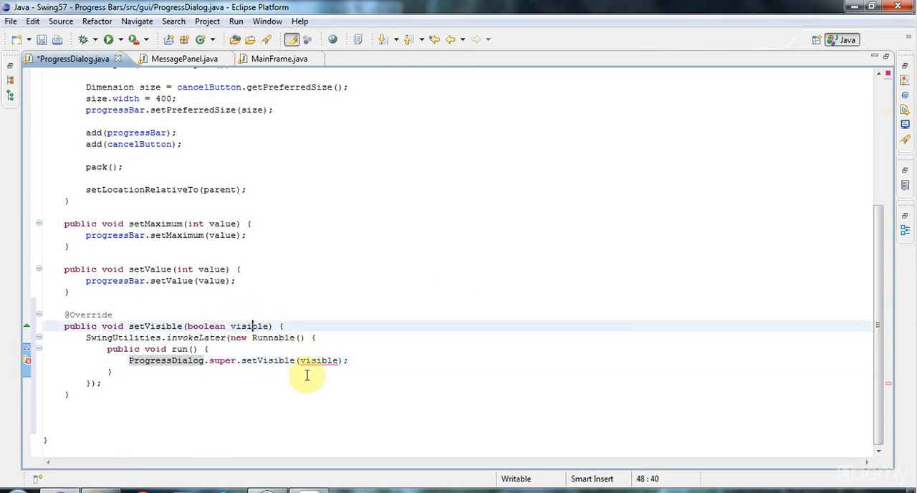
Declare the visible parameter final and save the file.
{"action": "left_click", "coordinate": [318, 361]}
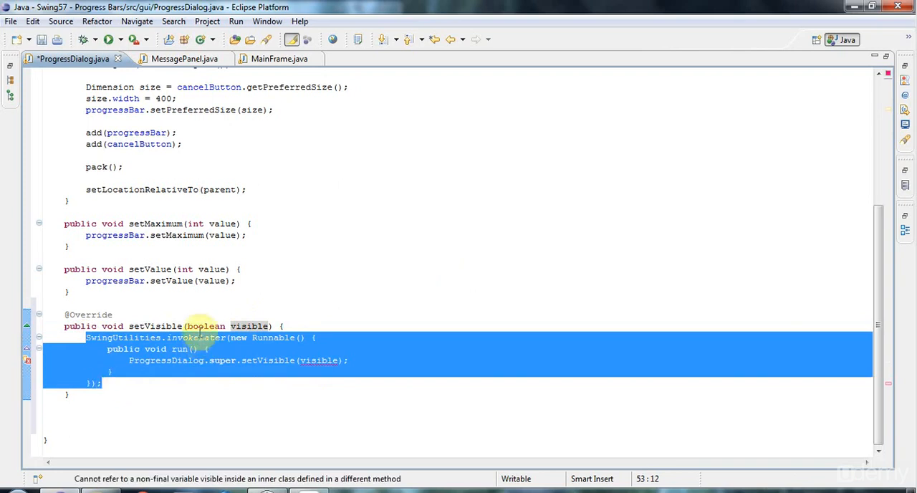
{"action": "type", "text": "final"}
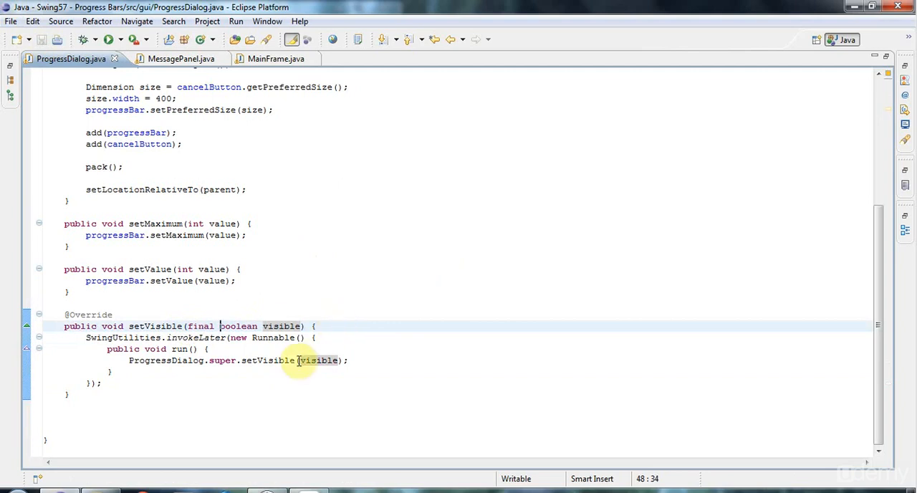
{"action": "mouse_move", "coordinate": [106, 40]}
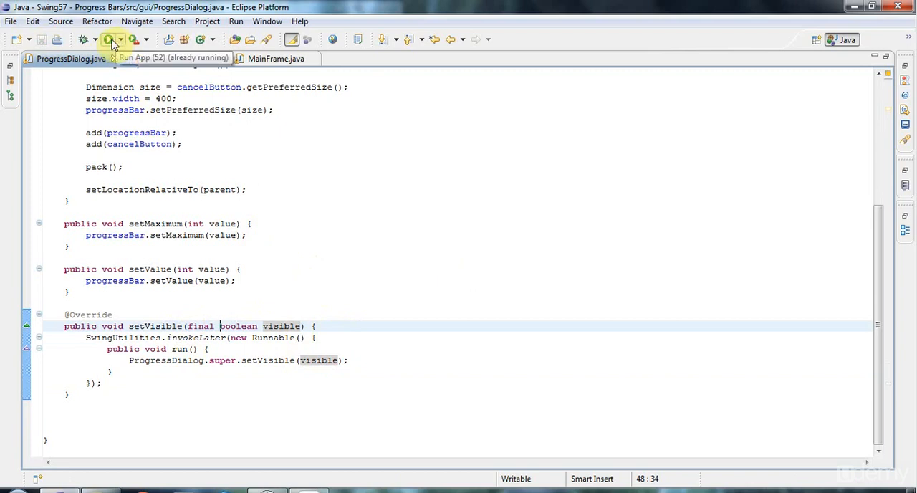
Relaunch the application to try the updated progress dialog.
{"action": "left_click", "coordinate": [174, 59]}
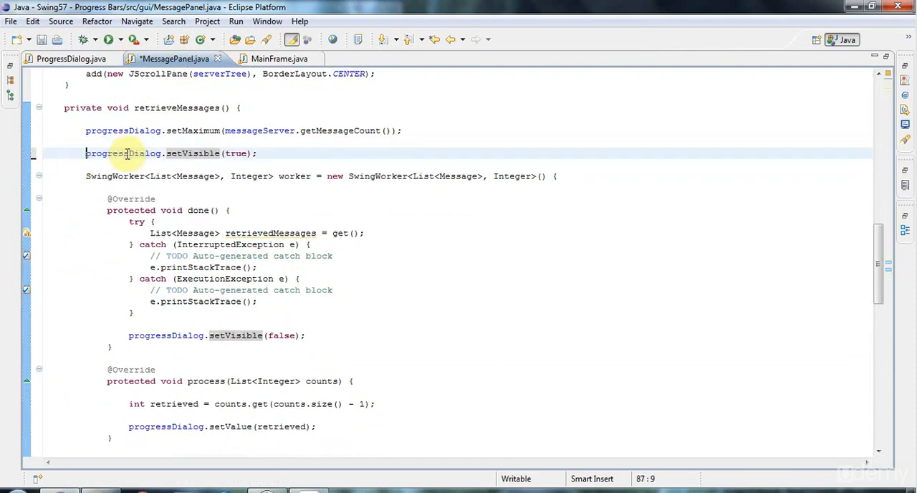
{"action": "key", "text": "BackSpace"}
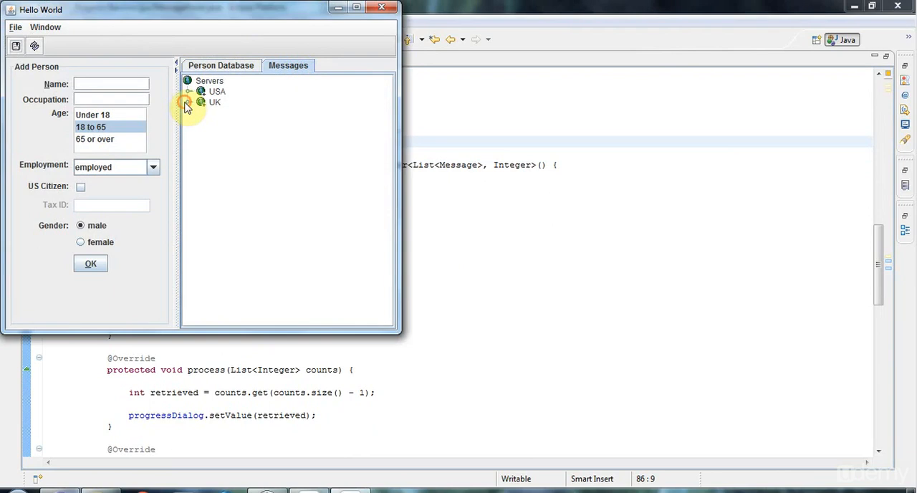
In the app, expand UK, check London to download again, cancel the download and close the app.
{"action": "left_click", "coordinate": [188, 102]}
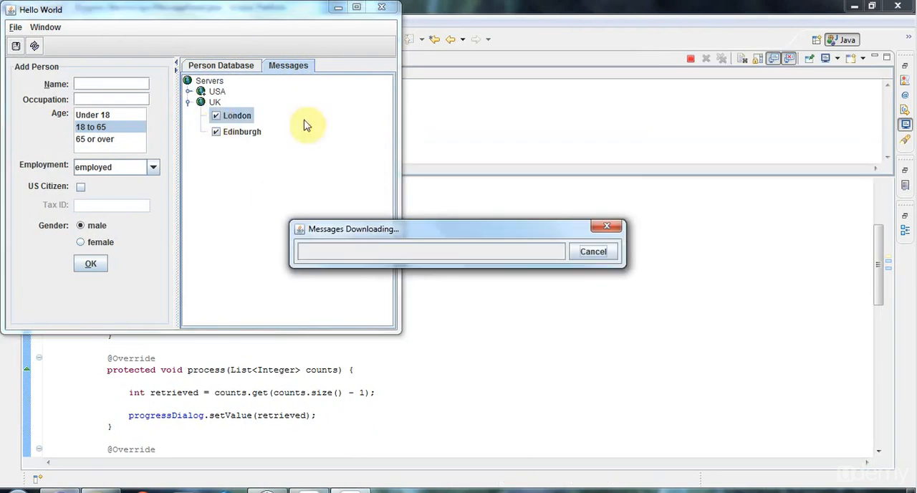
{"action": "mouse_move", "coordinate": [470, 246]}
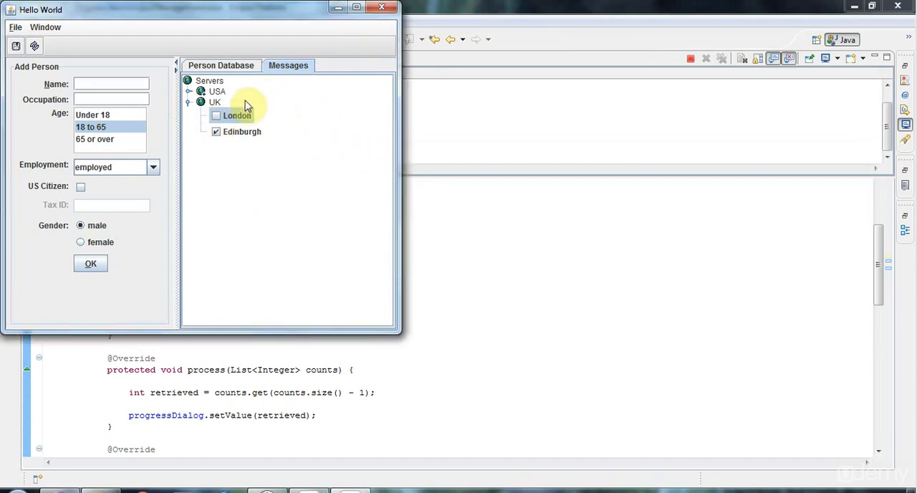
{"action": "left_click", "coordinate": [215, 115]}
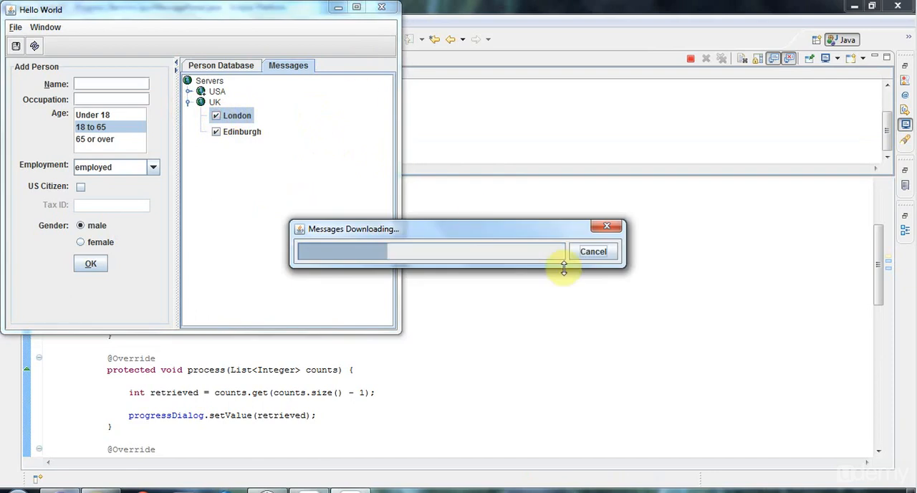
{"action": "left_click", "coordinate": [593, 251]}
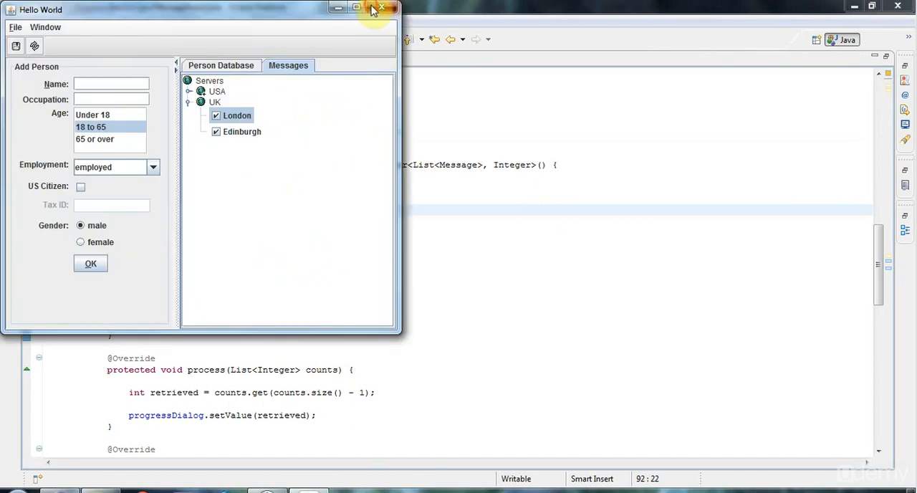
{"action": "left_click", "coordinate": [378, 9]}
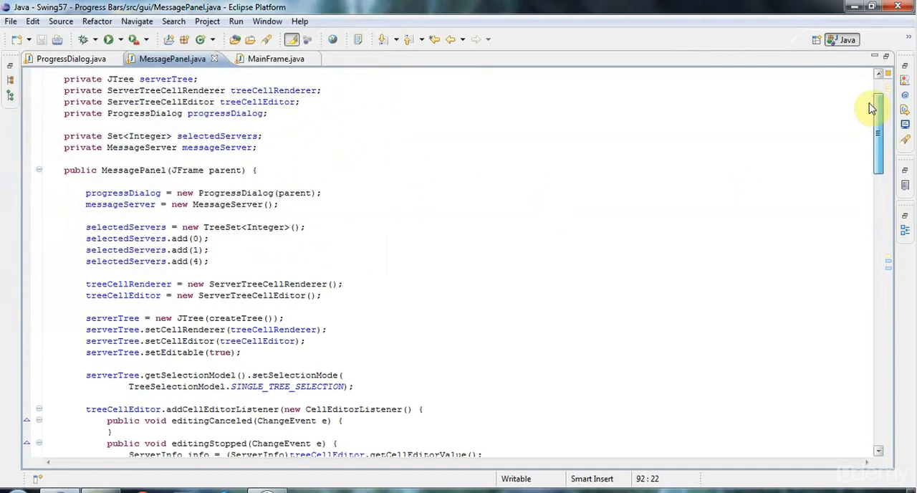
Add progressBar.setValue(0) at the top of ProgressDialog's setVisible override.
{"action": "scroll", "scroll_direction": "down", "scroll_amount": 3}
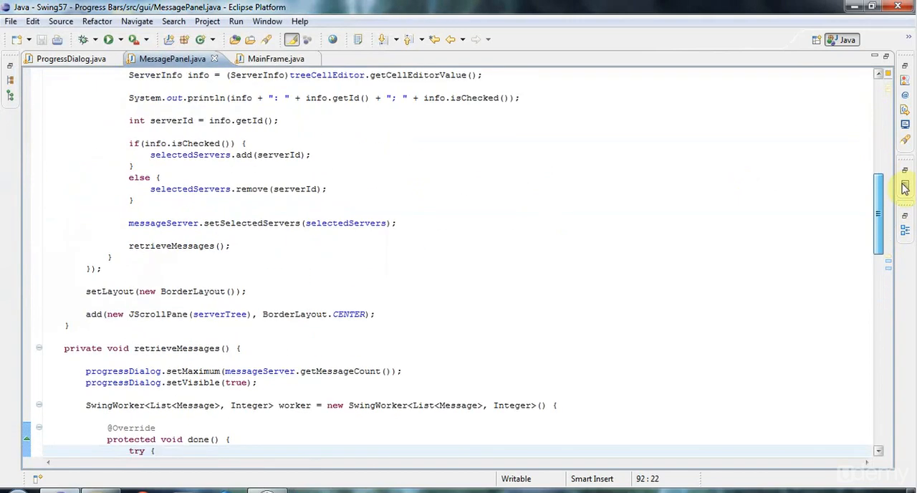
{"action": "scroll", "scroll_direction": "down", "scroll_amount": 3}
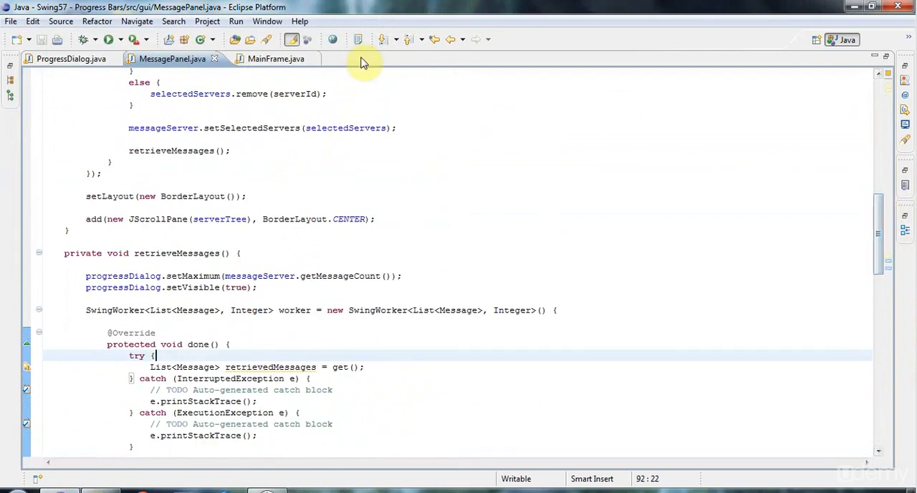
{"action": "left_click", "coordinate": [79, 58]}
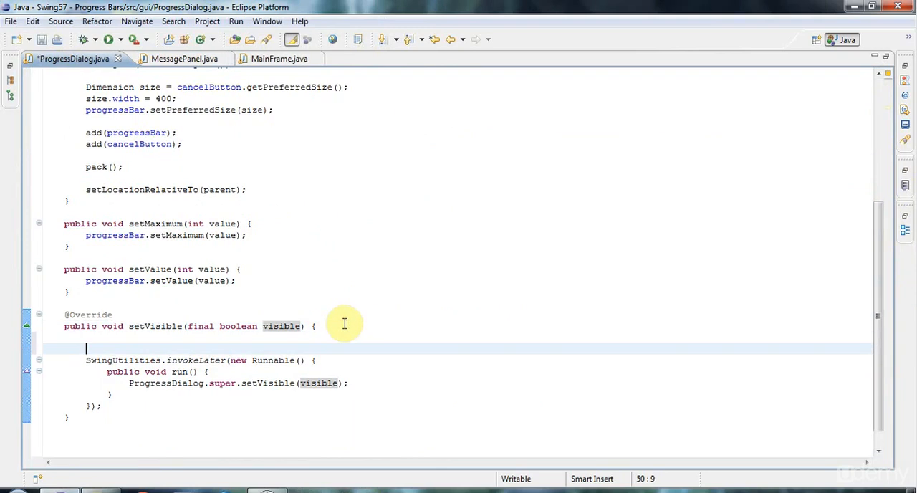
{"action": "type", "text": "progressBa"}
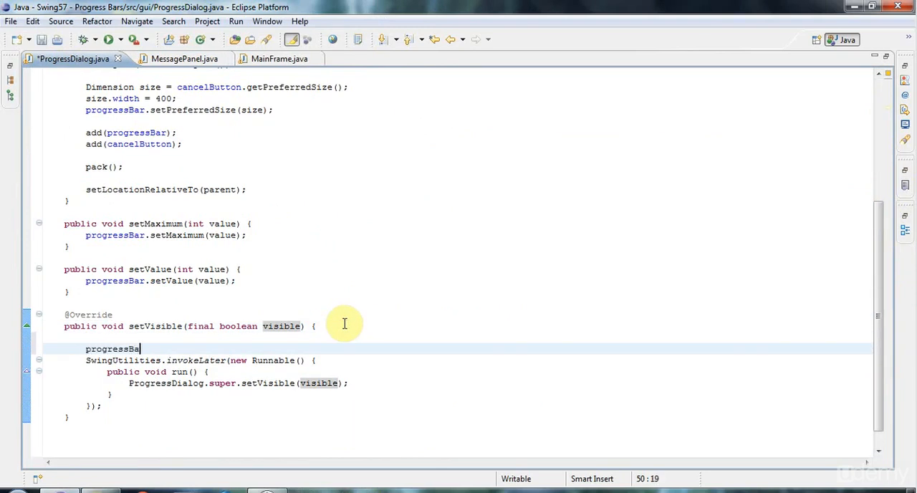
{"action": "type", "text": ".s"}
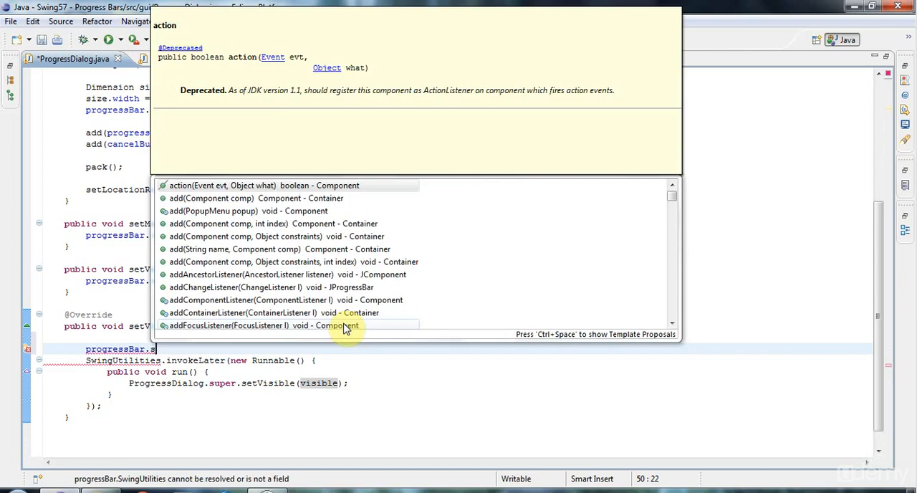
{"action": "type", "text": "setValue(0);"}
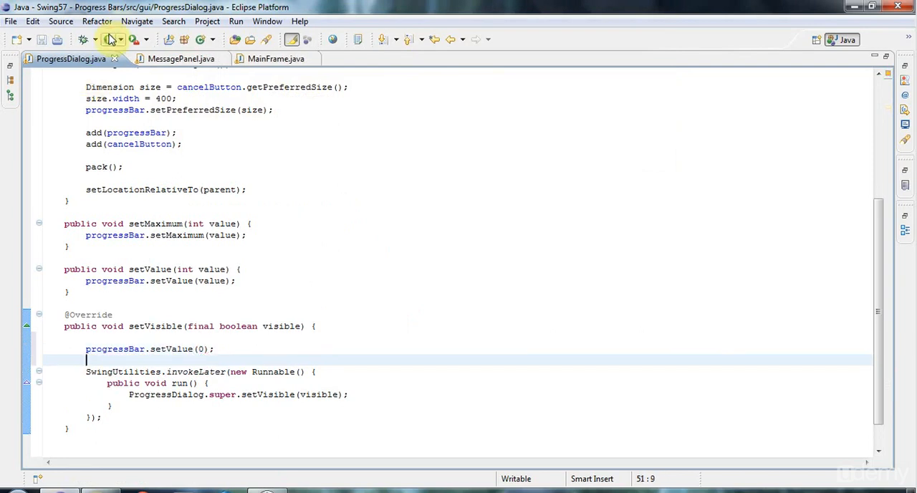
{"action": "left_click", "coordinate": [111, 40]}
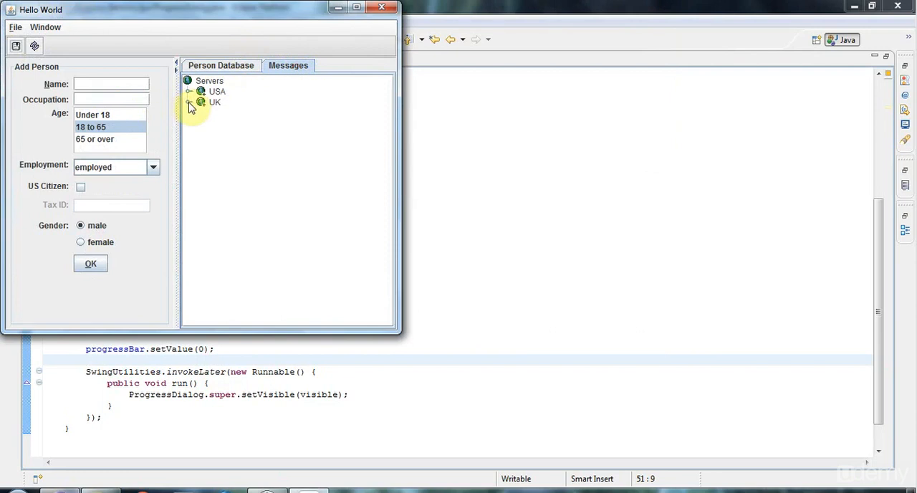
{"action": "left_click", "coordinate": [189, 103]}
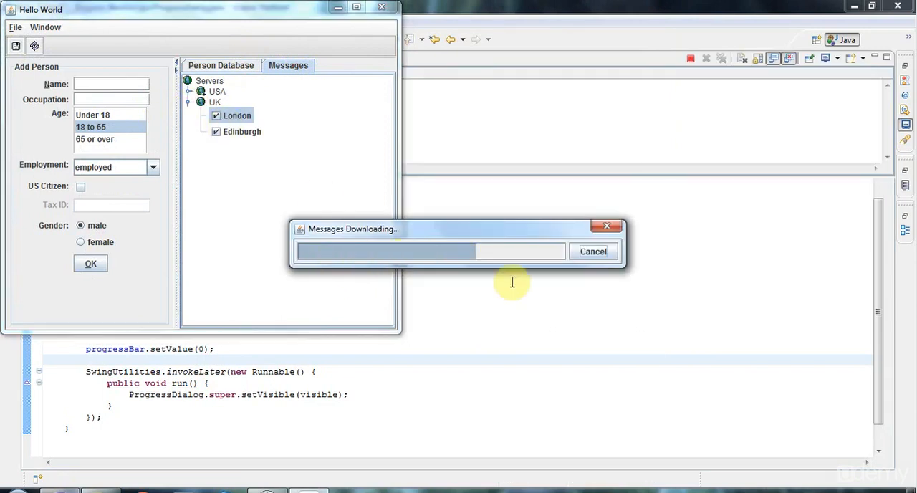
{"action": "left_click", "coordinate": [593, 251]}
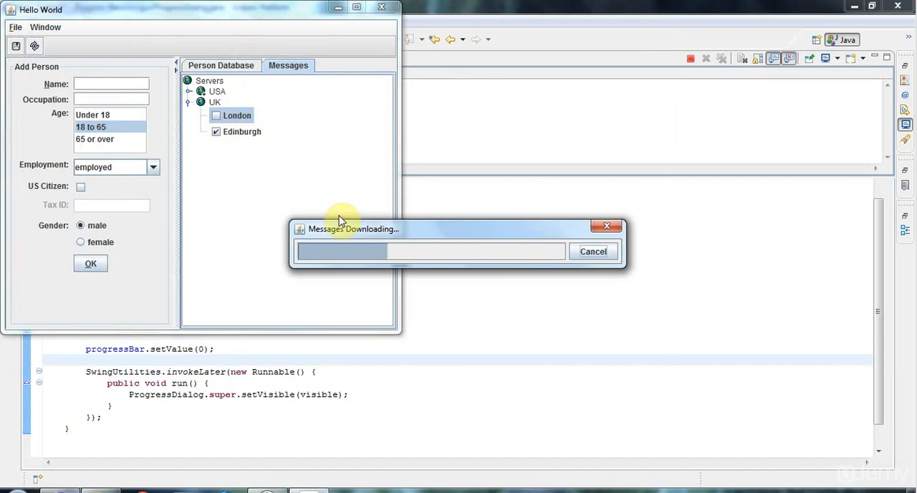
{"action": "left_click", "coordinate": [593, 251]}
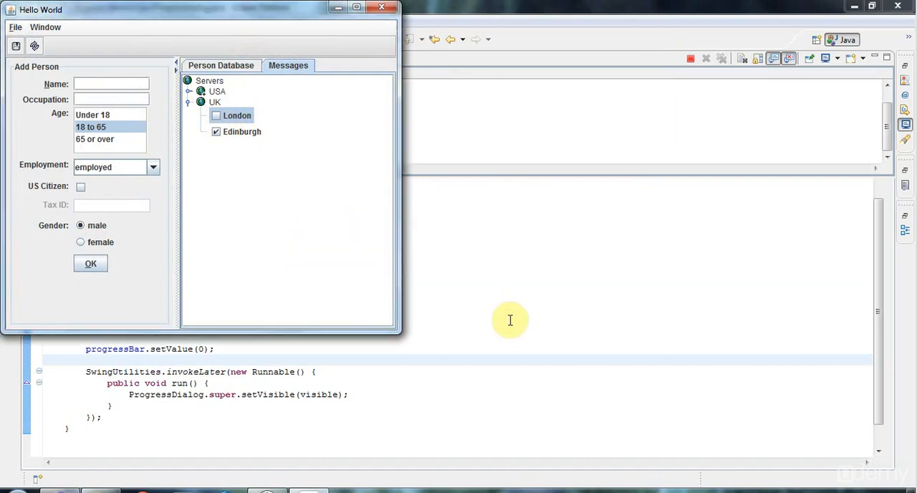
{"action": "left_click", "coordinate": [215, 115]}
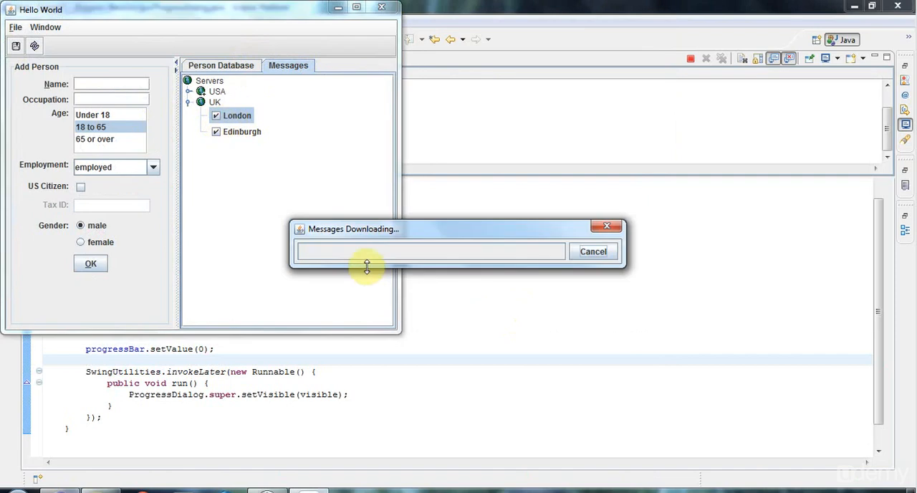
{"action": "mouse_move", "coordinate": [554, 252]}
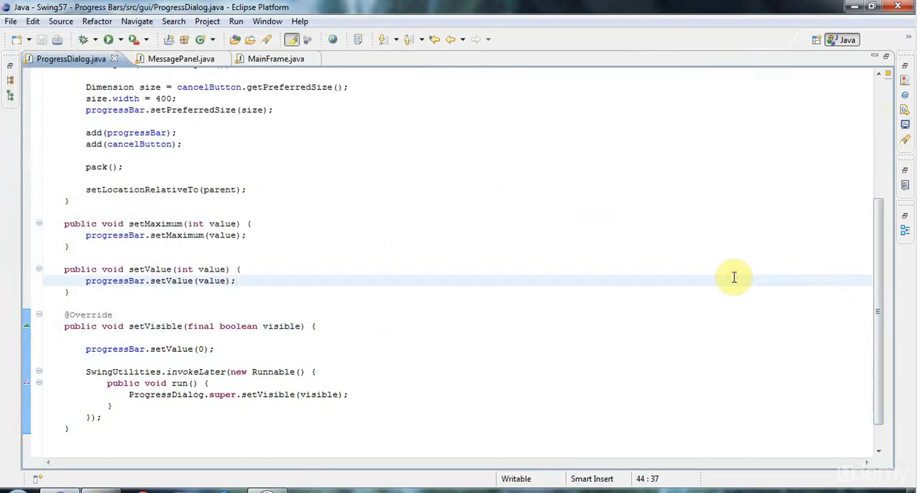
In run(), add an if(visible == false) check before super.setVisible.
{"action": "scroll", "scroll_direction": "down", "scroll_amount": 3}
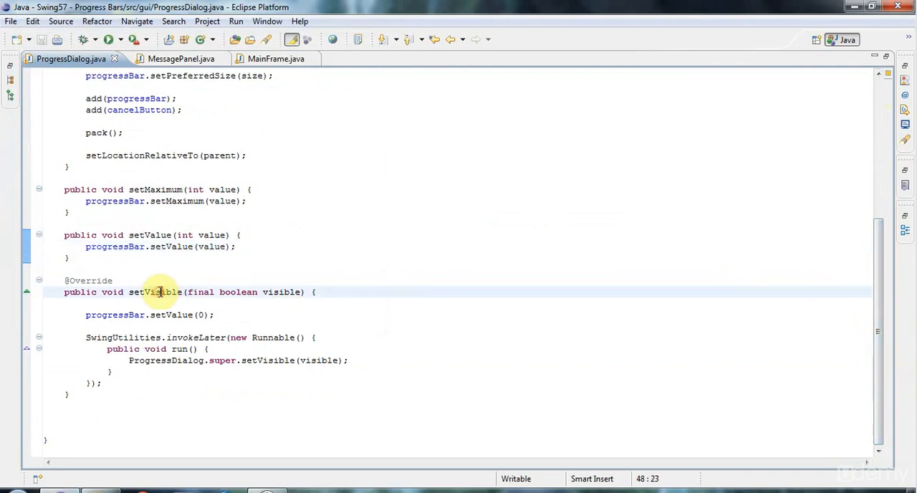
{"action": "double_click", "coordinate": [155, 292]}
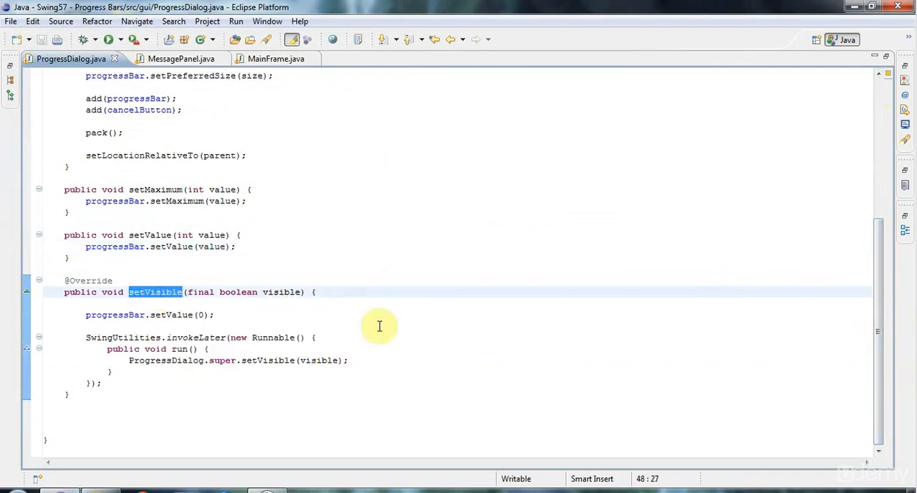
{"action": "mouse_move", "coordinate": [146, 316]}
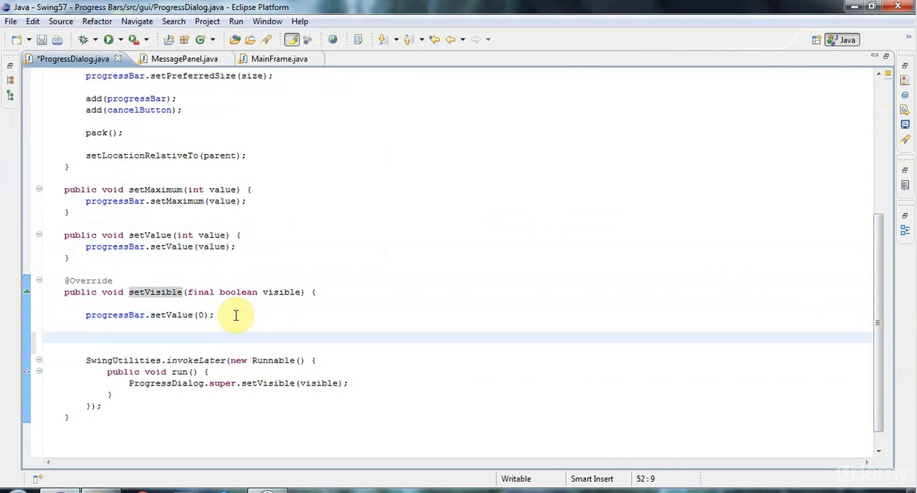
{"action": "type", "text": "if("}
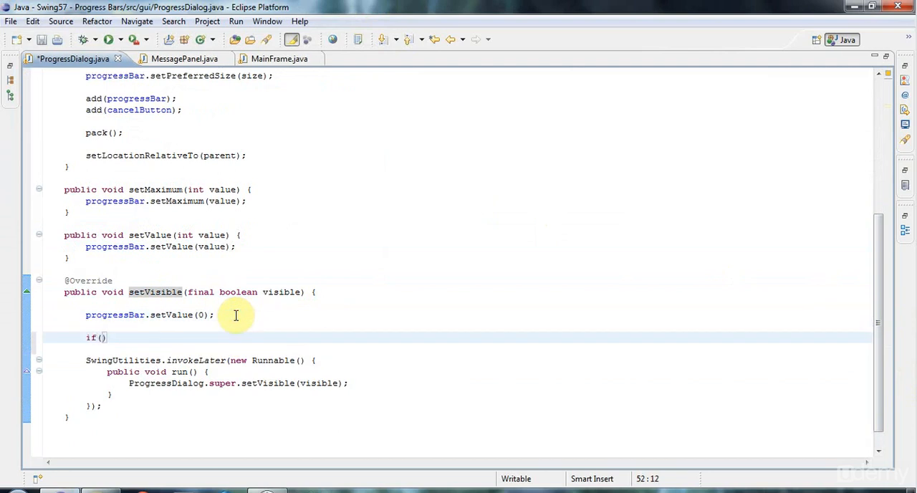
{"action": "type", "text": "visible"}
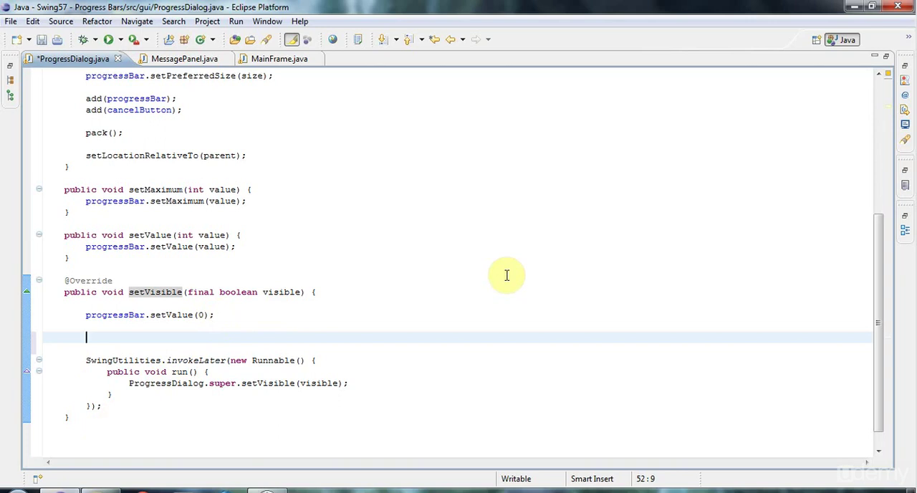
{"action": "mouse_move", "coordinate": [97, 338]}
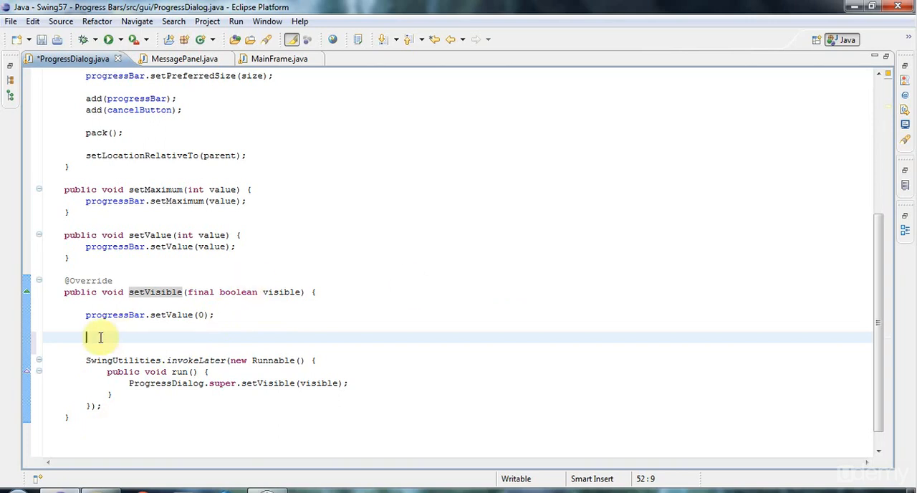
{"action": "mouse_move", "coordinate": [315, 361]}
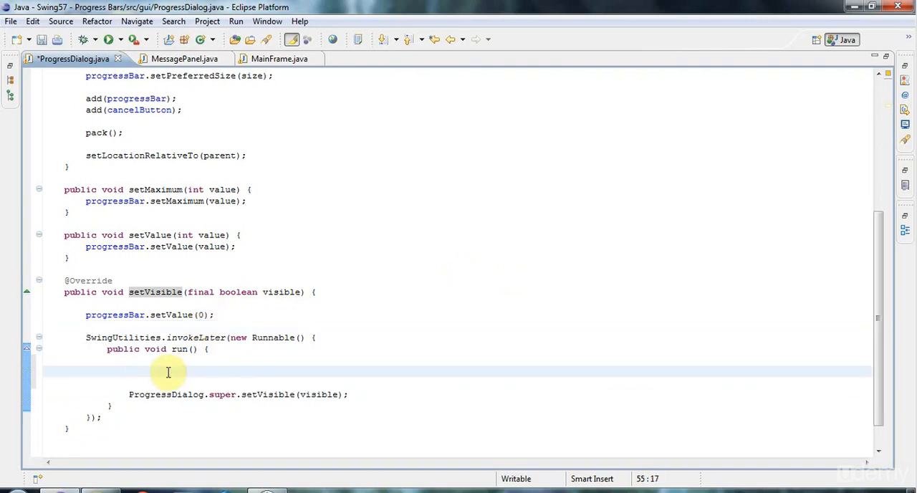
{"action": "type", "text": "if(visible)"}
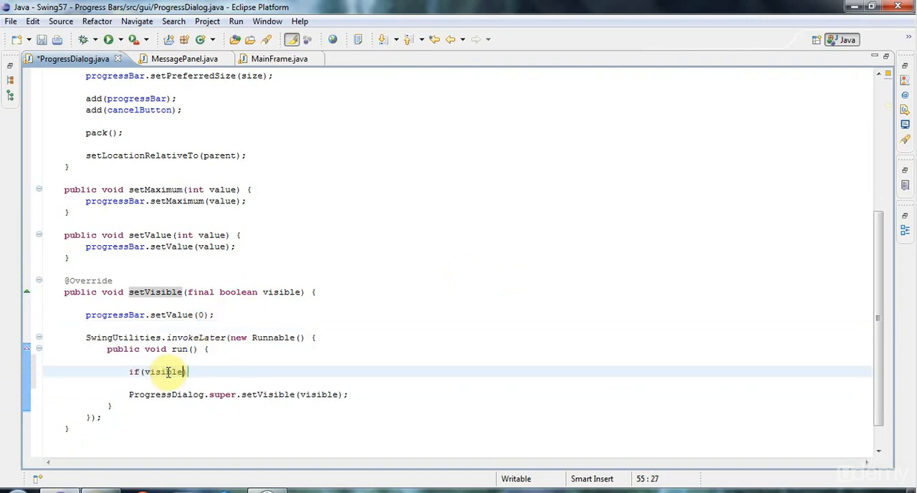
{"action": "type", "text": "== false"}
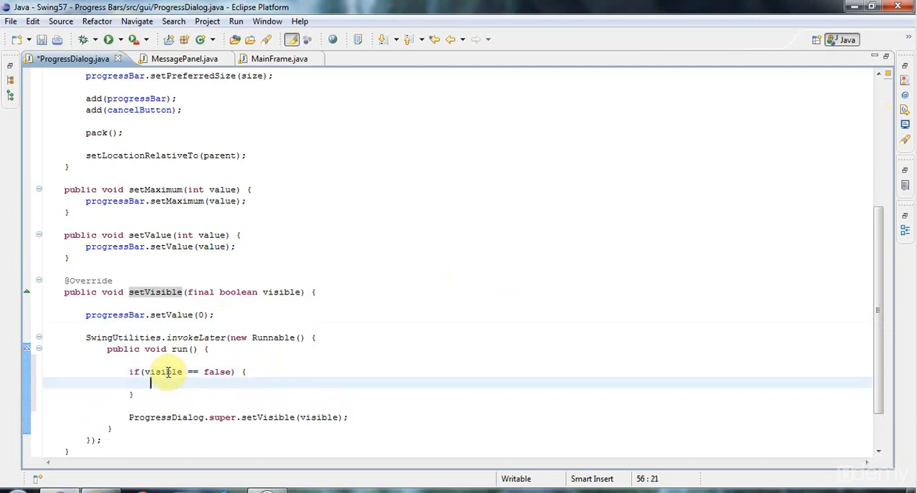
Inside it call Thread.sleep(500) and surround it with a try/catch via the quick fix.
{"action": "type", "text": "Thread.slee"}
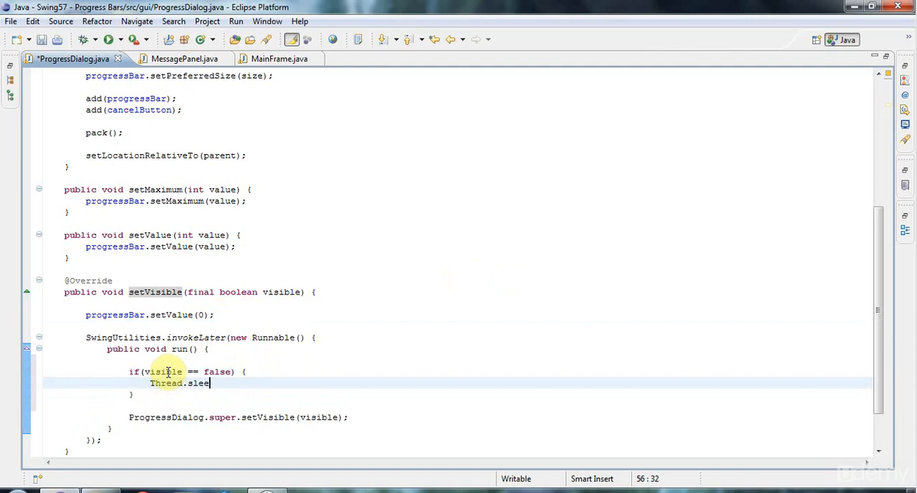
{"action": "type", "text": "p(50)"}
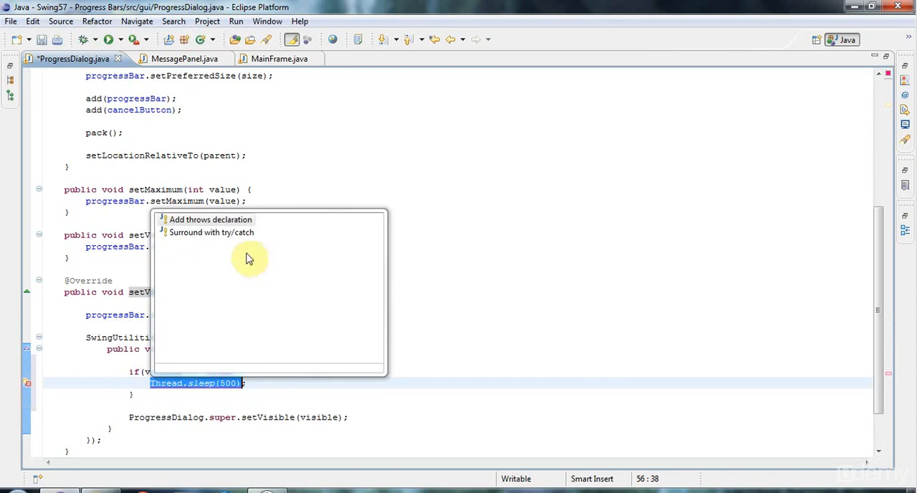
{"action": "left_click", "coordinate": [212, 232]}
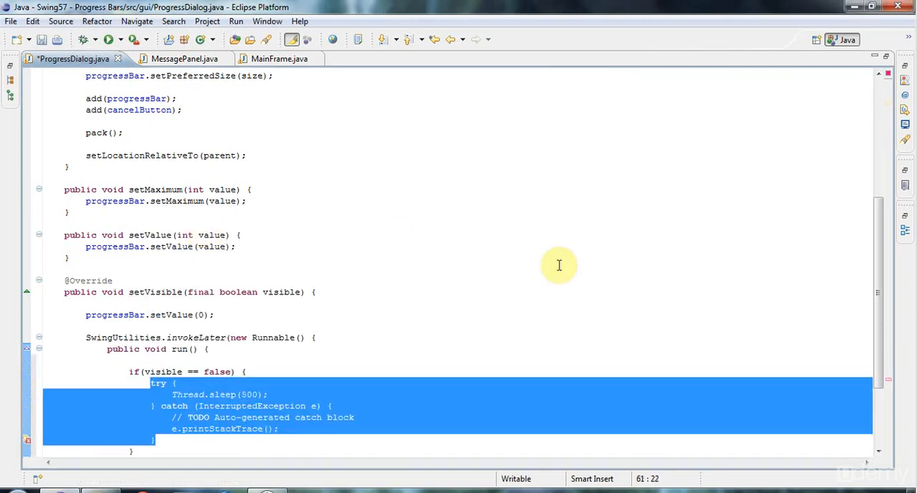
{"action": "scroll", "scroll_direction": "down", "scroll_amount": 3}
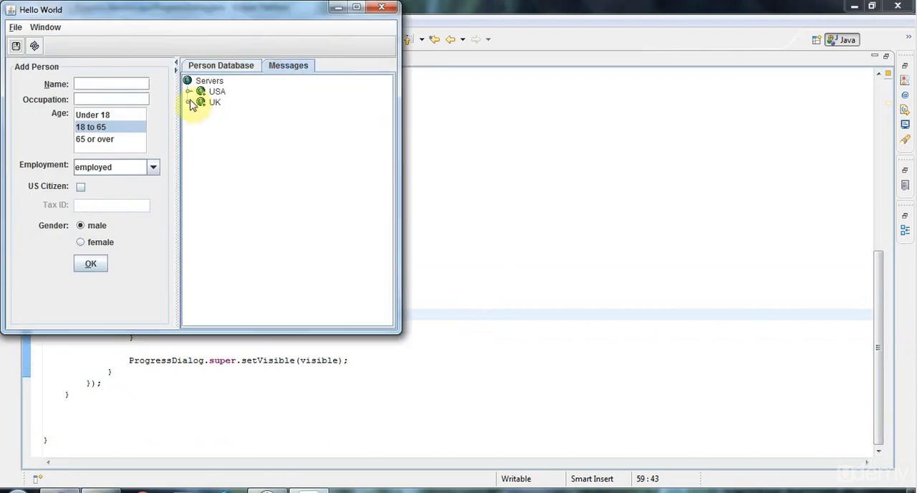
Tick the London server in the running app to trigger the progress dialog.
{"action": "left_click", "coordinate": [189, 101]}
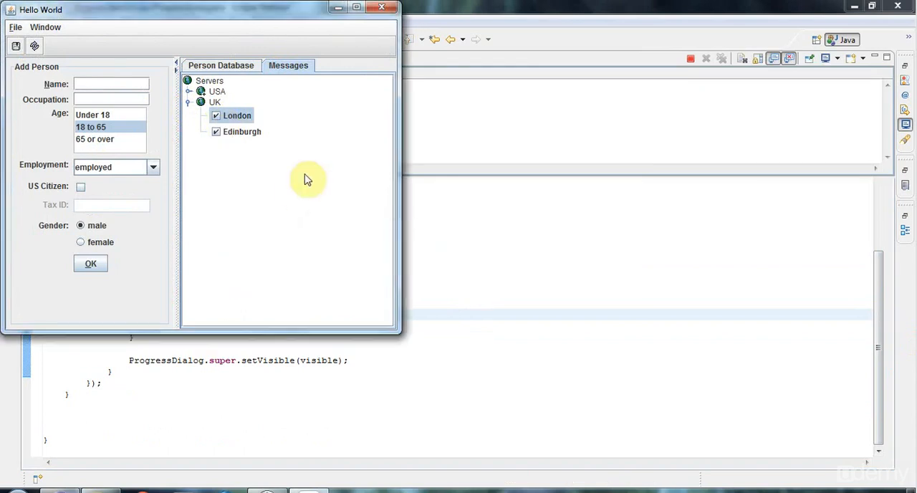
{"action": "mouse_move", "coordinate": [407, 56]}
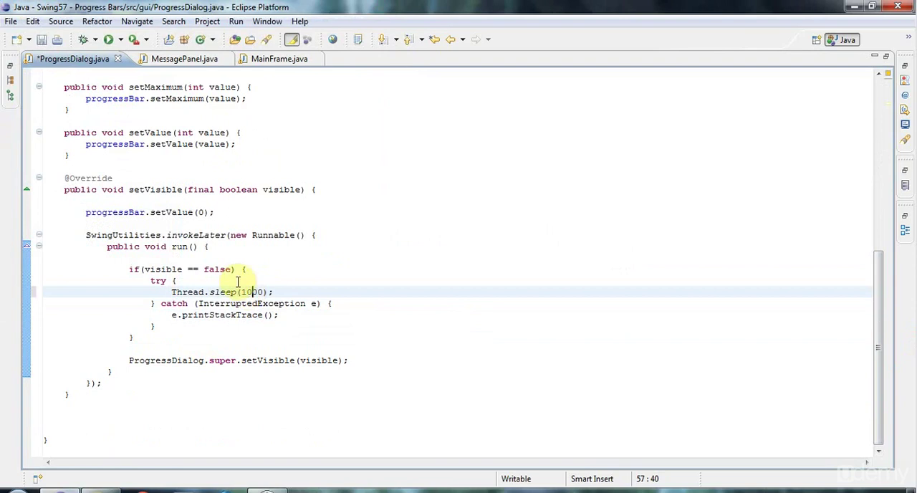
{"action": "mouse_move", "coordinate": [181, 327]}
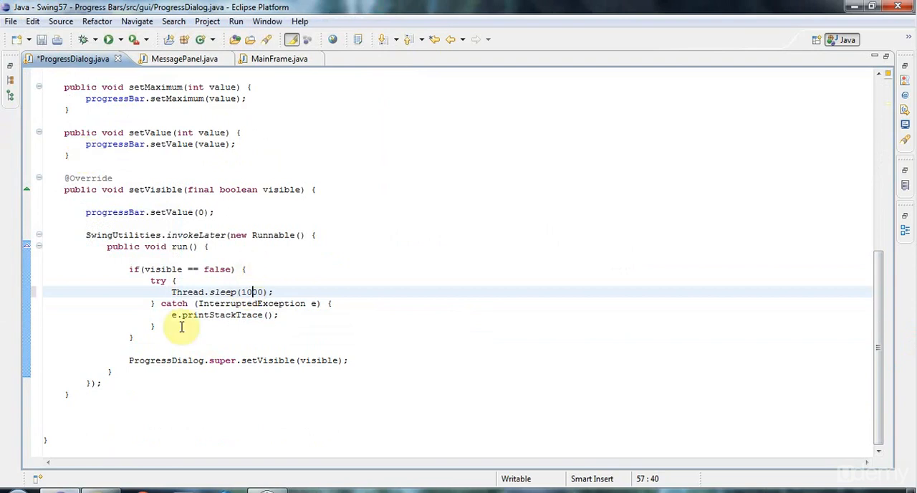
{"action": "mouse_move", "coordinate": [107, 41]}
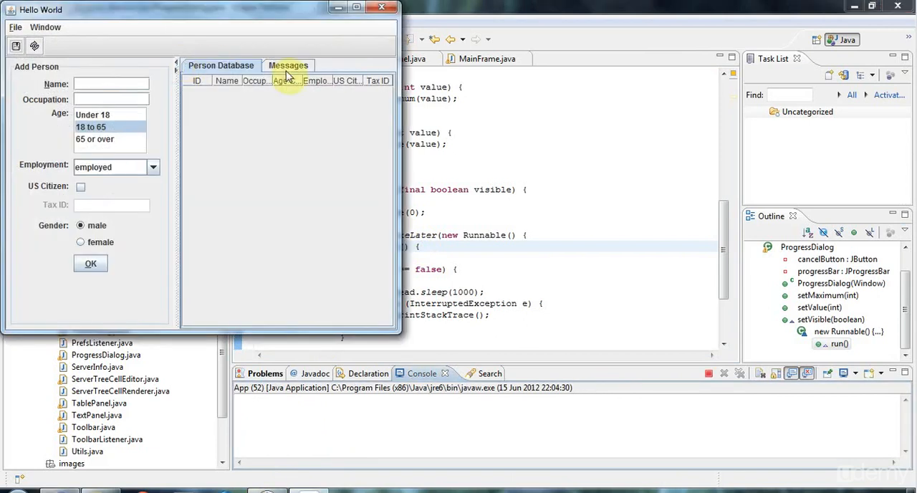
In the running app's Messages tree, tick London and untick Edinburgh to trigger a download.
{"action": "left_click", "coordinate": [288, 66]}
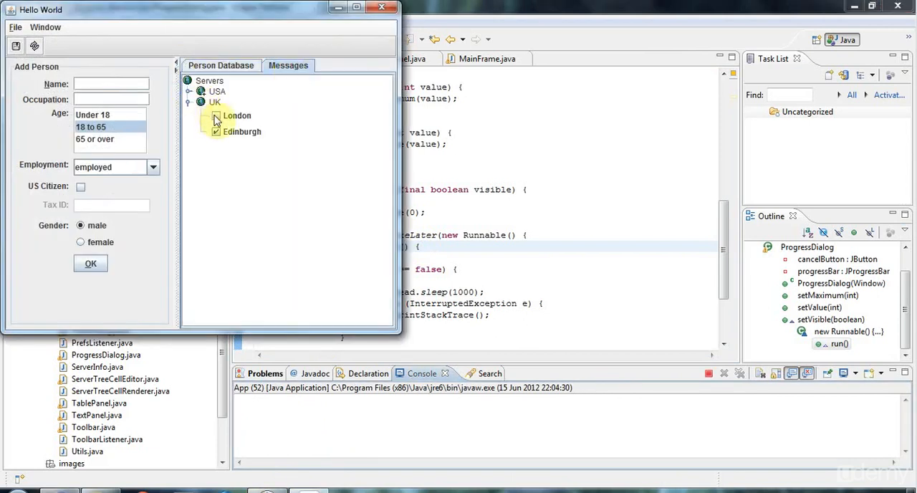
{"action": "left_click", "coordinate": [215, 115]}
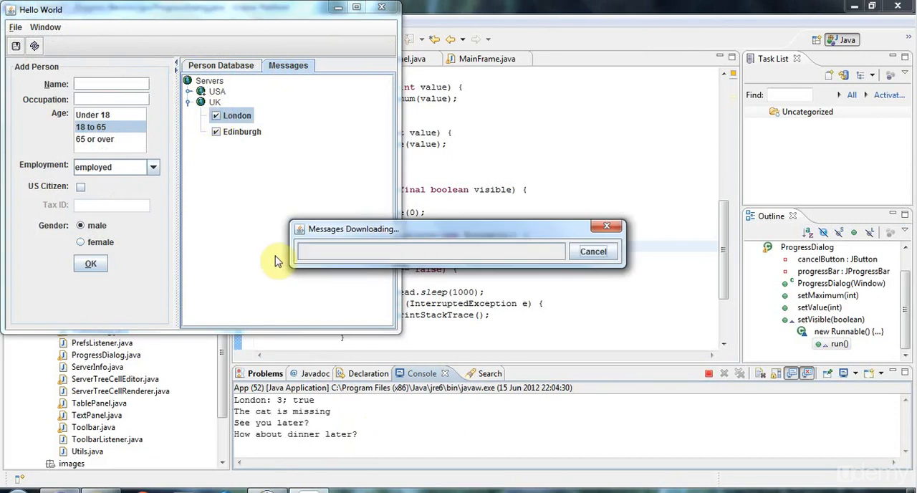
{"action": "left_click", "coordinate": [215, 131]}
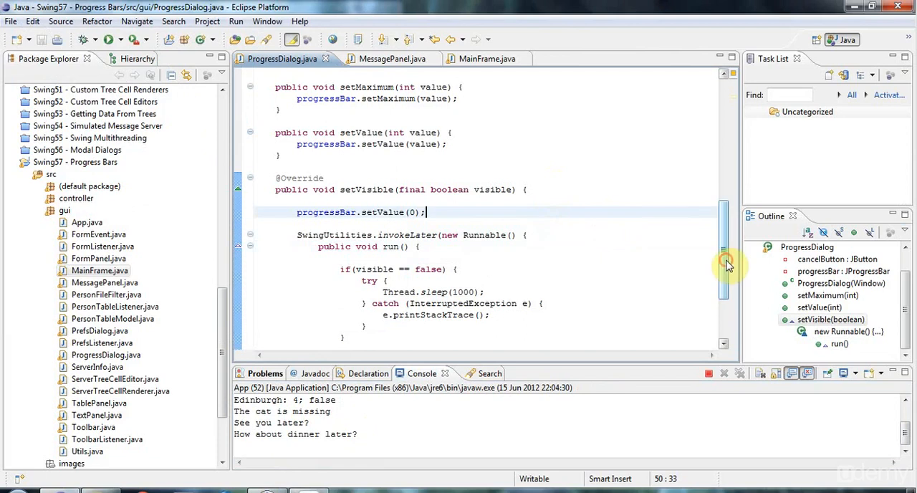
Move progressBar.setValue(0); into a new else { } branch of setVisible, then relaunch the app.
{"action": "scroll", "scroll_direction": "down", "scroll_amount": 3}
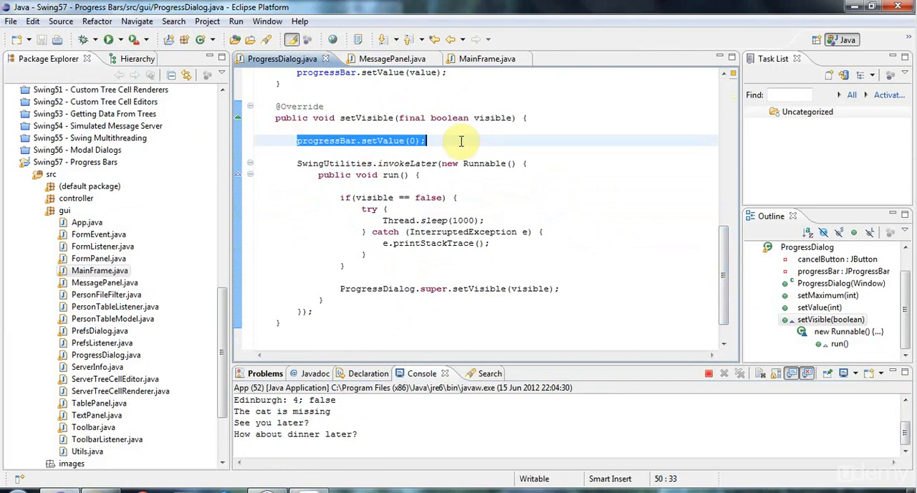
{"action": "mouse_move", "coordinate": [371, 140]}
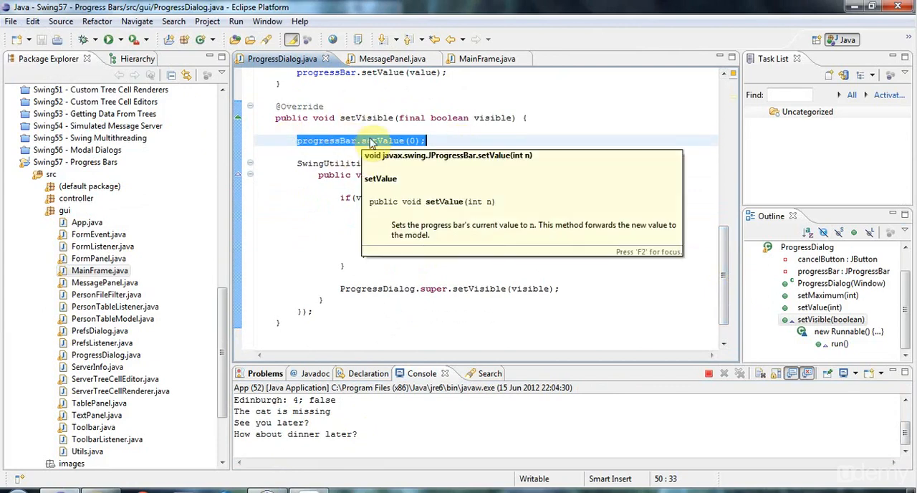
{"action": "mouse_move", "coordinate": [366, 117]}
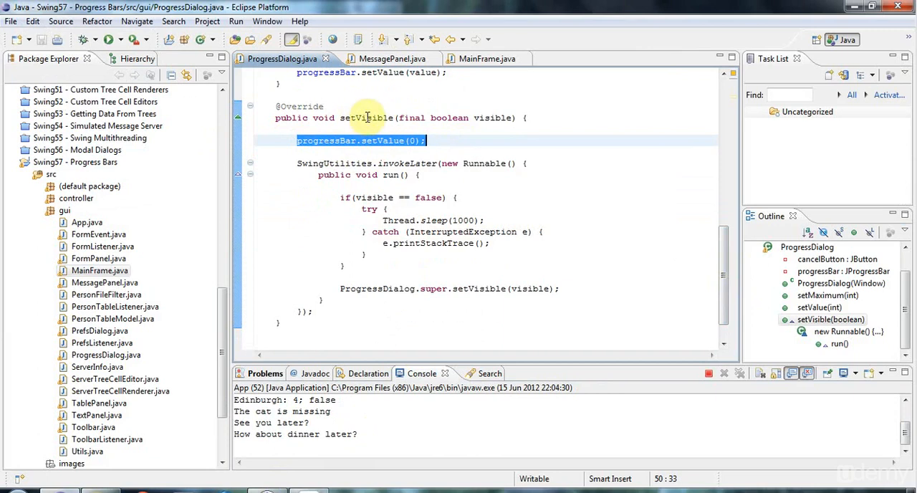
{"action": "left_click", "coordinate": [429, 117]}
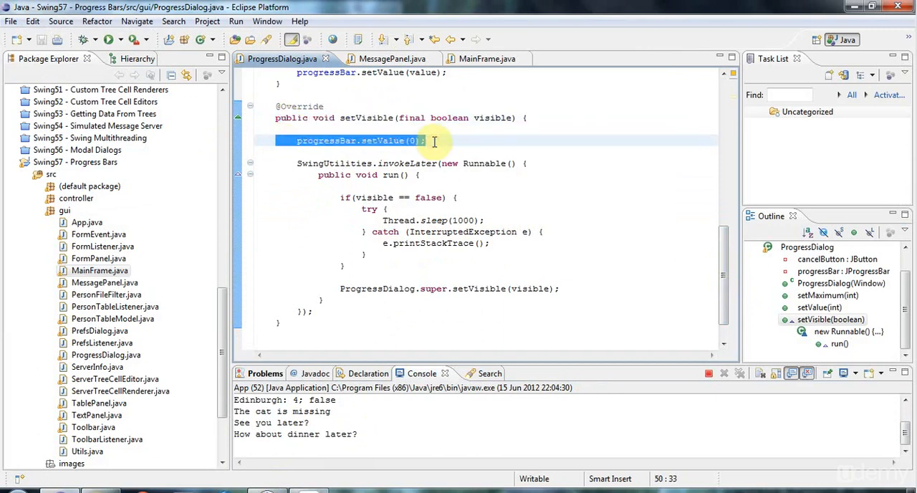
{"action": "key", "text": "Delete"}
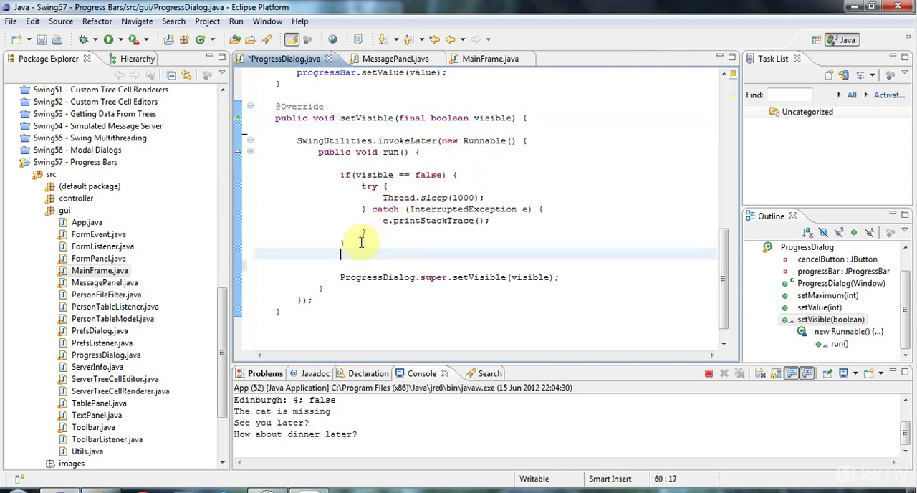
{"action": "type", "text": "else {"}
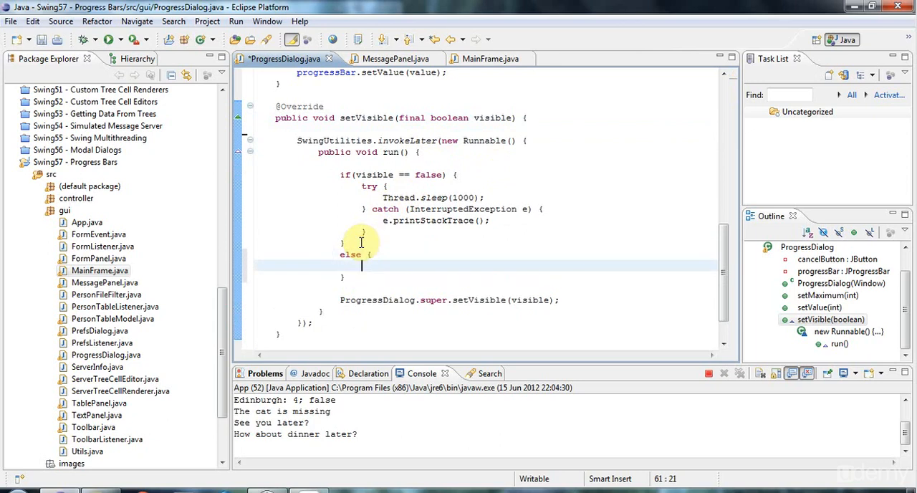
{"action": "type", "text": "progressBar.setValue(0);"}
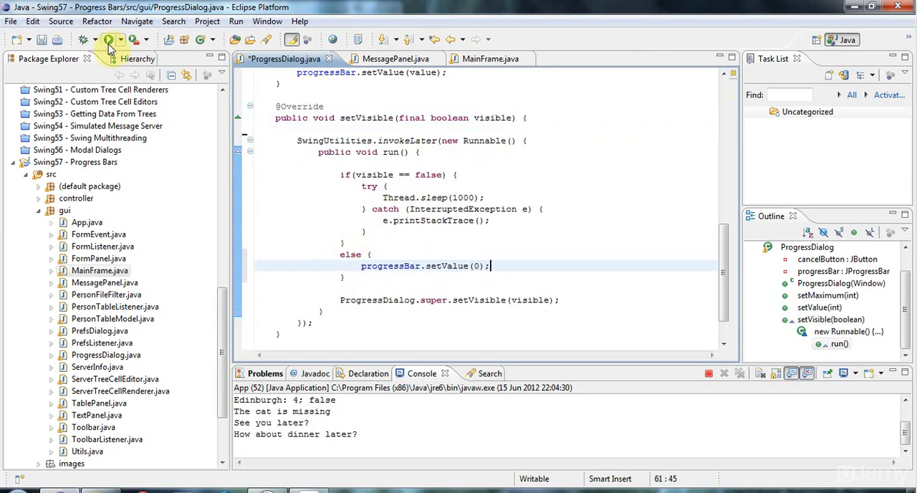
{"action": "left_click", "coordinate": [106, 41]}
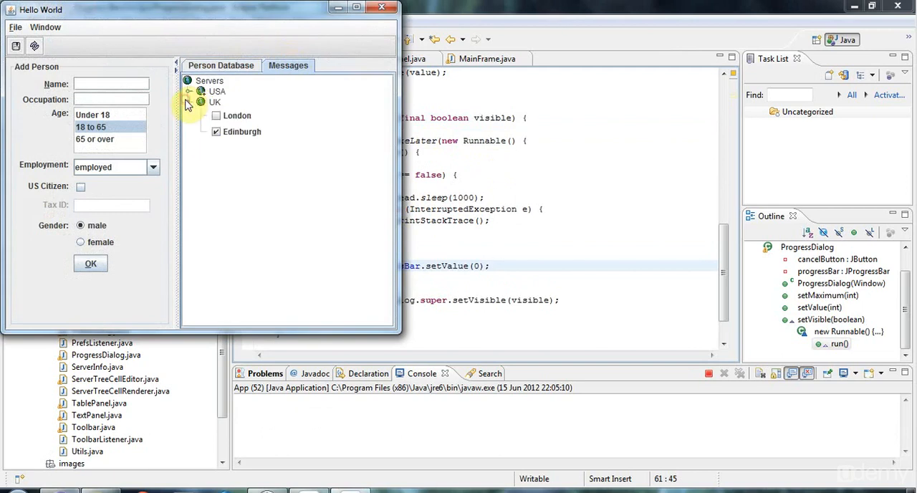
Tick London, toggle Edinburgh off and on, cancel the download dialog and close the Hello World window.
{"action": "left_click", "coordinate": [216, 115]}
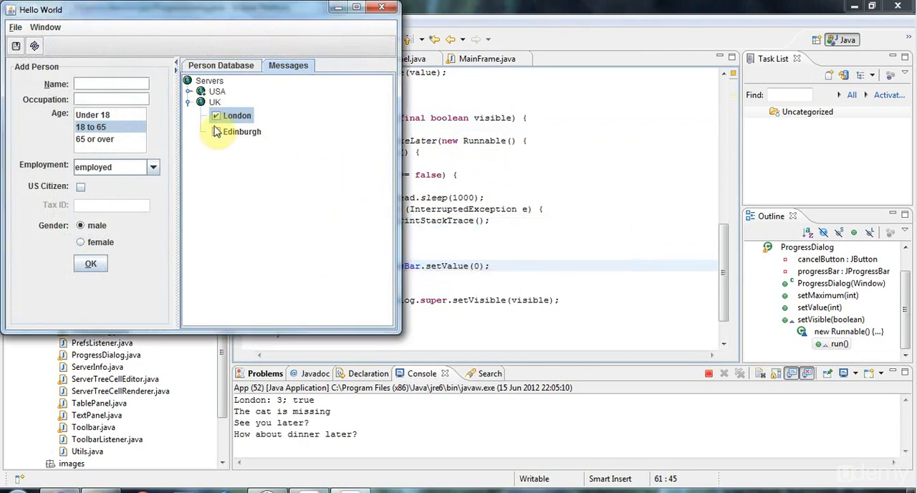
{"action": "left_click", "coordinate": [214, 131]}
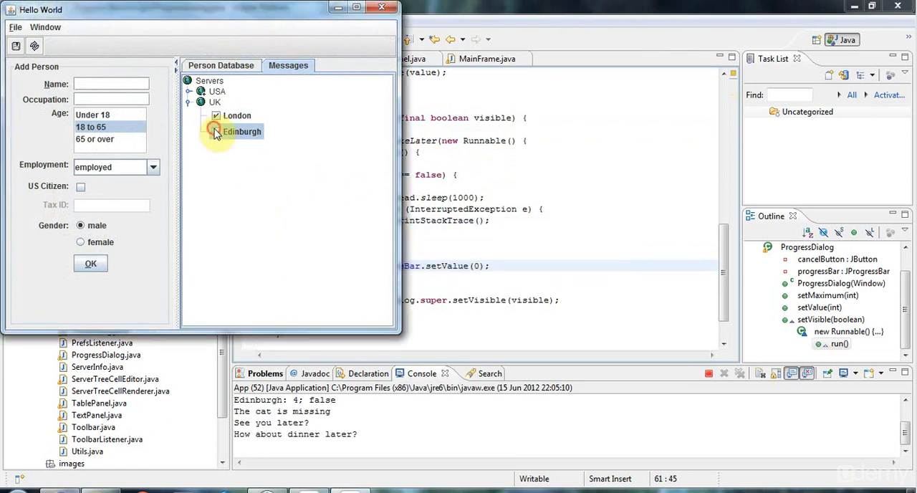
{"action": "left_click", "coordinate": [215, 130]}
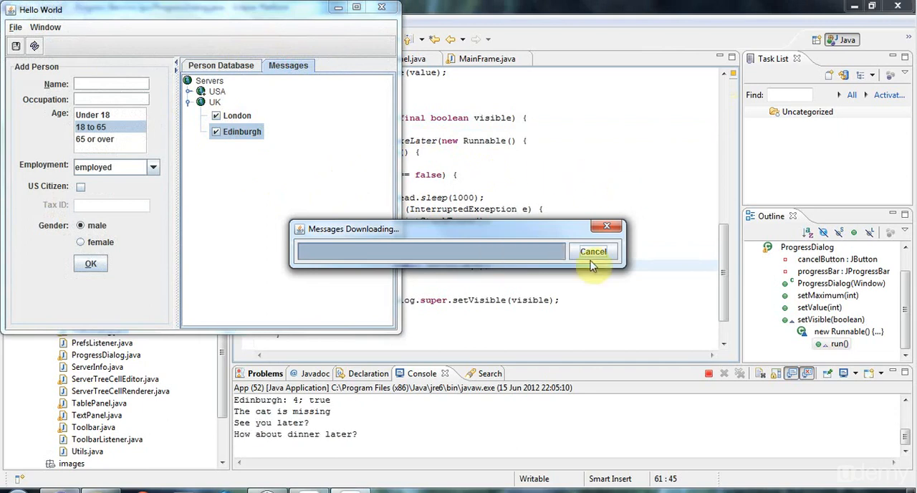
{"action": "left_click", "coordinate": [593, 252]}
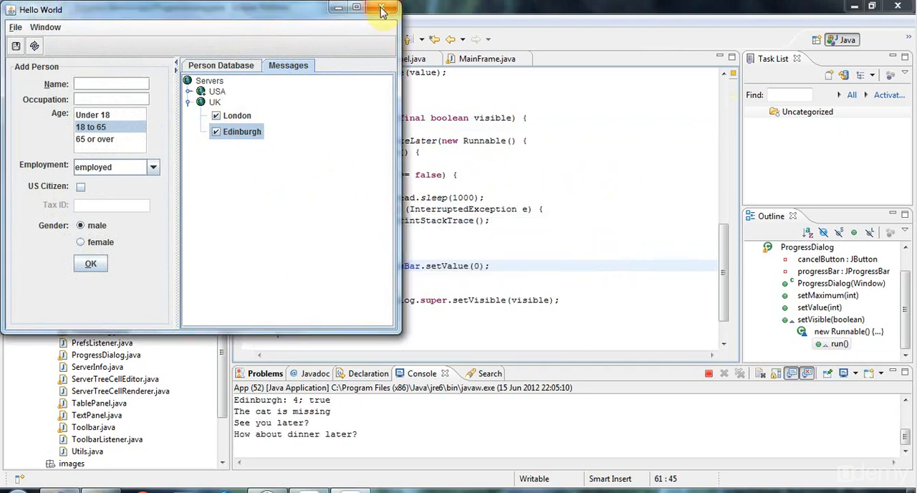
{"action": "left_click", "coordinate": [381, 9]}
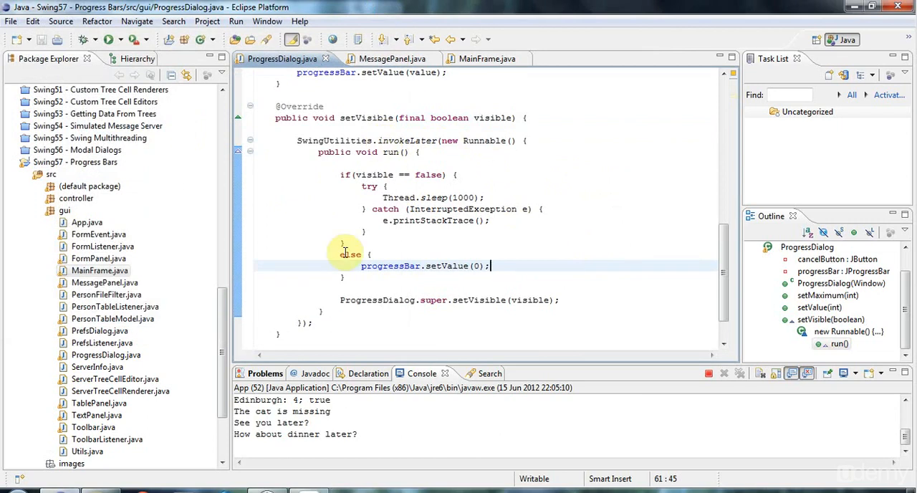